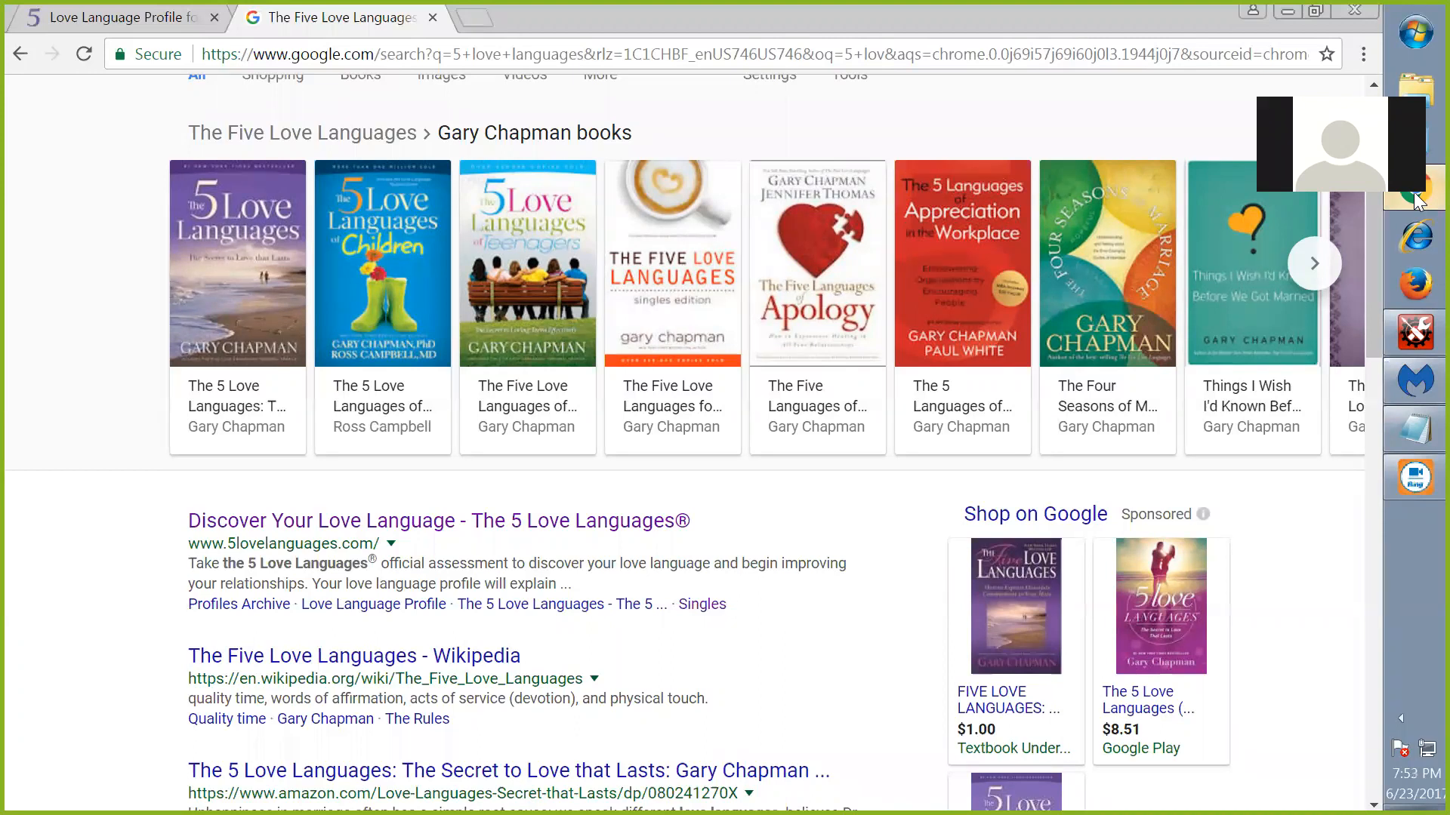
{"action": "mouse_move", "coordinate": [496, 278]}
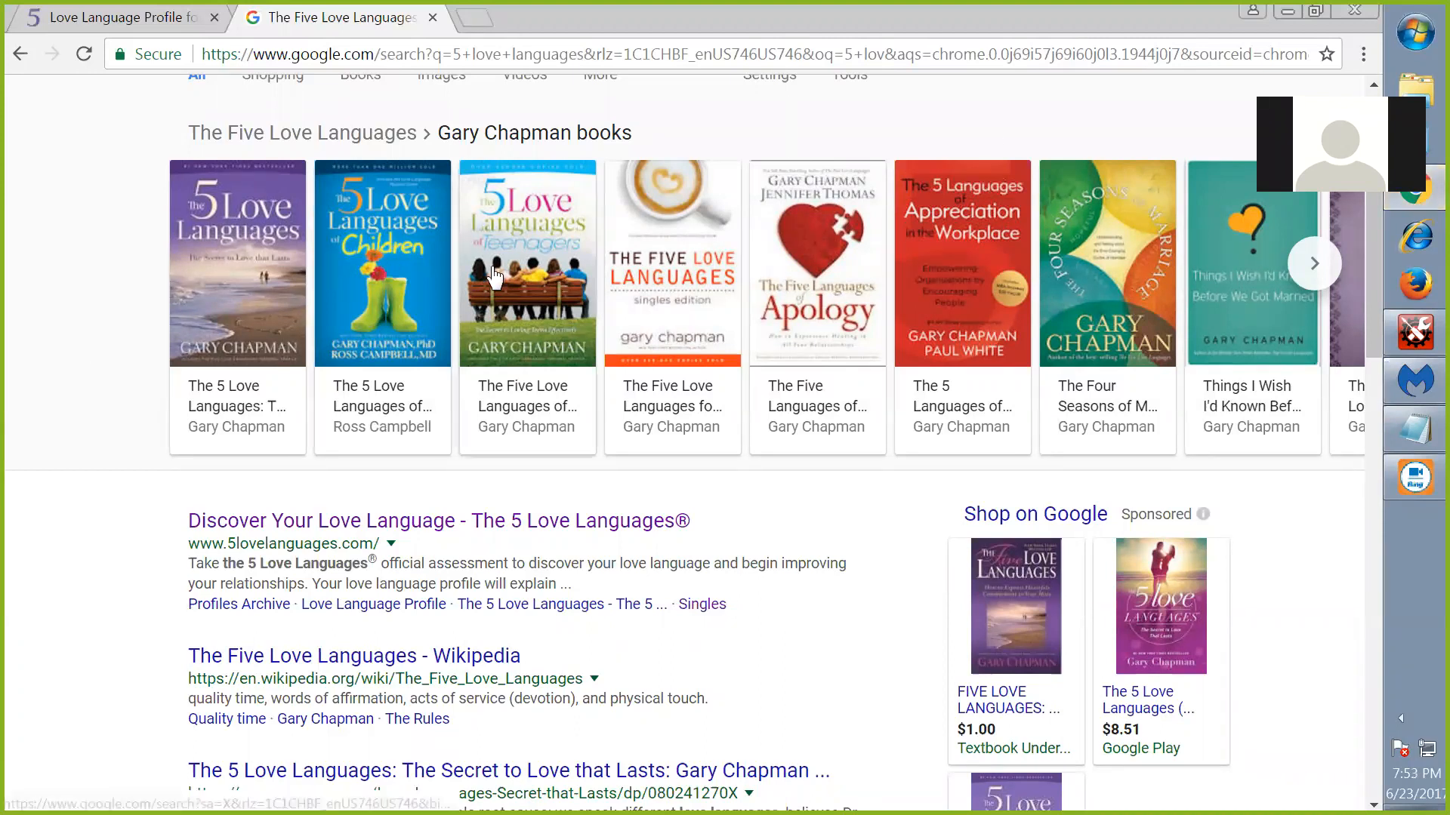
{"action": "mouse_move", "coordinate": [657, 366]}
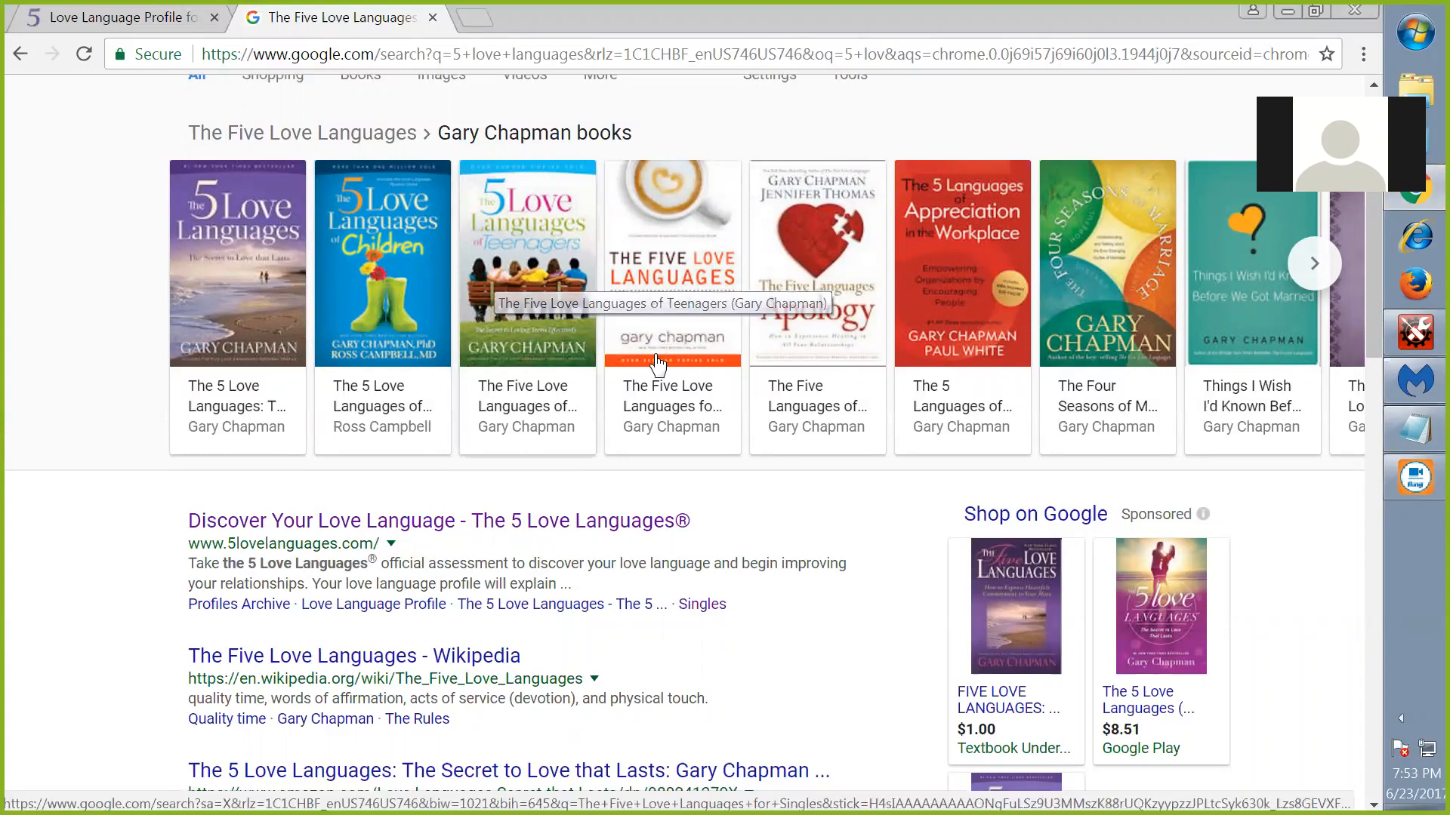
{"action": "mouse_move", "coordinate": [700, 310]}
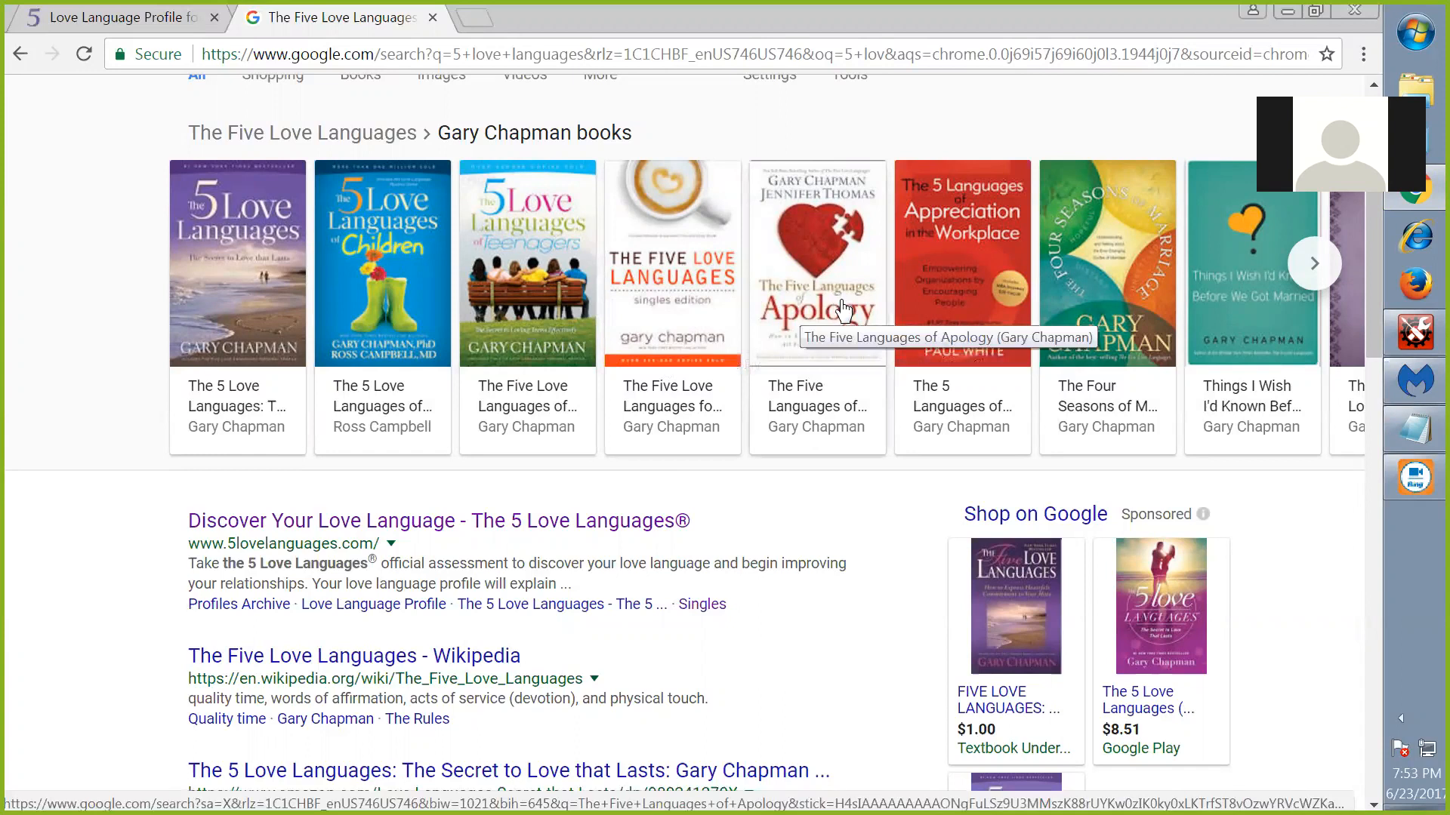
{"action": "mouse_move", "coordinate": [1193, 344]}
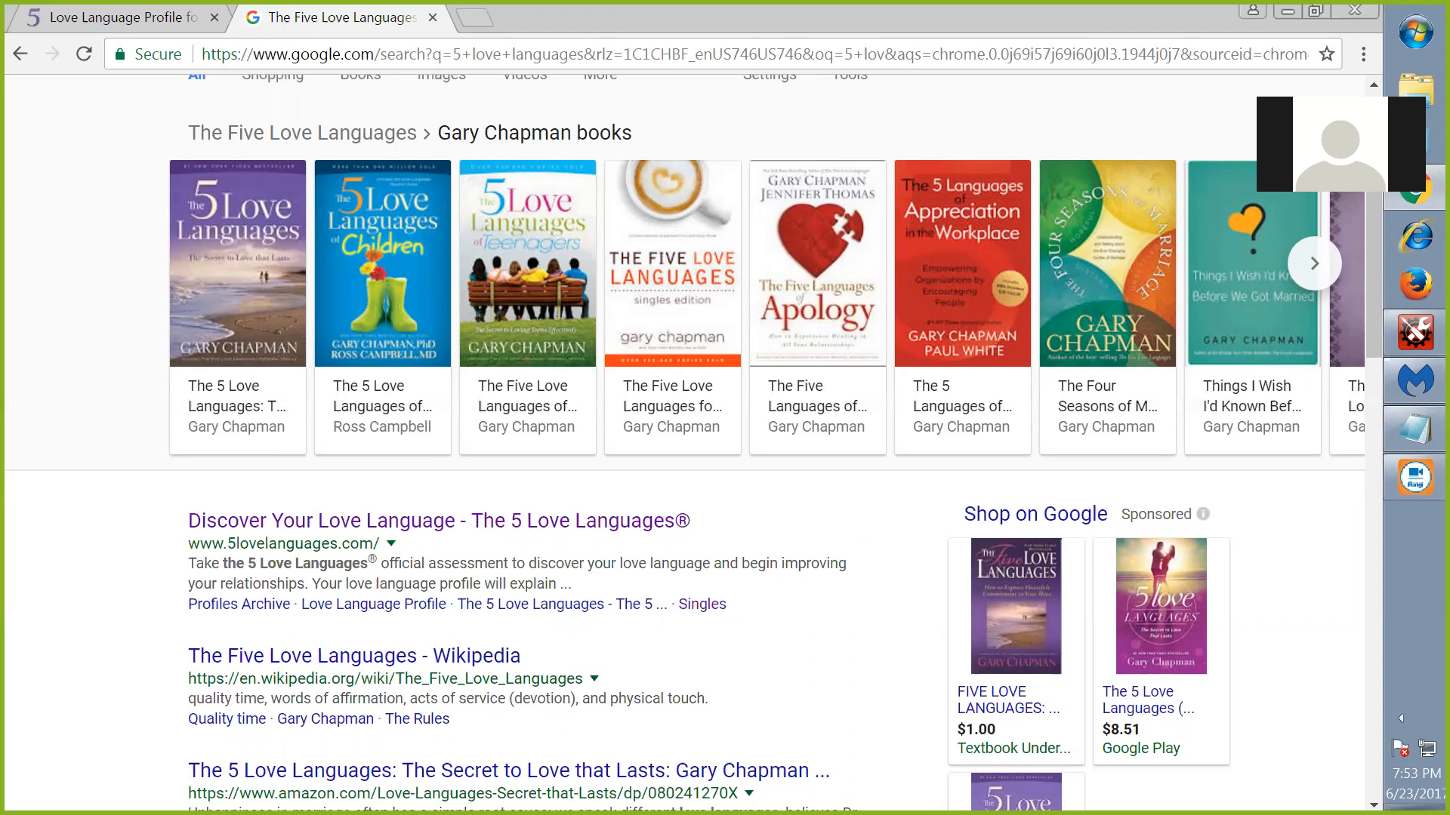
{"action": "mouse_move", "coordinate": [278, 268]}
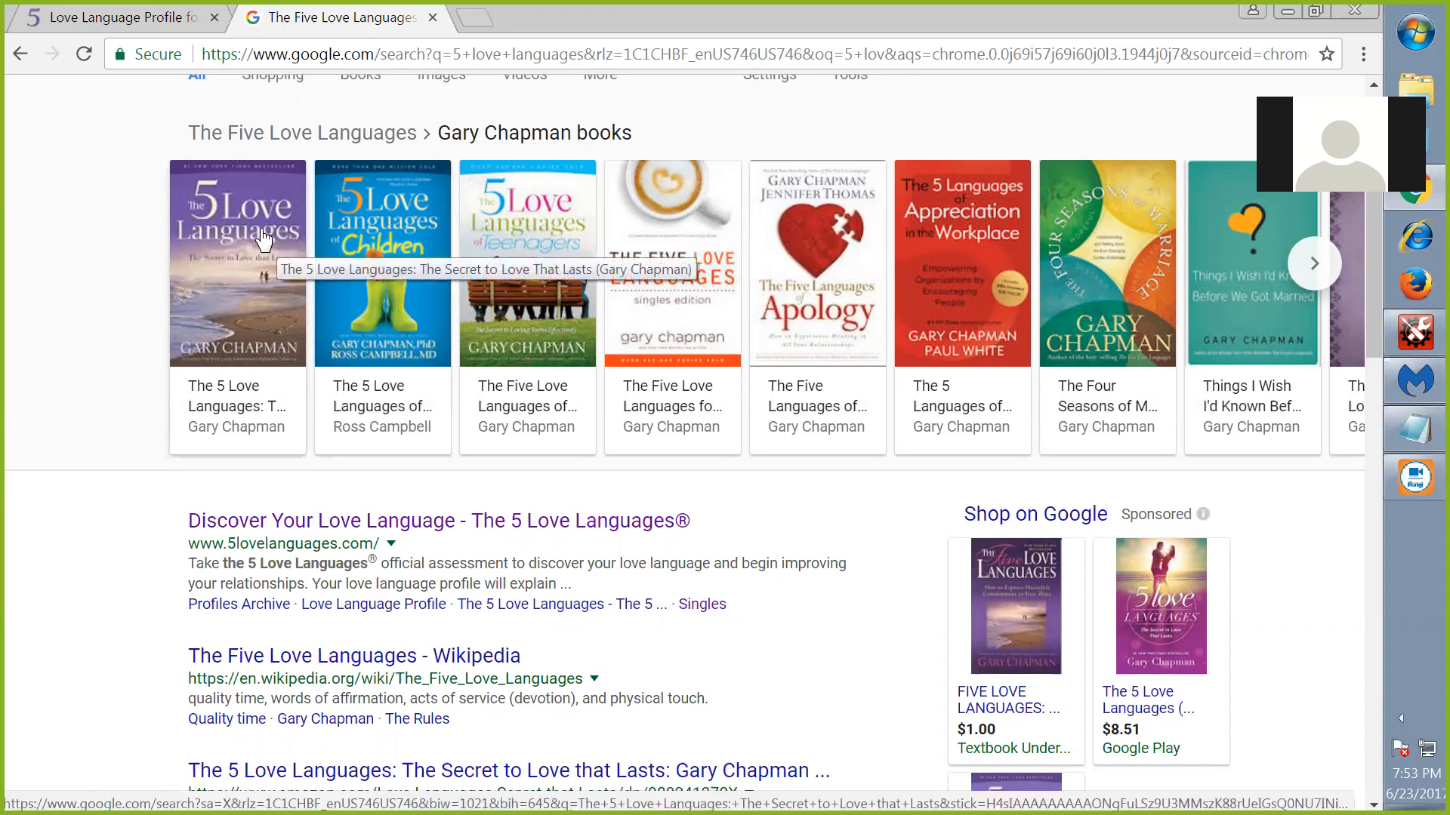
{"action": "mouse_move", "coordinate": [231, 231]}
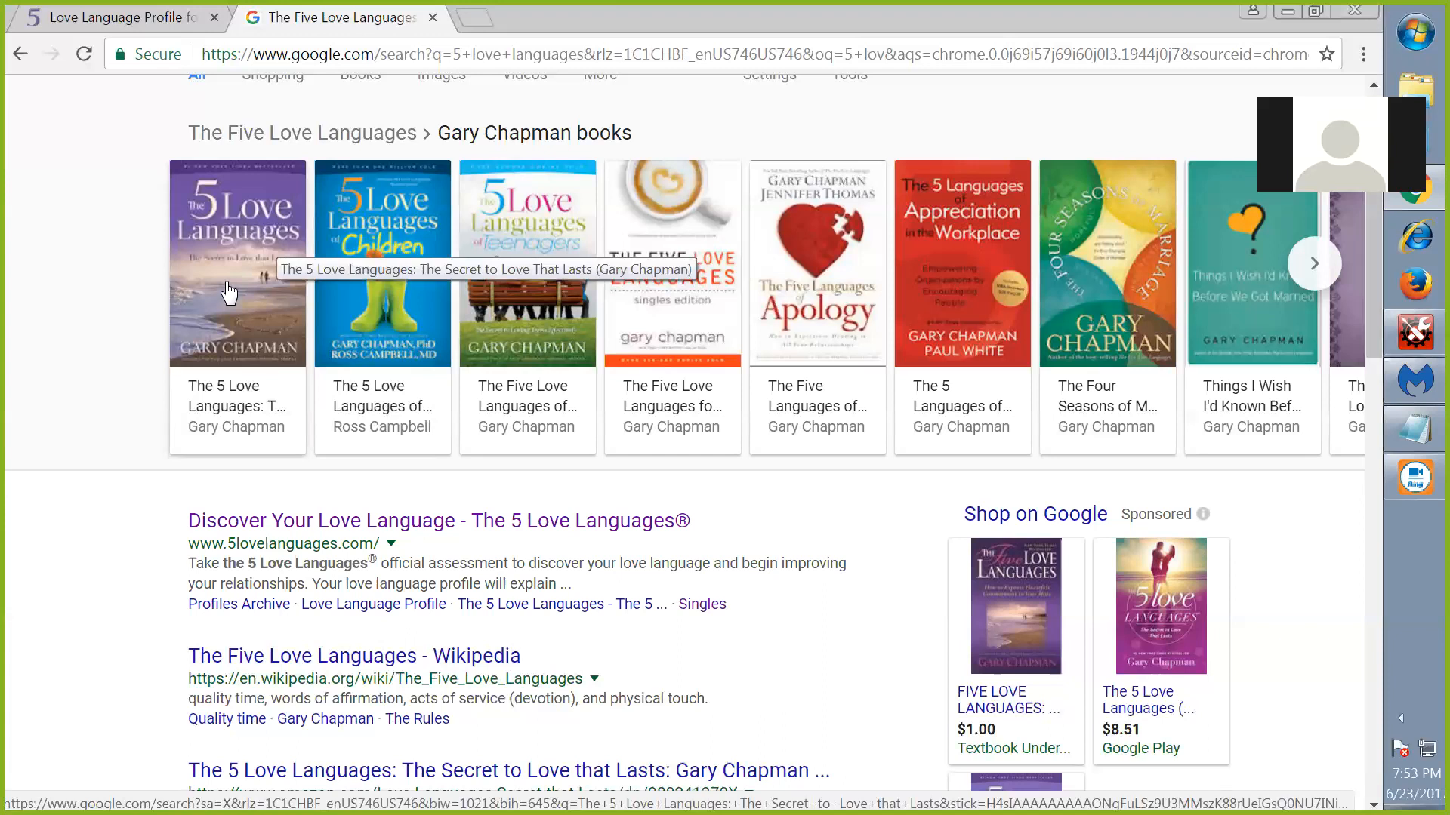
{"action": "mouse_move", "coordinate": [307, 247]}
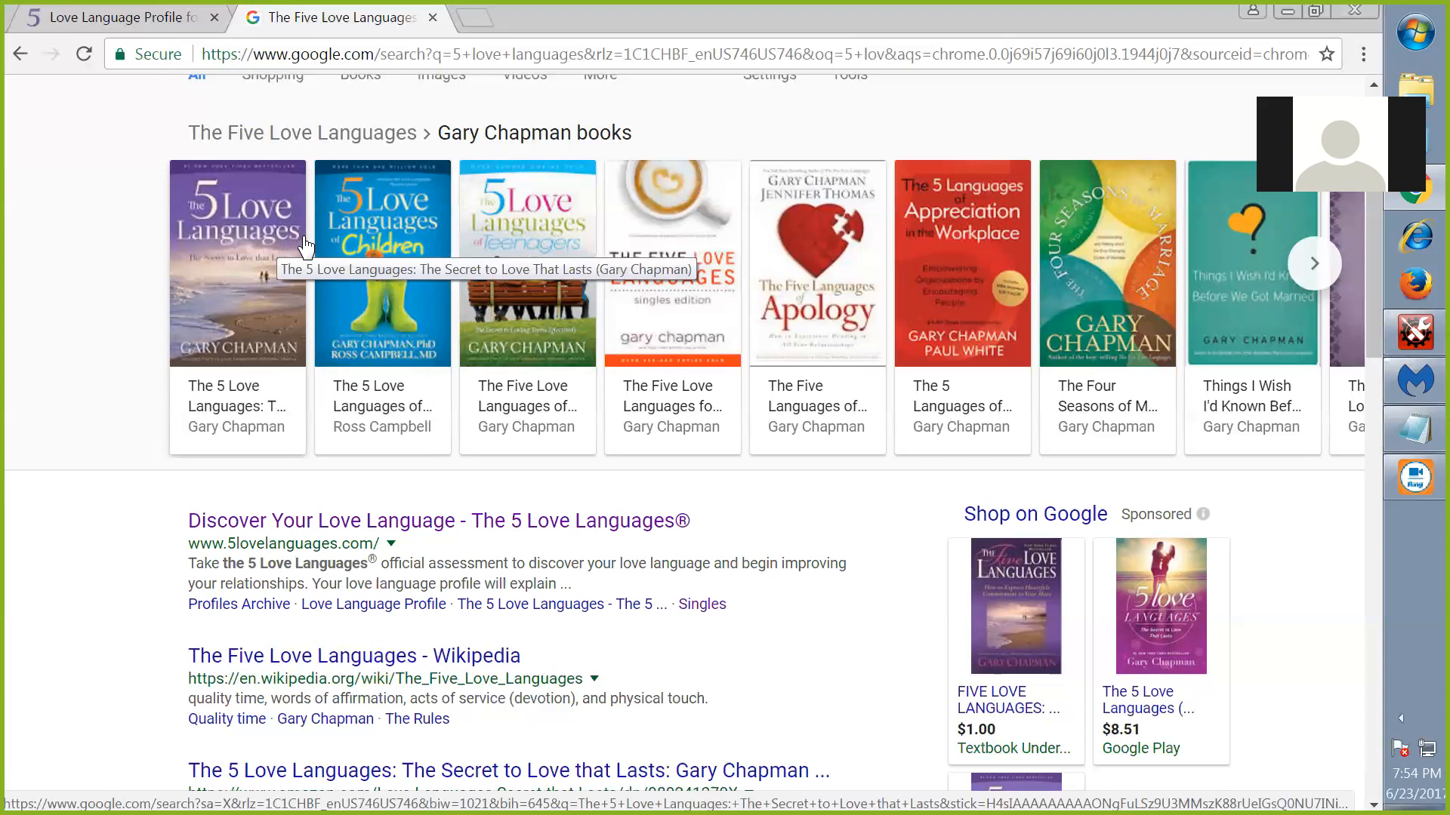
{"action": "mouse_move", "coordinate": [1419, 496]}
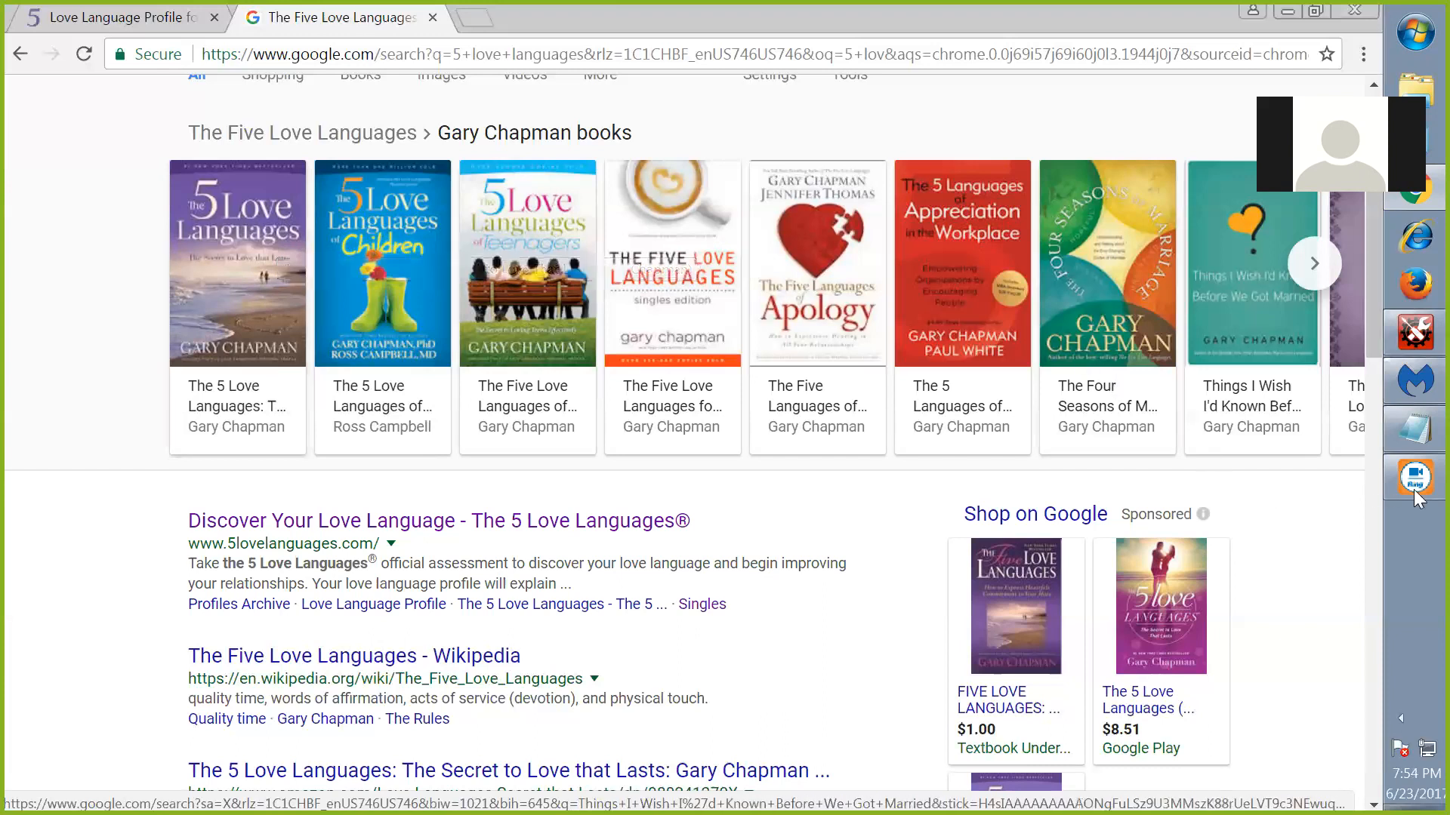
{"action": "mouse_move", "coordinate": [1413, 427]}
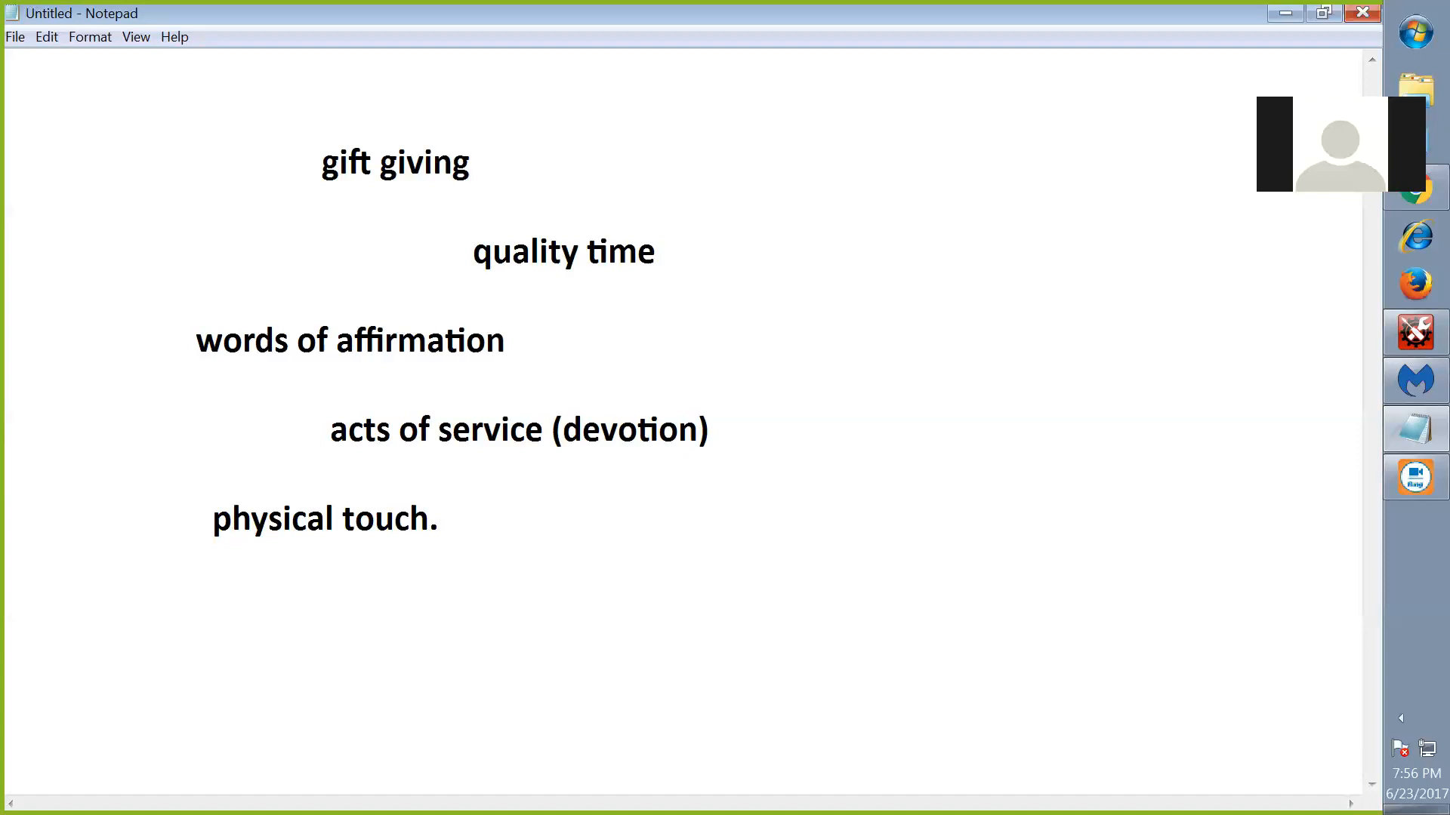
{"action": "left_click", "coordinate": [11, 472]}
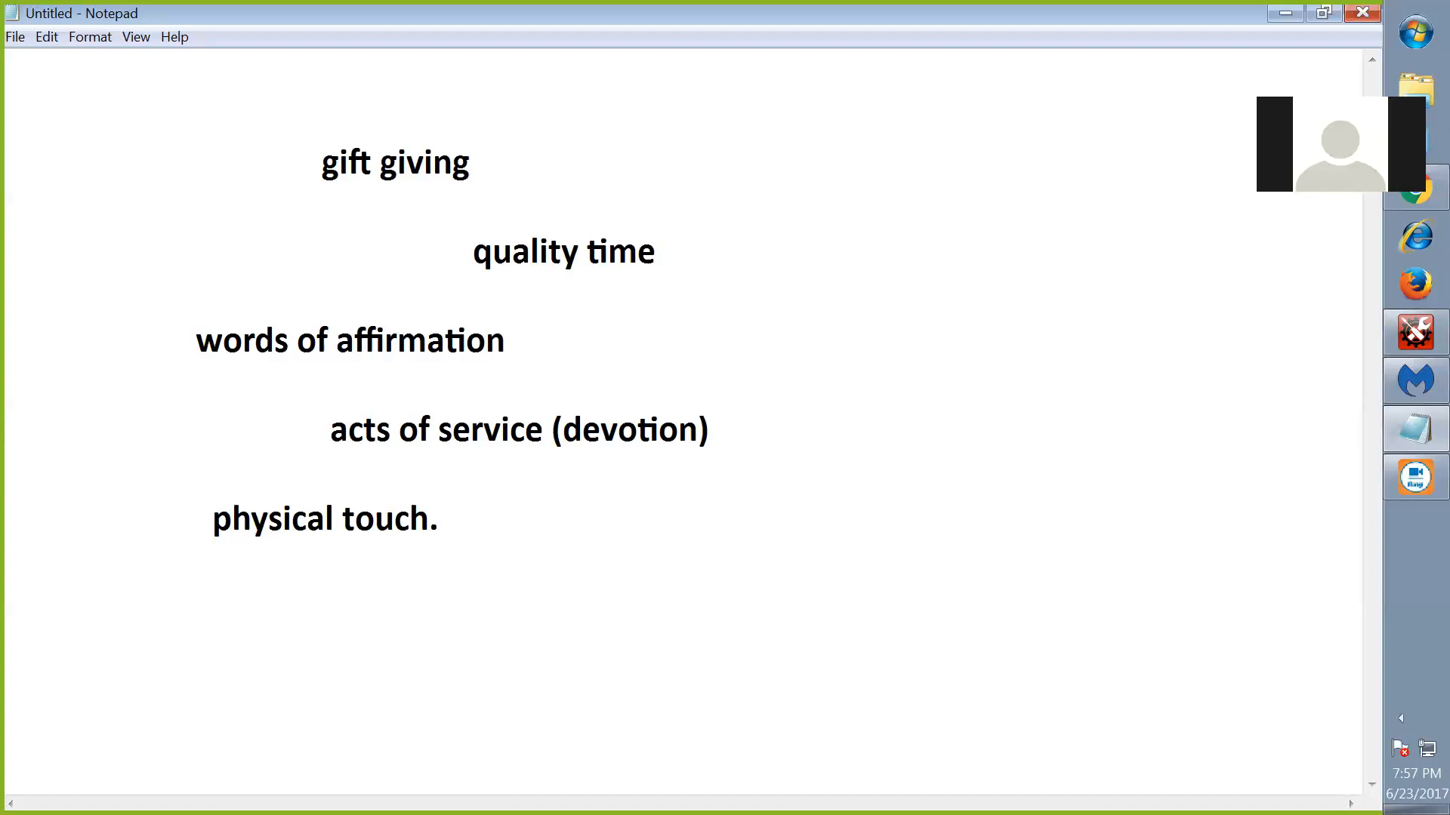
{"action": "left_click", "coordinate": [10, 471]}
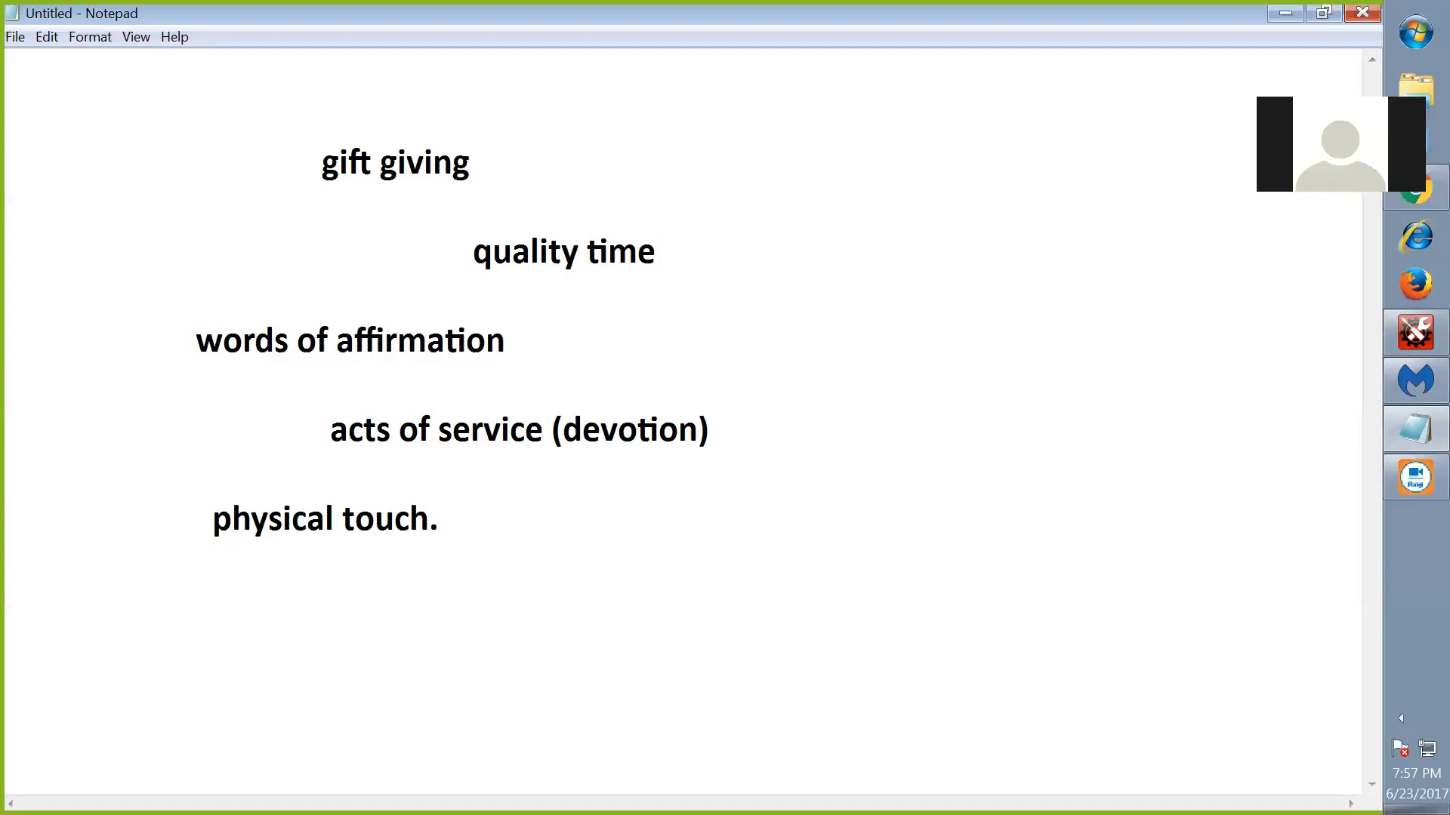
{"action": "left_click", "coordinate": [10, 471]}
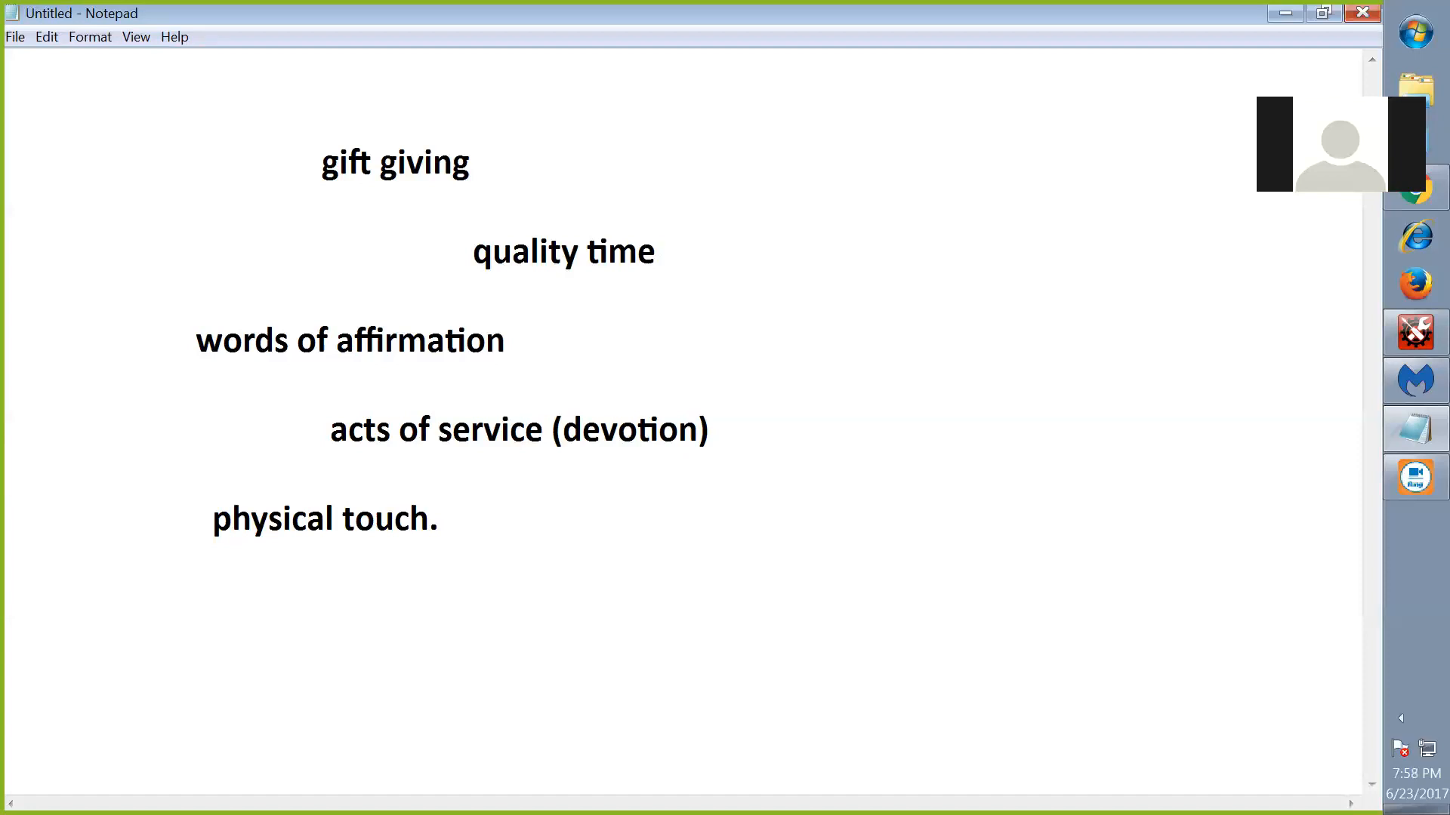
{"action": "left_click", "coordinate": [10, 471]}
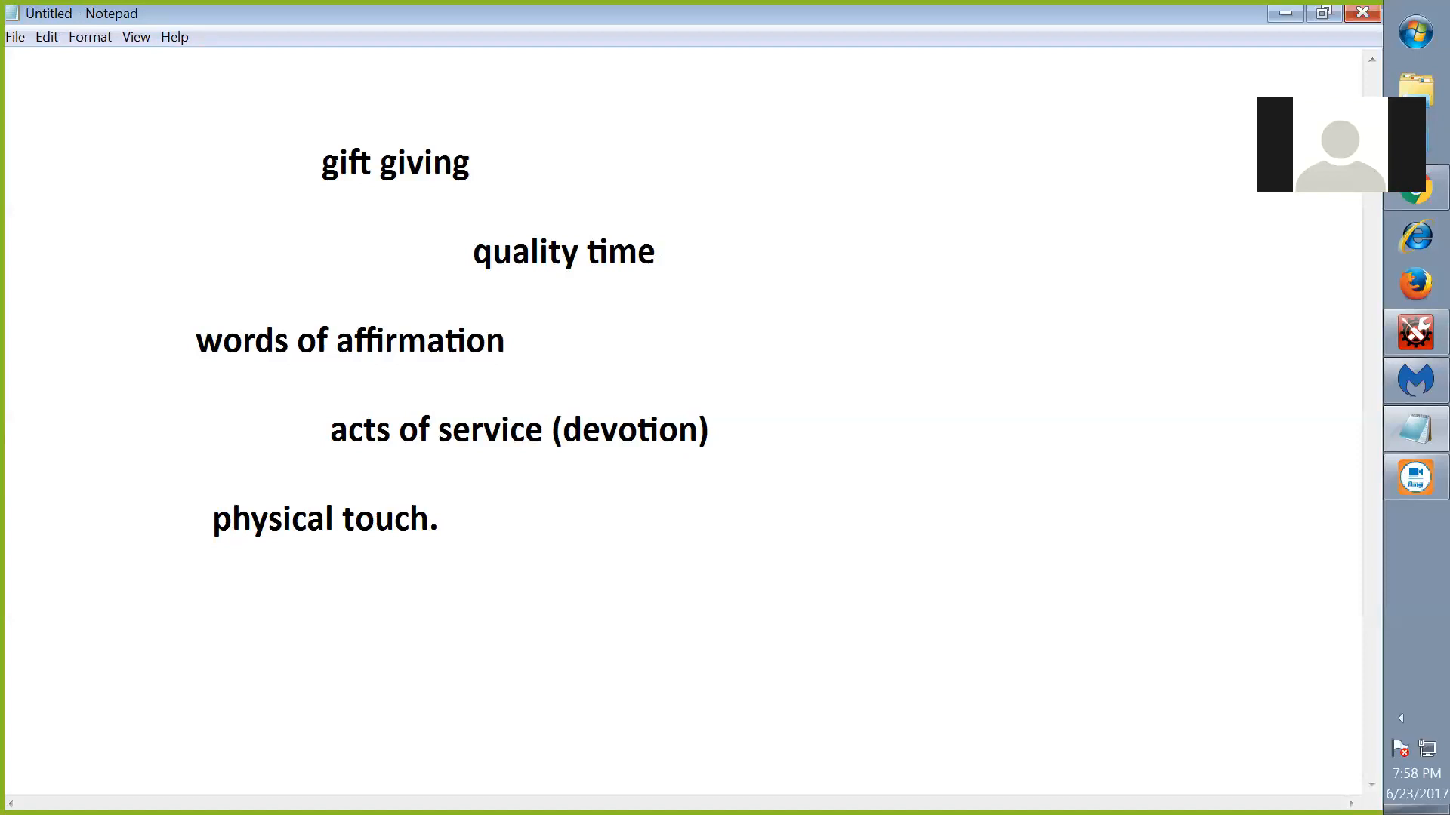
{"action": "mouse_move", "coordinate": [1414, 332]}
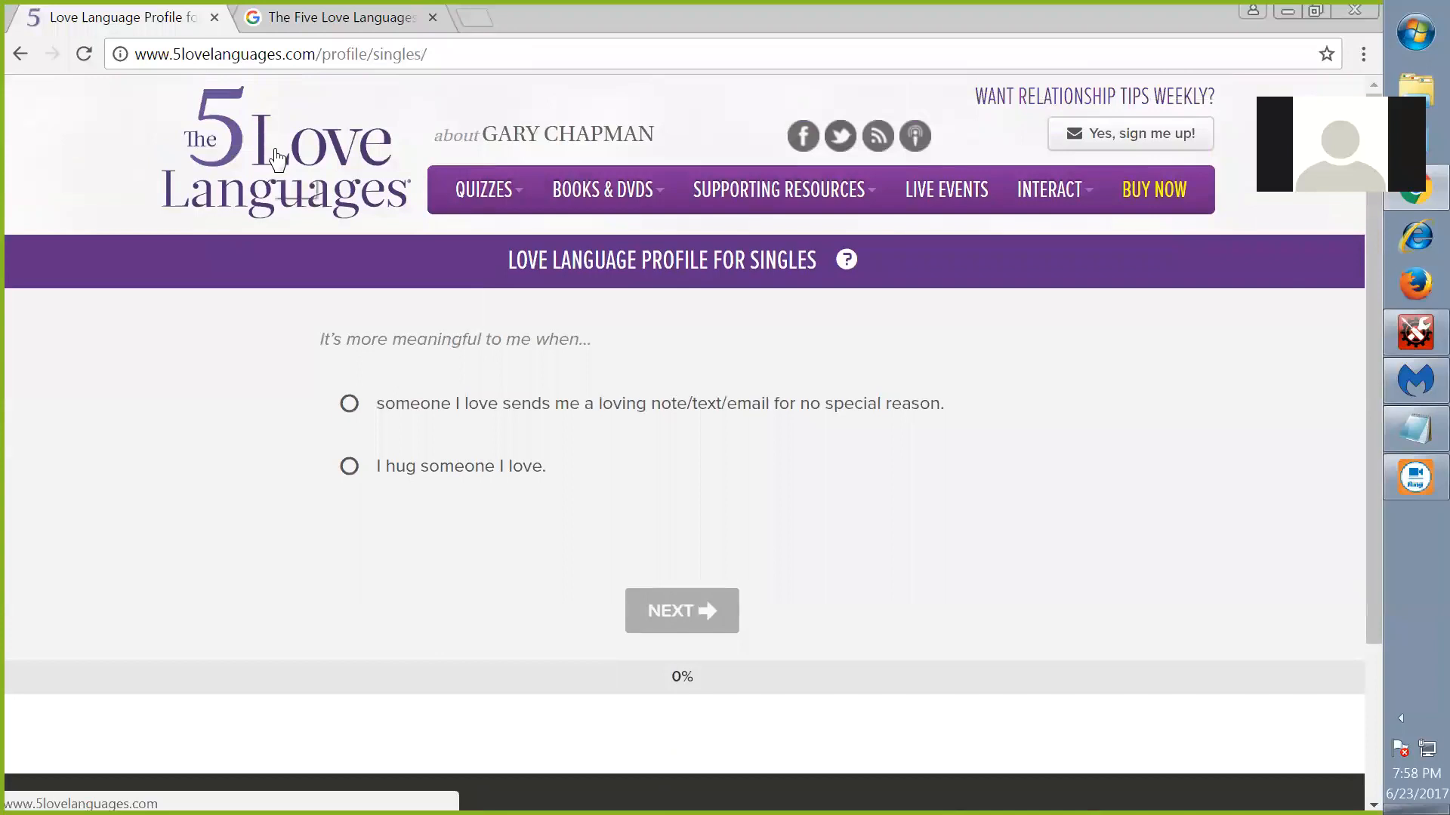
{"action": "mouse_move", "coordinate": [234, 159]}
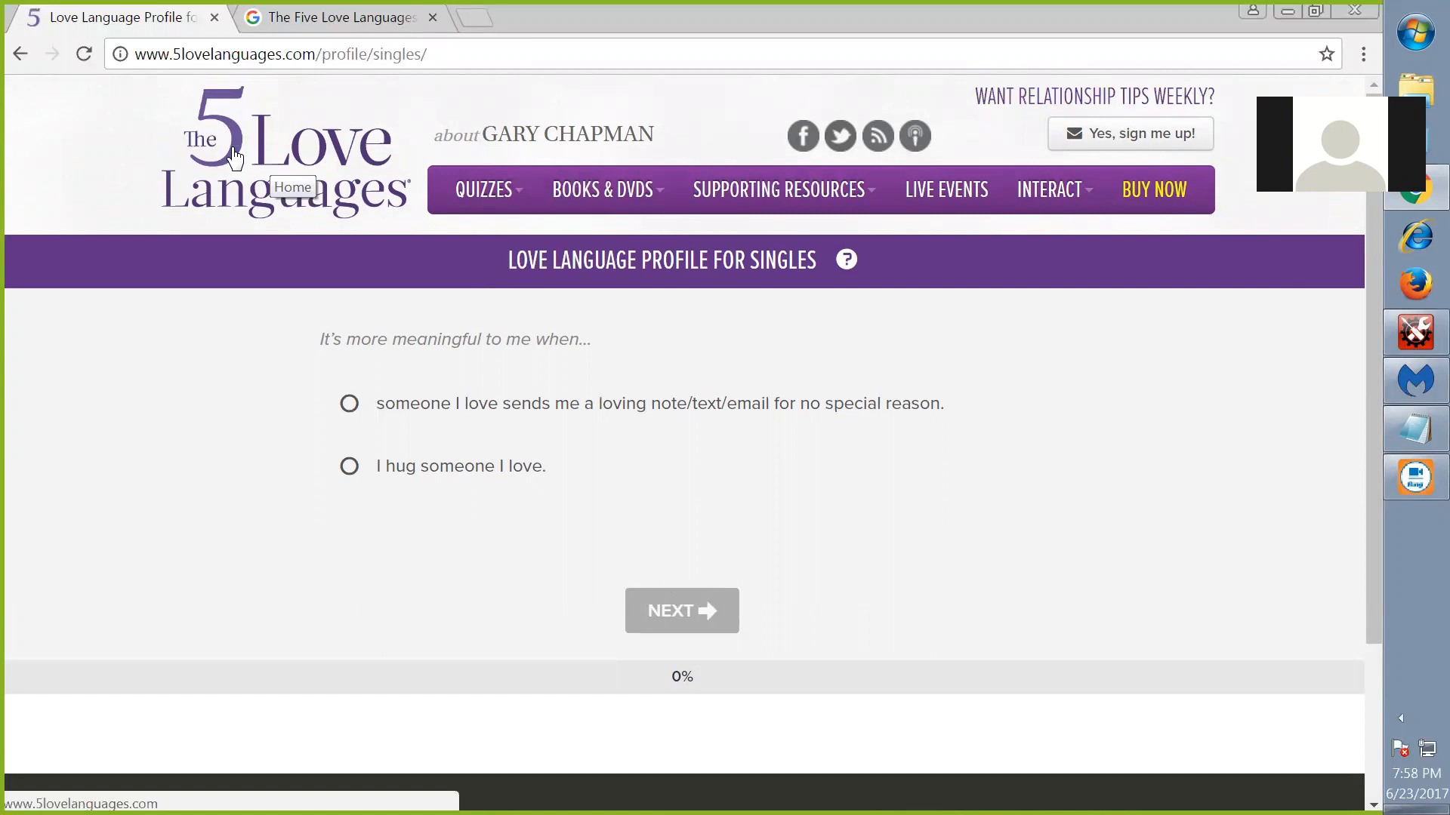
{"action": "mouse_move", "coordinate": [237, 194]}
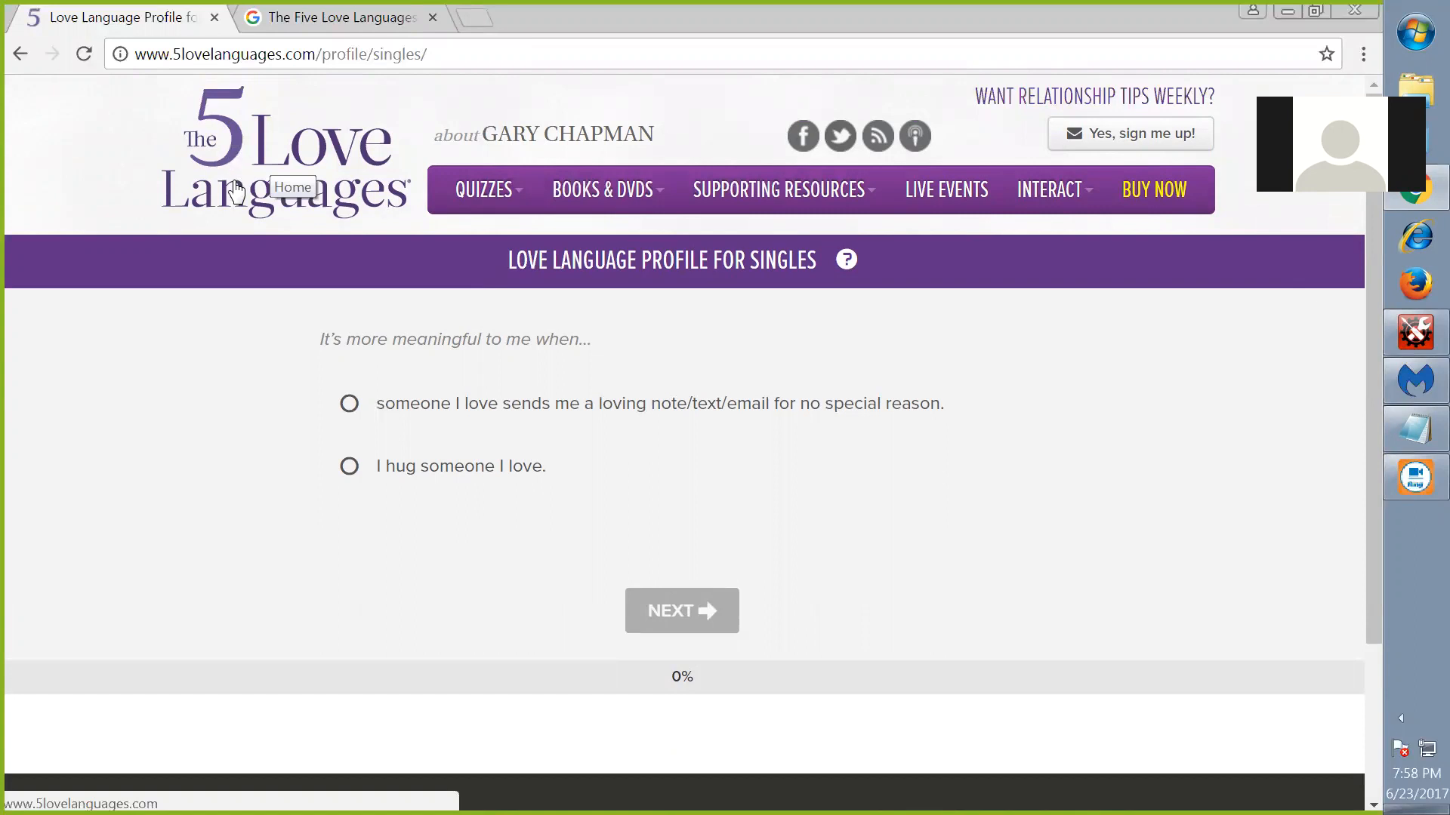
{"action": "mouse_move", "coordinate": [427, 390]}
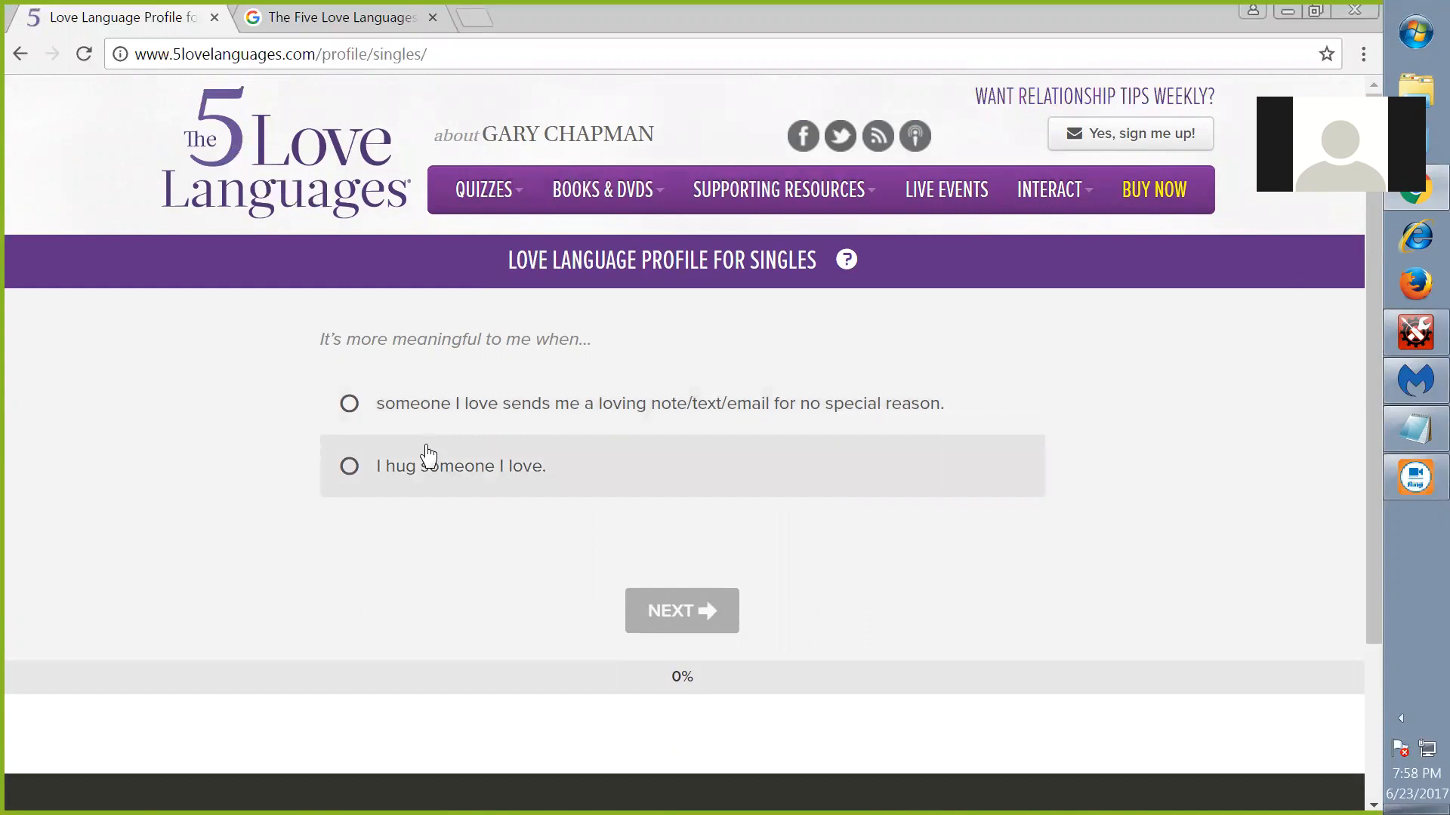
{"action": "mouse_move", "coordinate": [246, 420]}
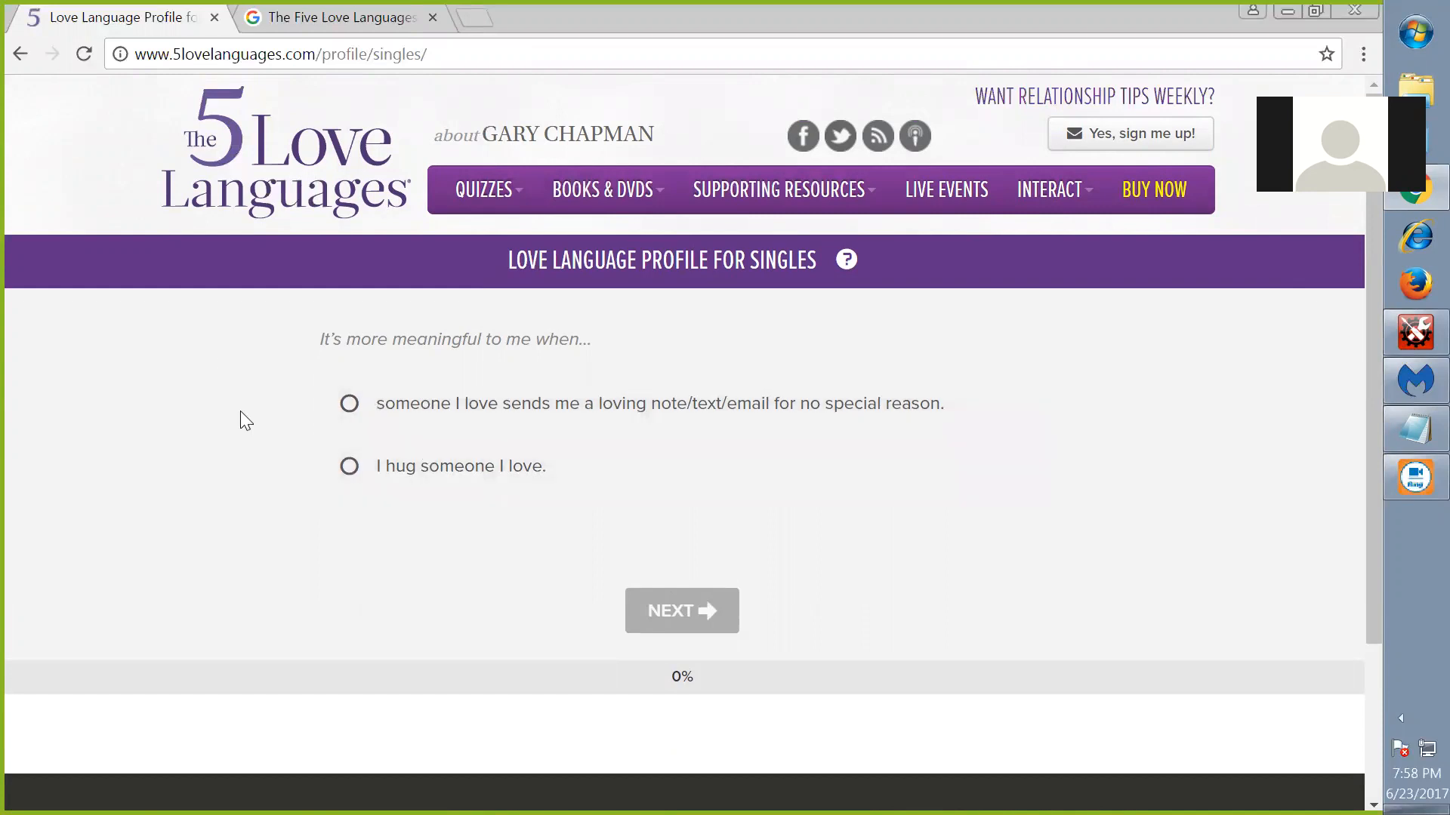
{"action": "mouse_move", "coordinate": [484, 444]}
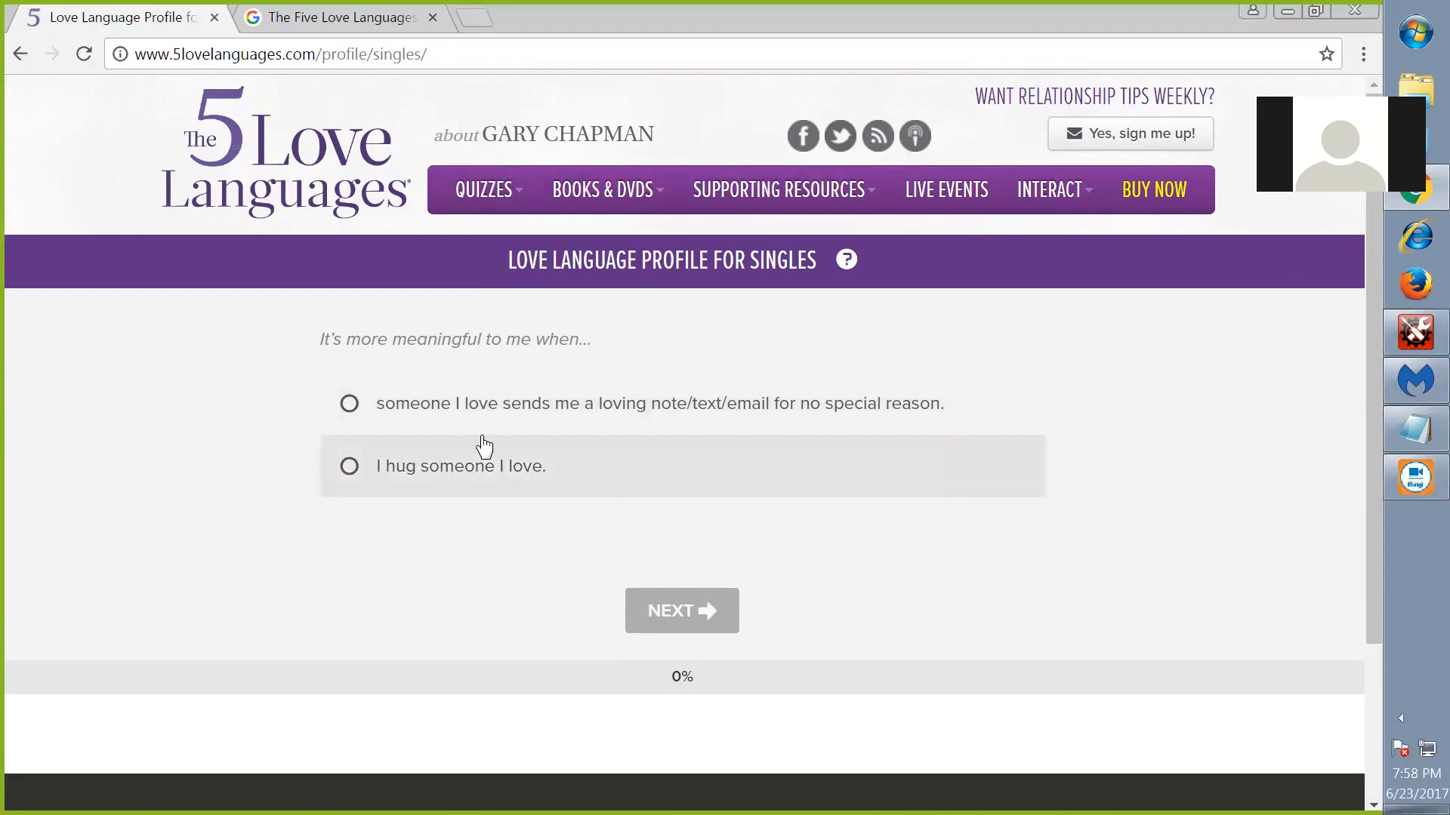
{"action": "mouse_move", "coordinate": [319, 359]}
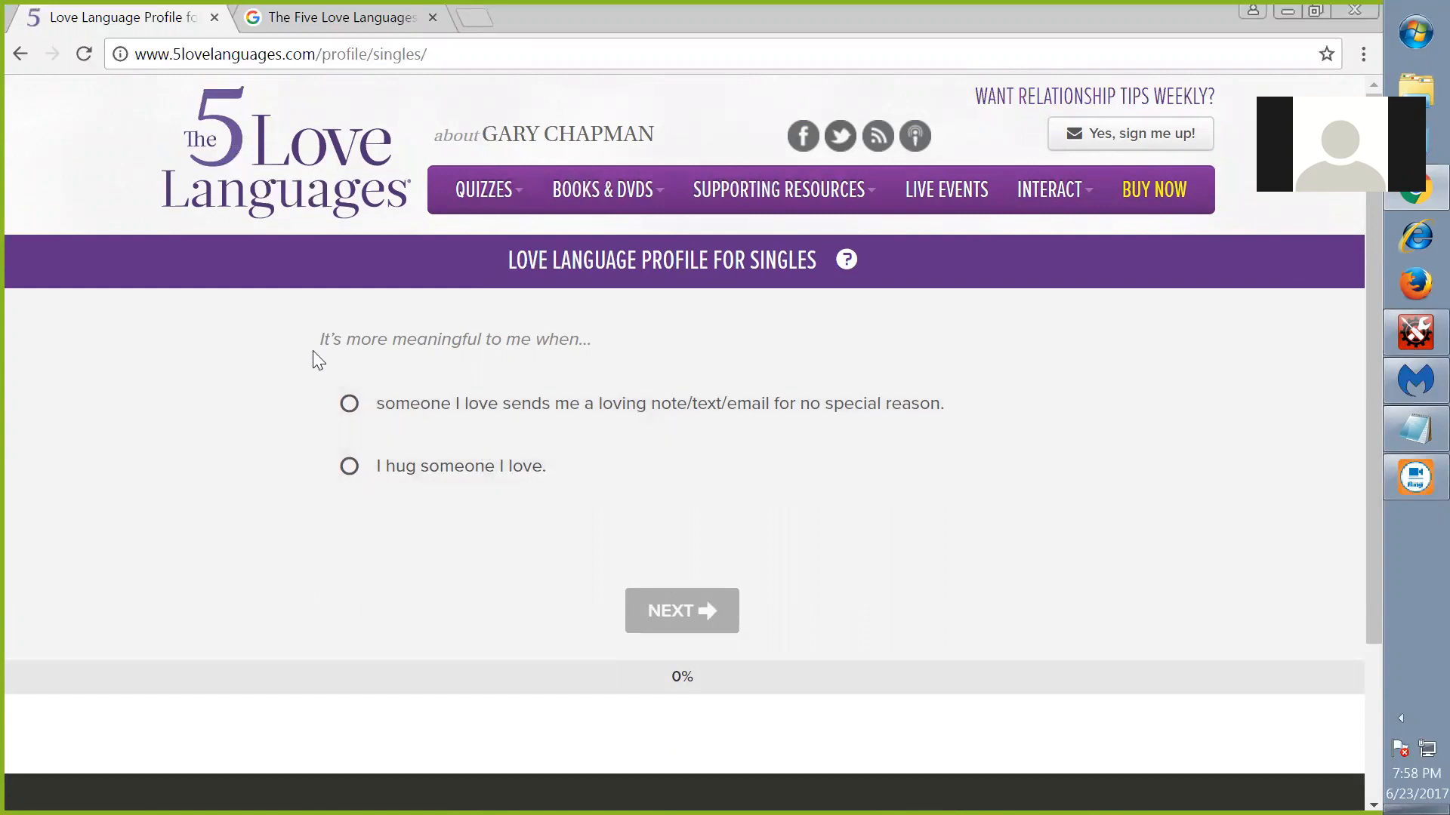
{"action": "mouse_move", "coordinate": [440, 453]}
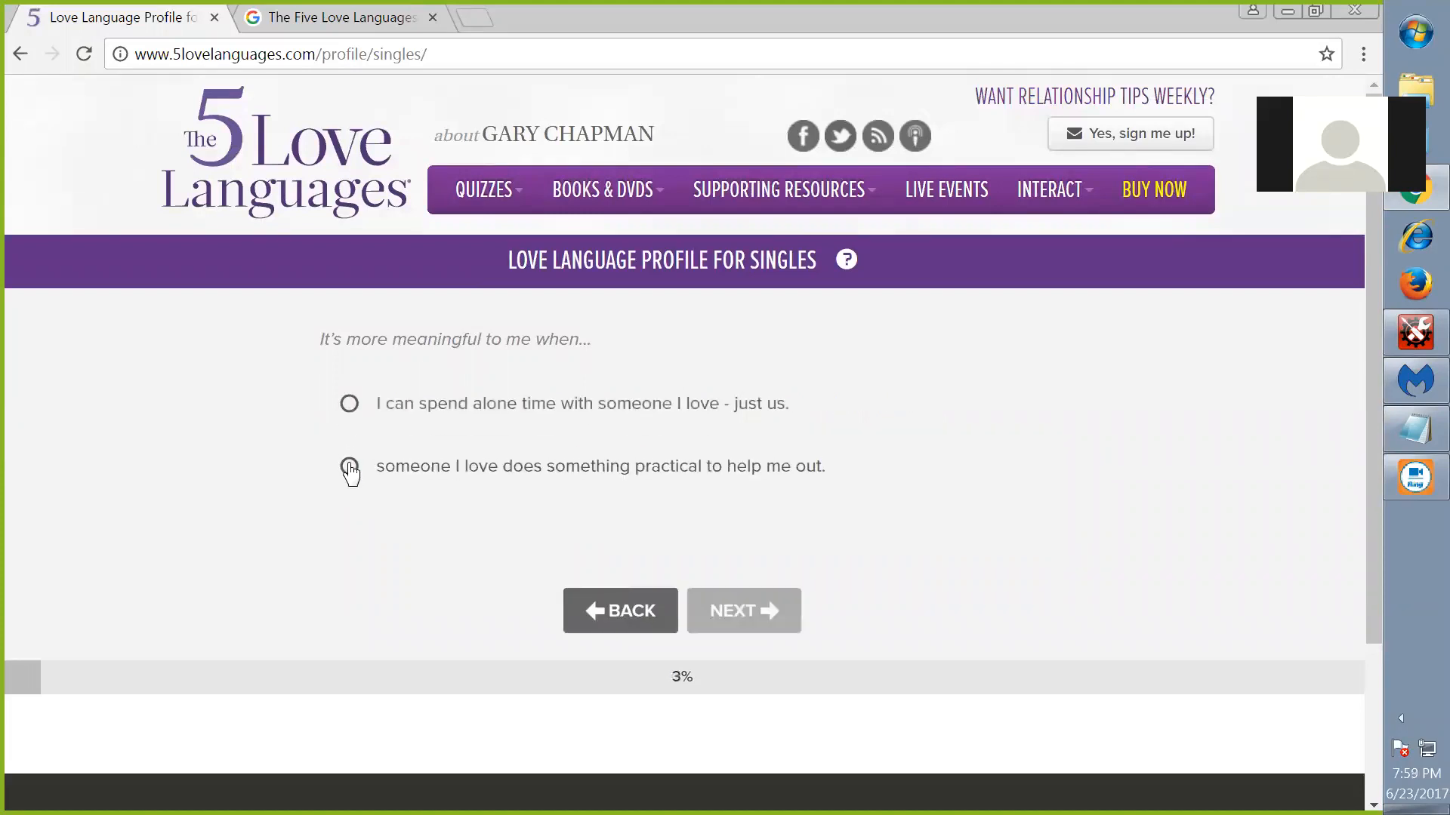
{"action": "mouse_move", "coordinate": [342, 372]}
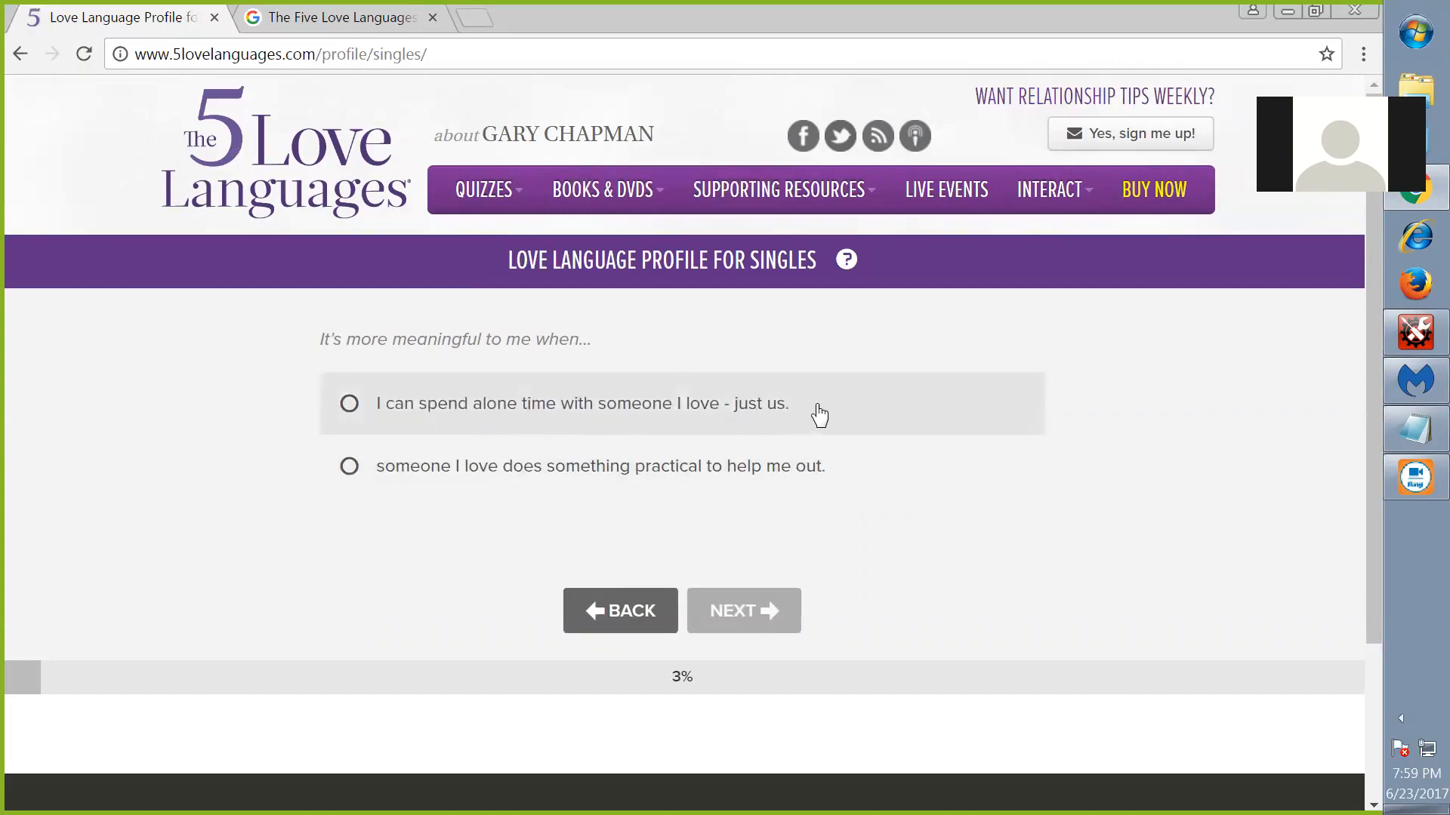
{"action": "mouse_move", "coordinate": [823, 418]}
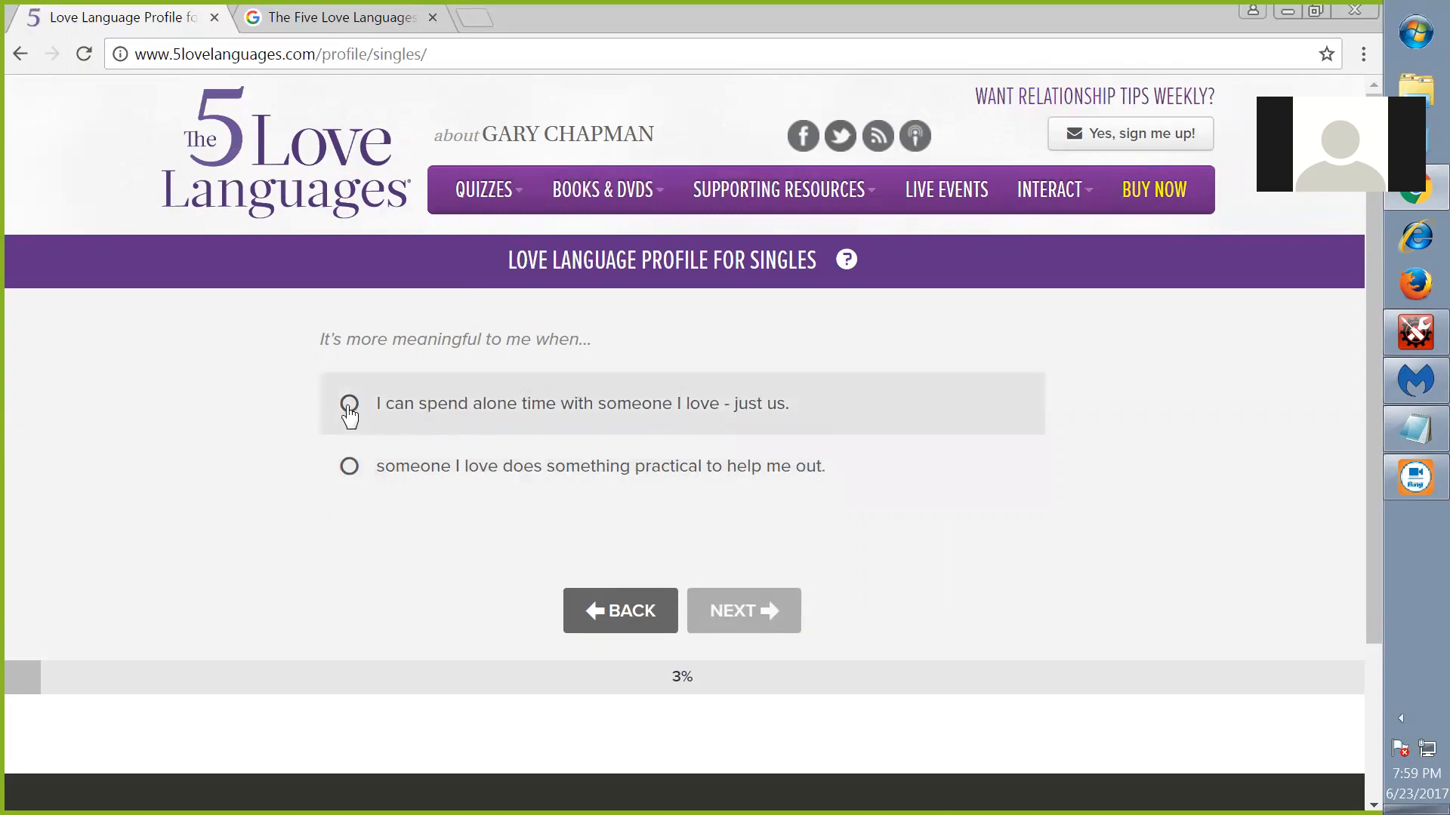
Answer that time alone together matters more, starting the singles profile quiz
{"action": "left_click", "coordinate": [349, 405]}
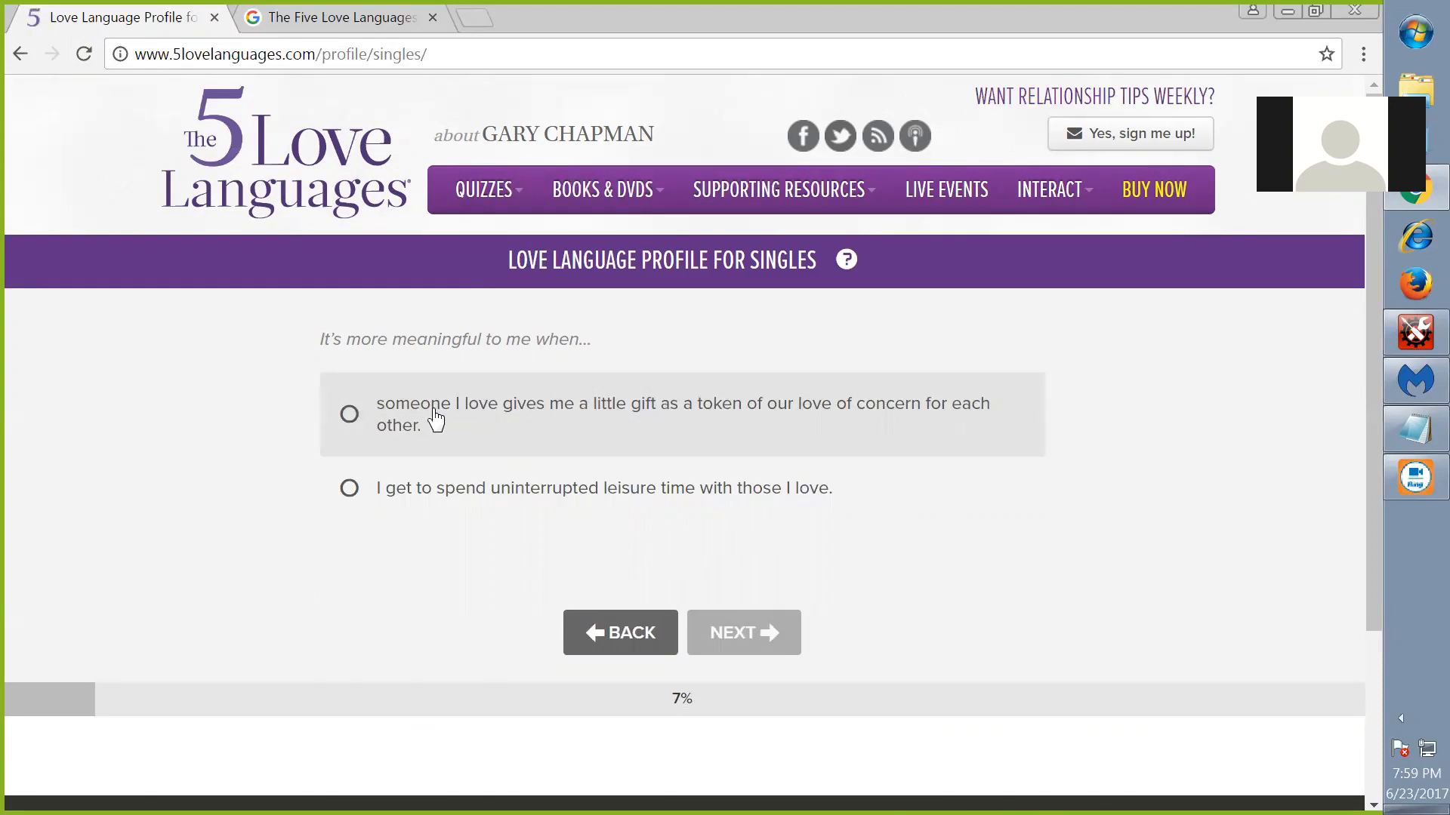
{"action": "mouse_move", "coordinate": [549, 499]}
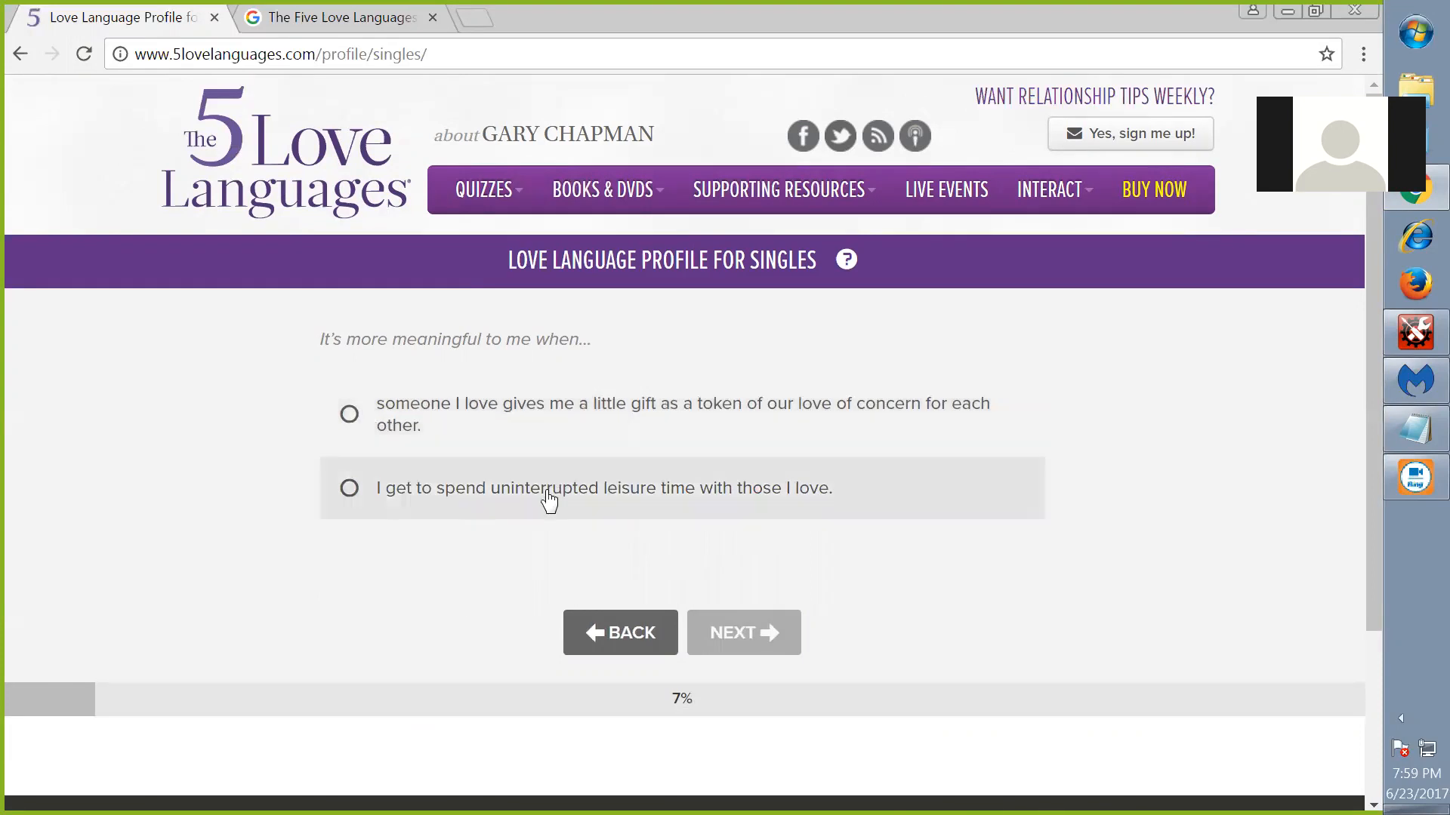
{"action": "mouse_move", "coordinate": [483, 507]}
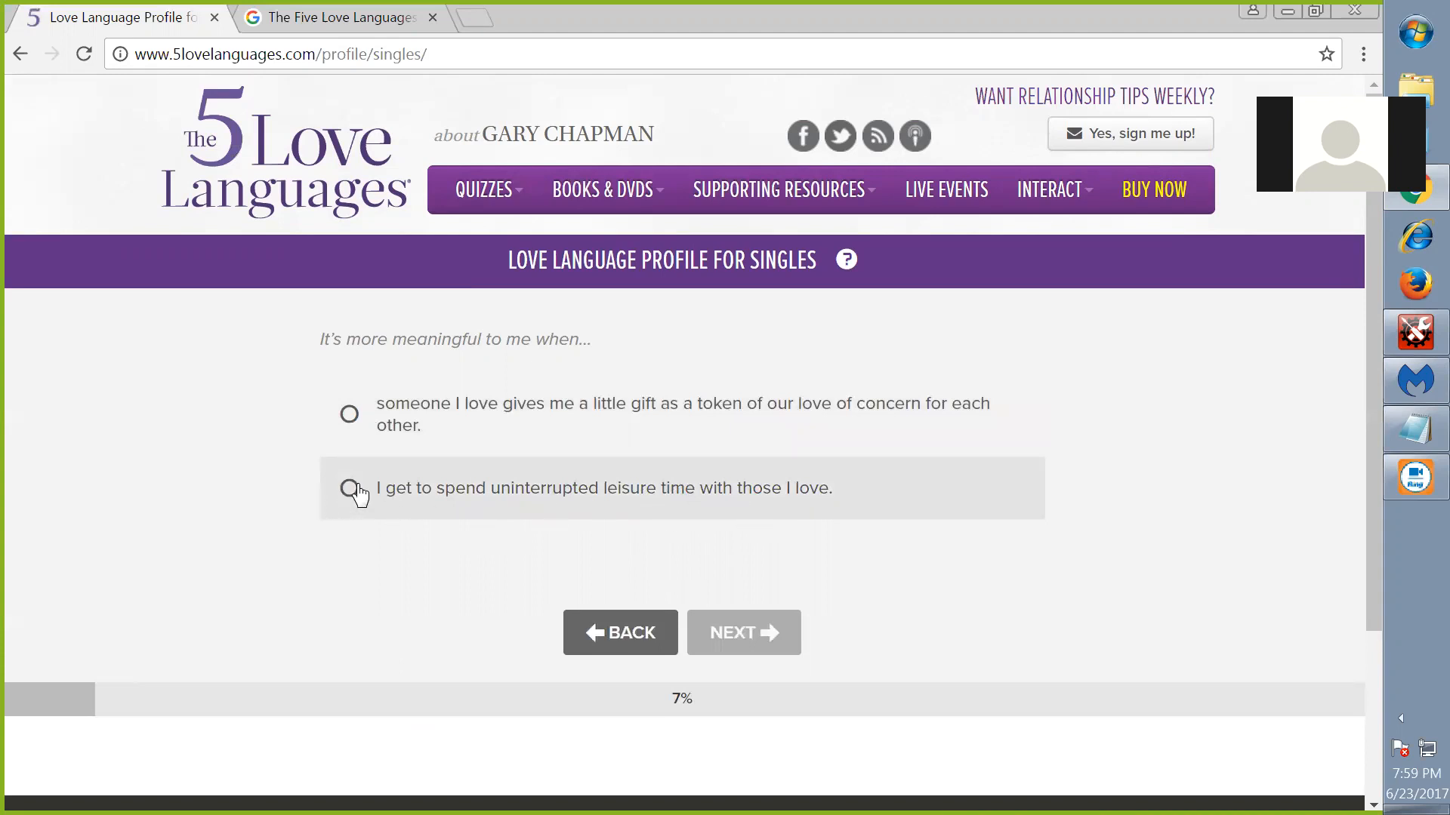
Answer with uninterrupted leisure time, an innocent touch, and being surprised with a gift
{"action": "left_click", "coordinate": [349, 488]}
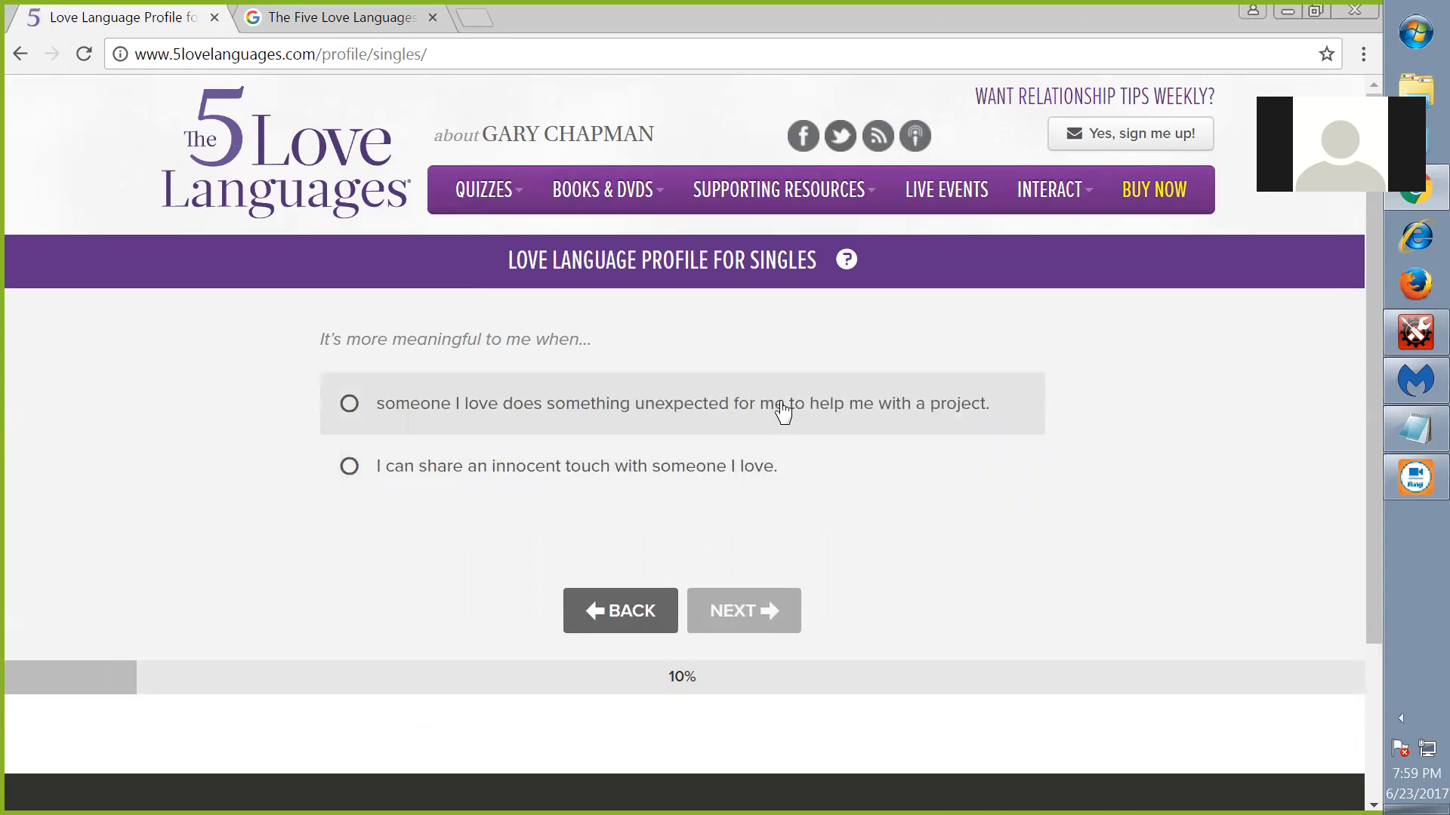
{"action": "mouse_move", "coordinate": [867, 416]}
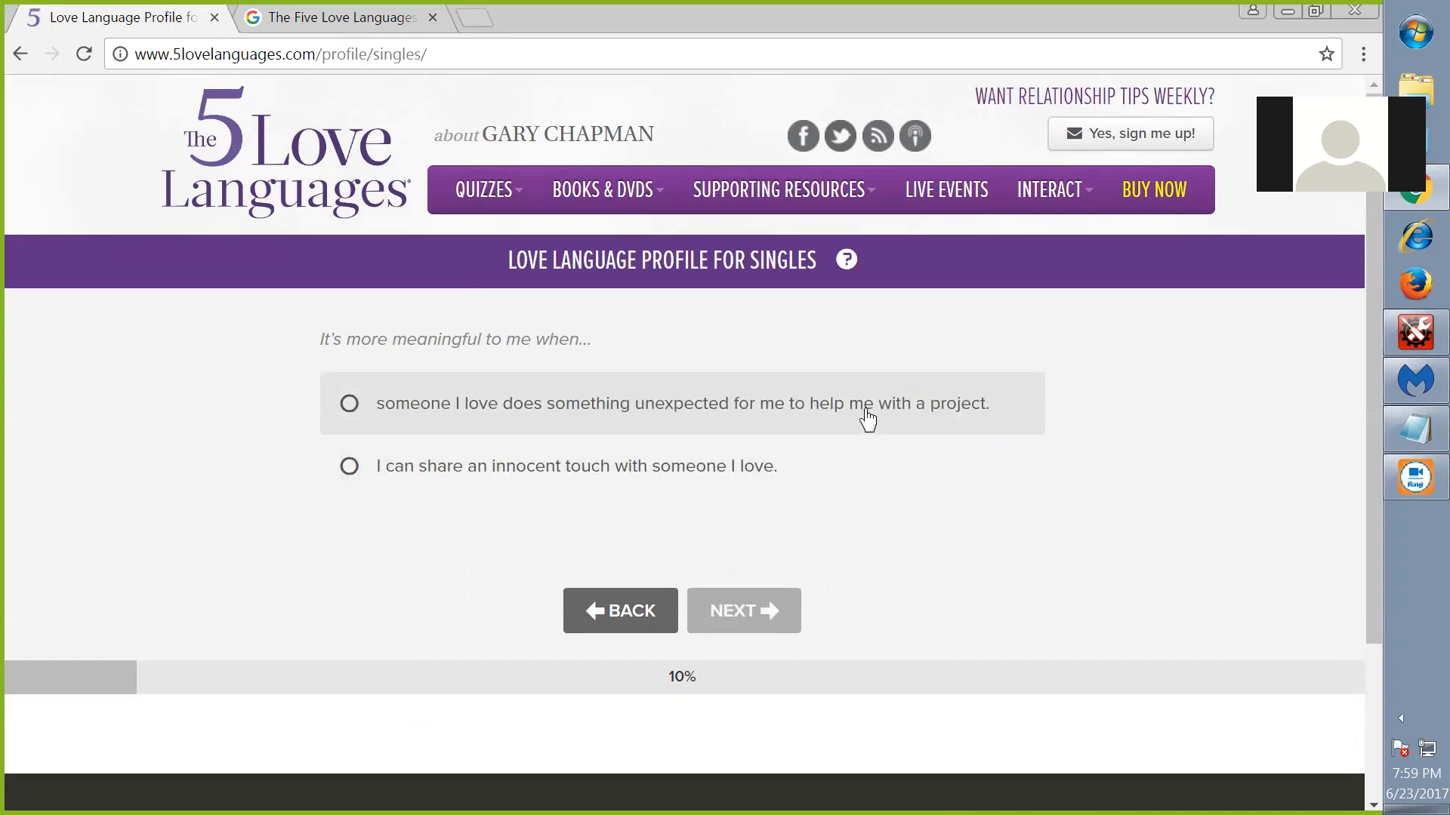
{"action": "mouse_move", "coordinate": [948, 423]}
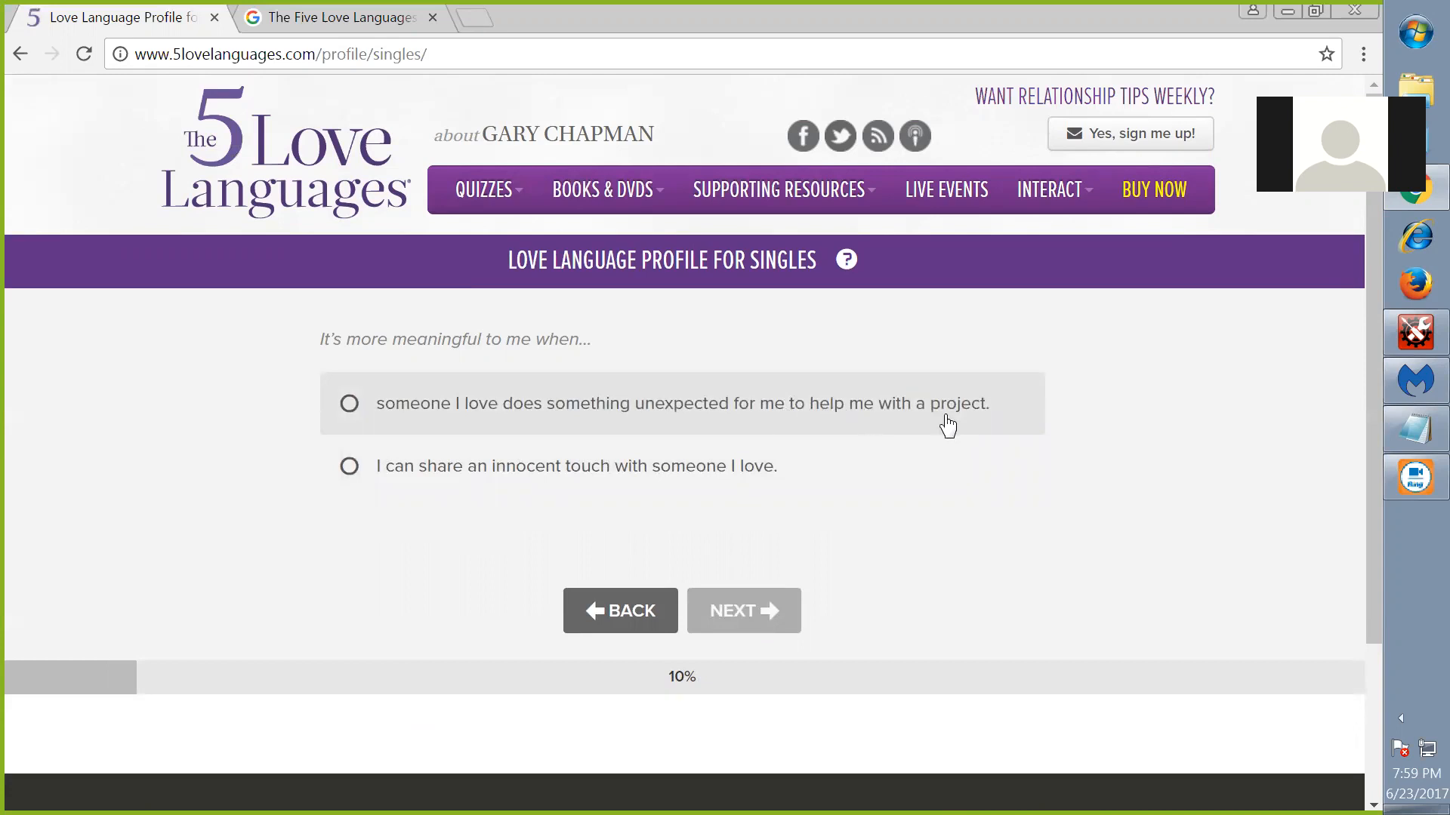
{"action": "mouse_move", "coordinate": [431, 488]}
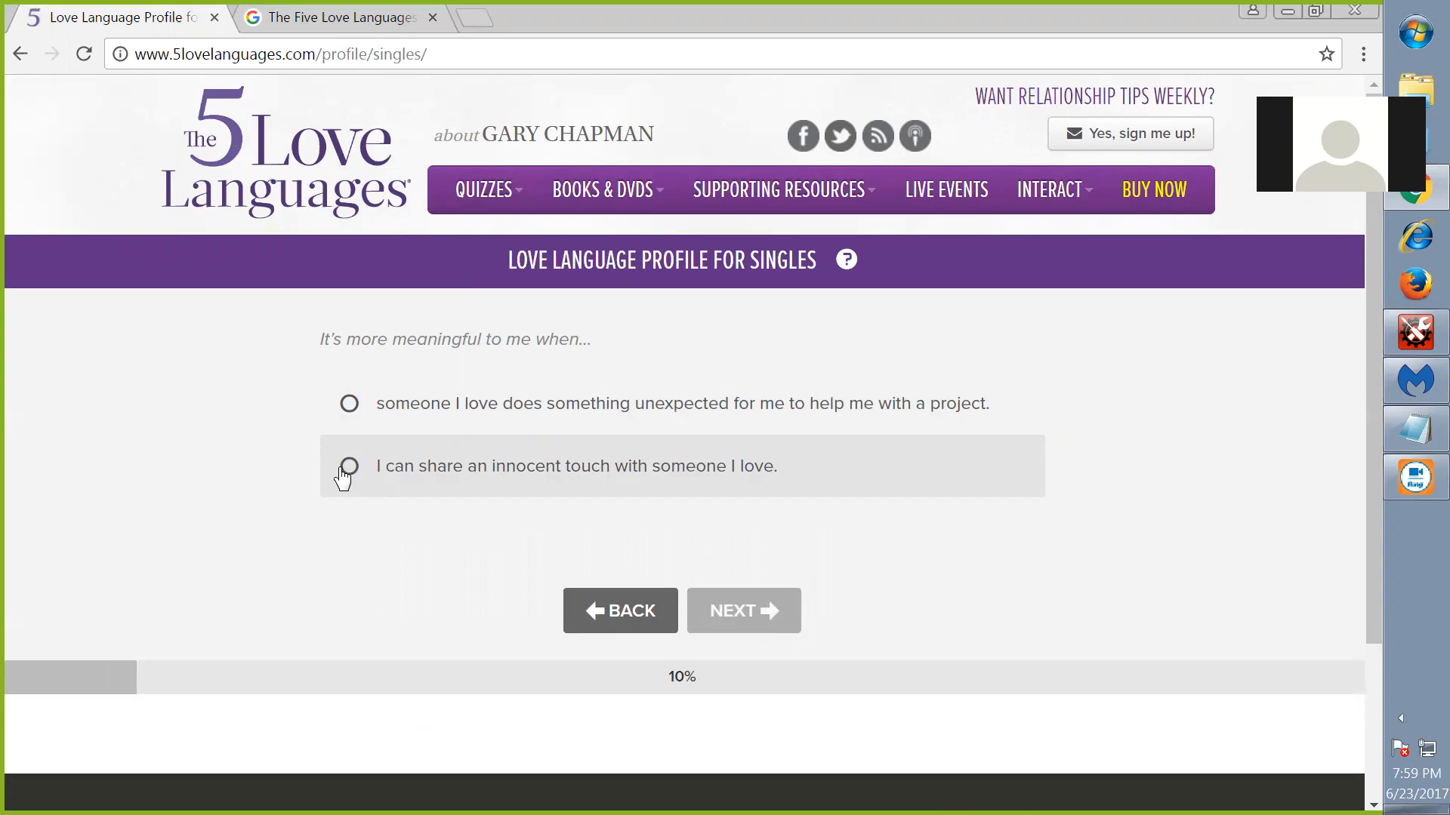
{"action": "left_click", "coordinate": [349, 466]}
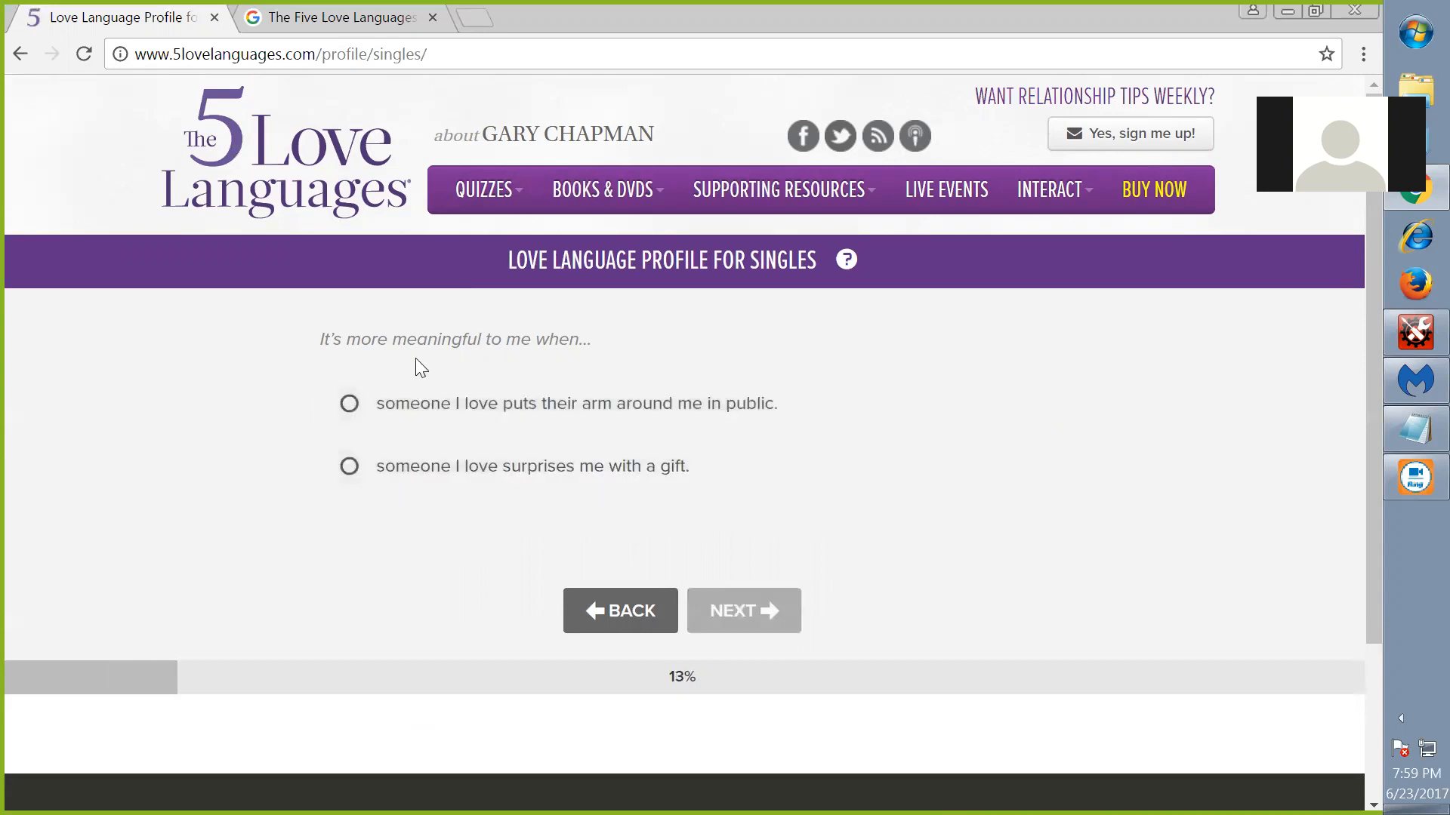
{"action": "mouse_move", "coordinate": [625, 418]}
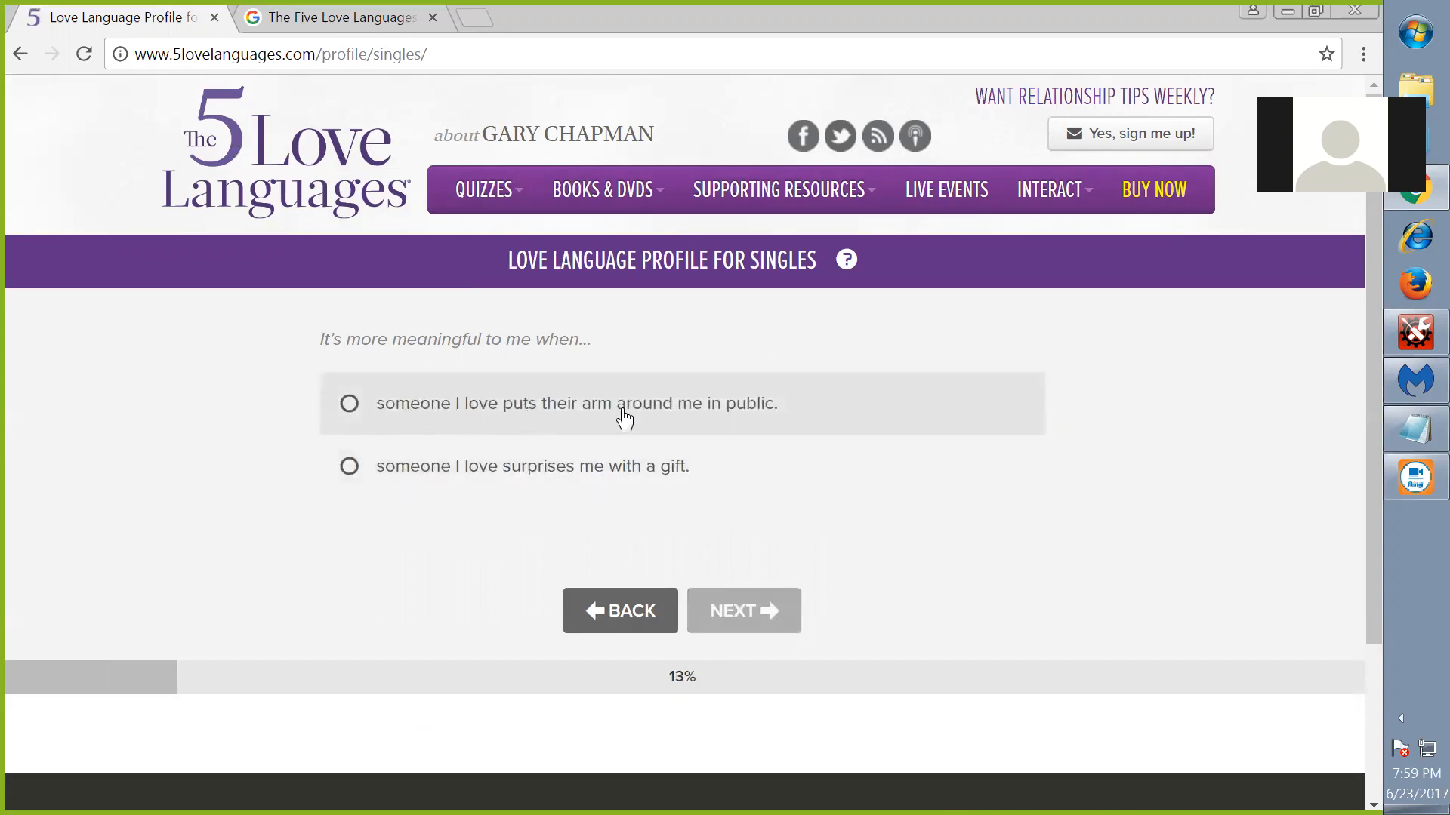
{"action": "mouse_move", "coordinate": [421, 480]}
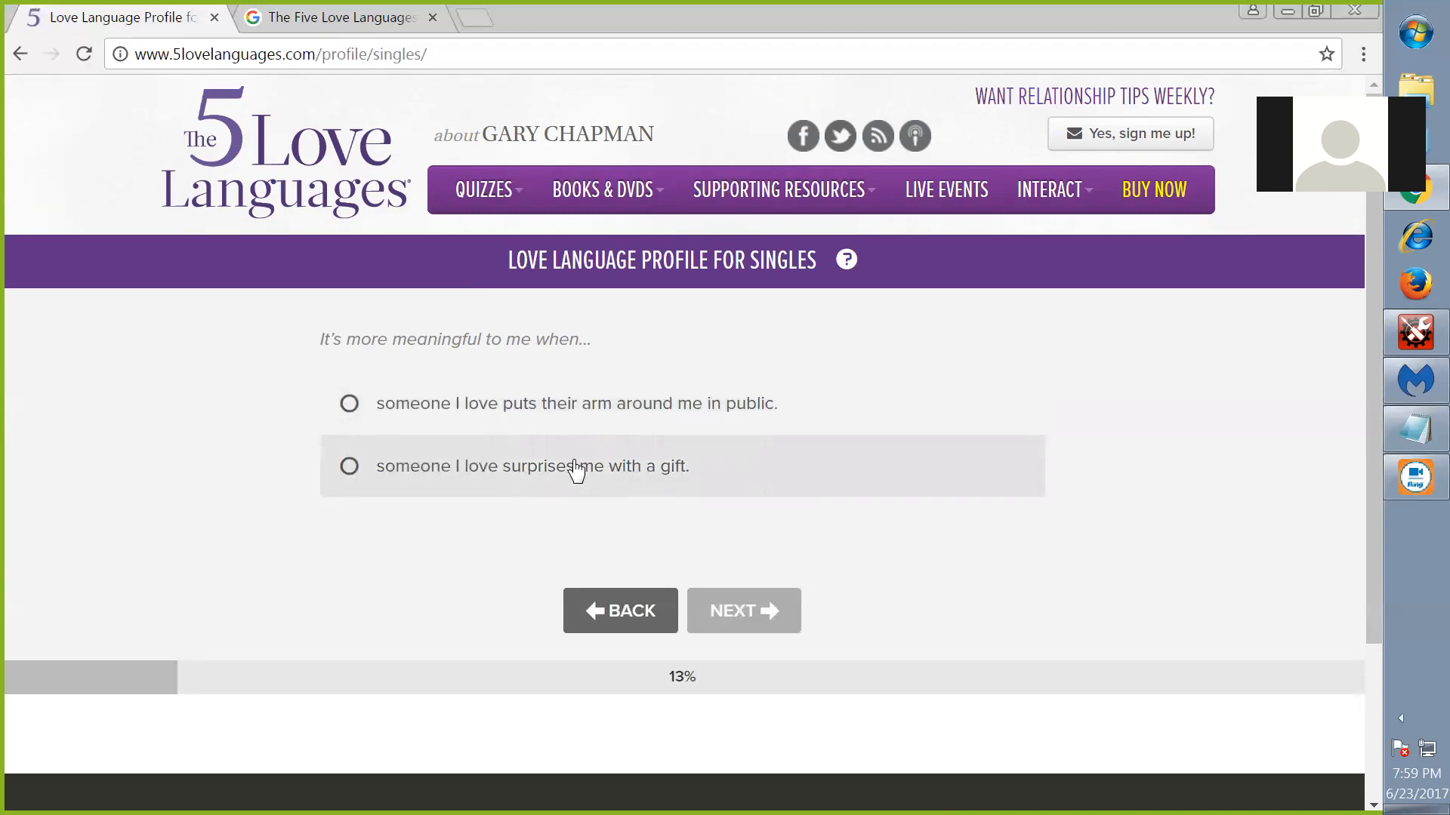
{"action": "left_click", "coordinate": [349, 467]}
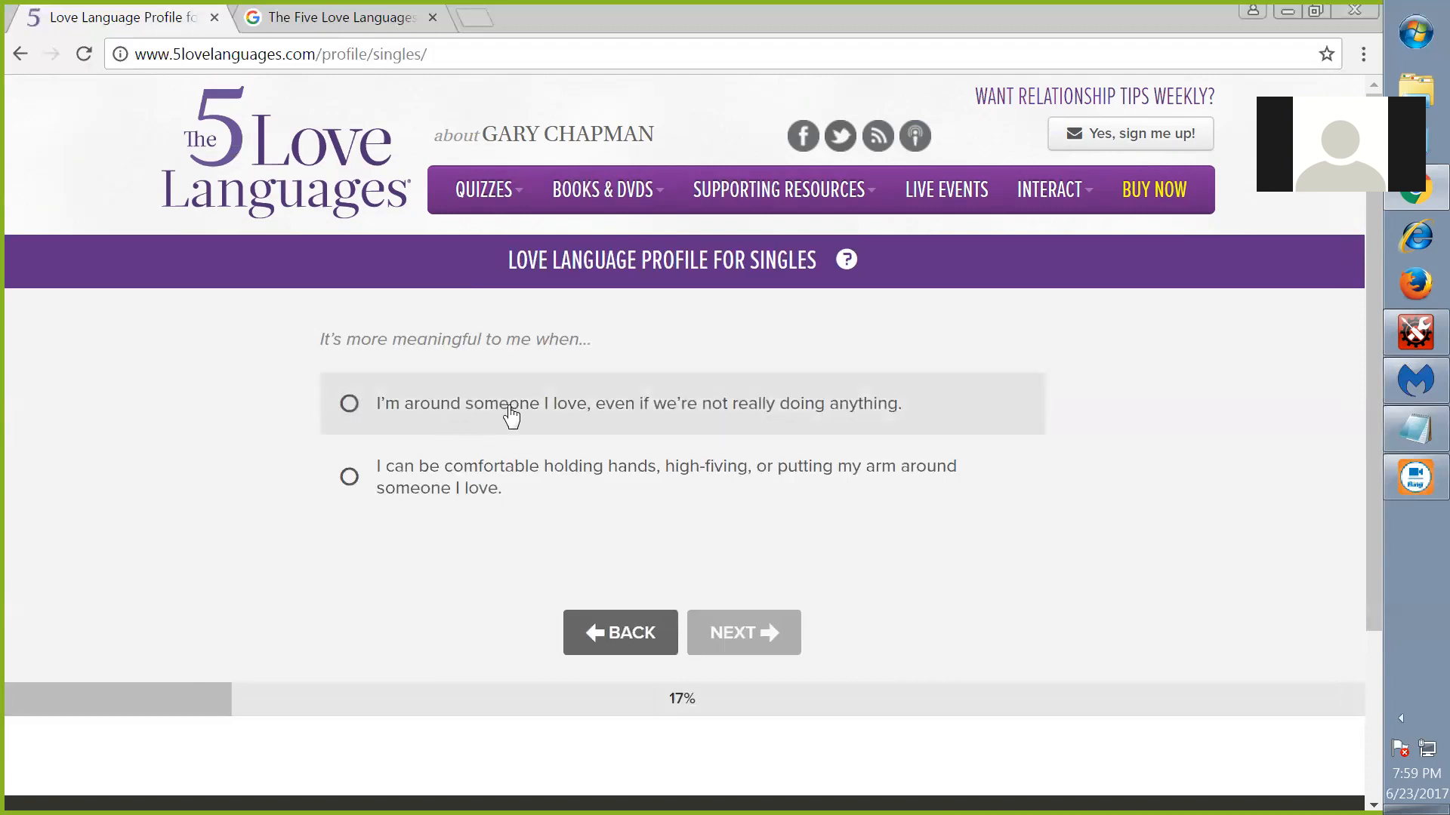
{"action": "mouse_move", "coordinate": [722, 427]}
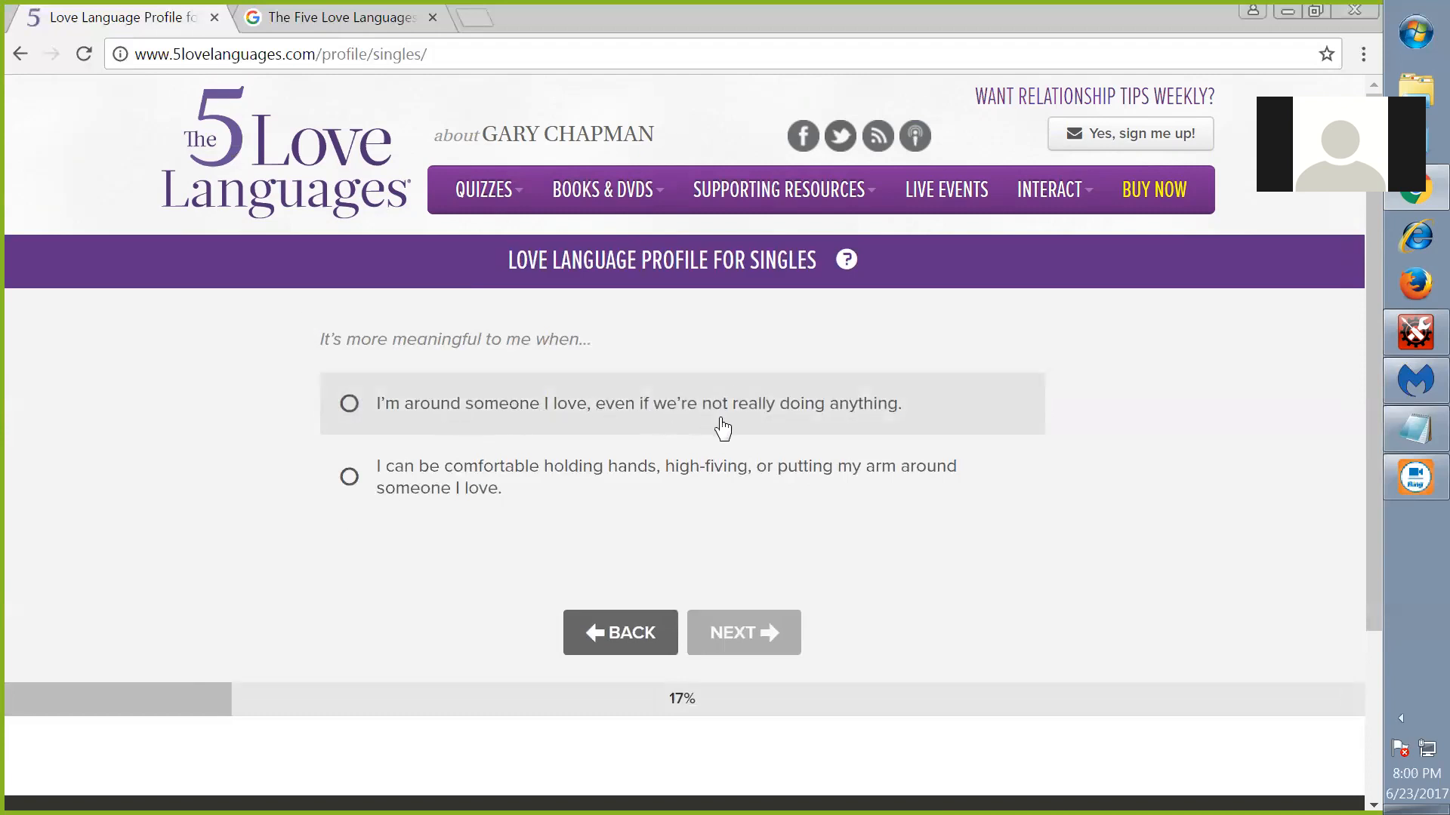
{"action": "mouse_move", "coordinate": [630, 400]}
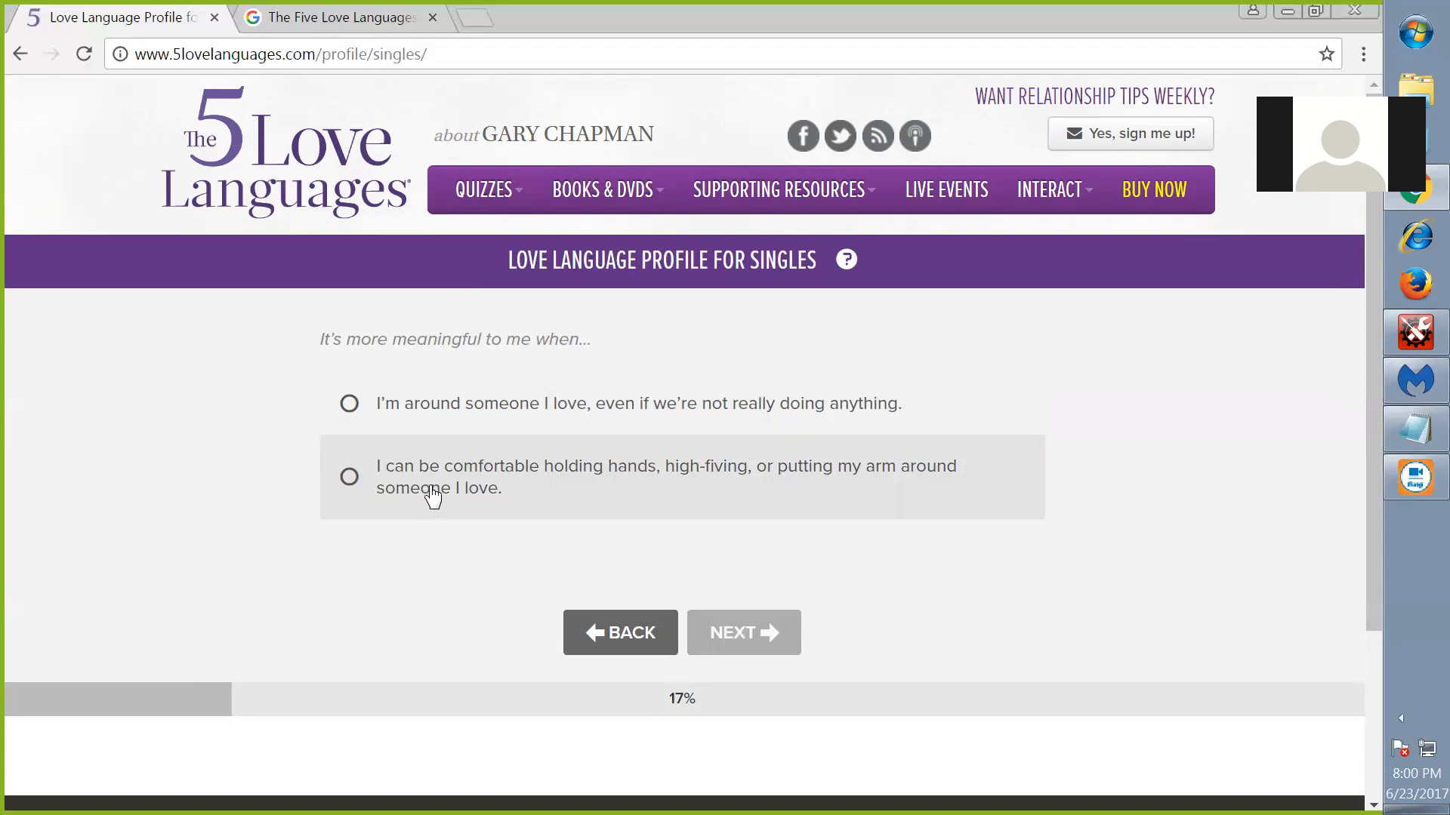
{"action": "mouse_move", "coordinate": [437, 453]}
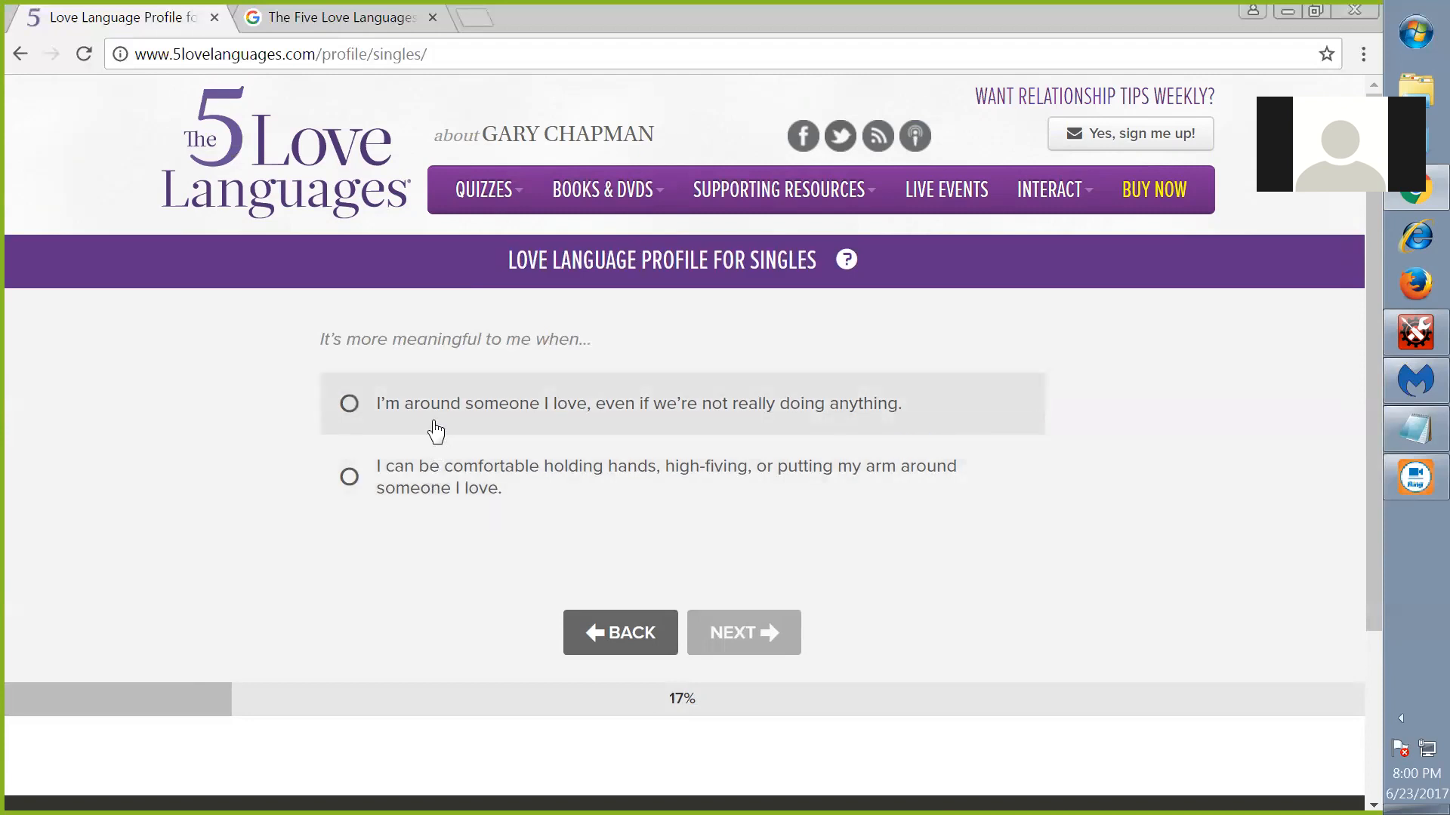
{"action": "mouse_move", "coordinate": [440, 490]}
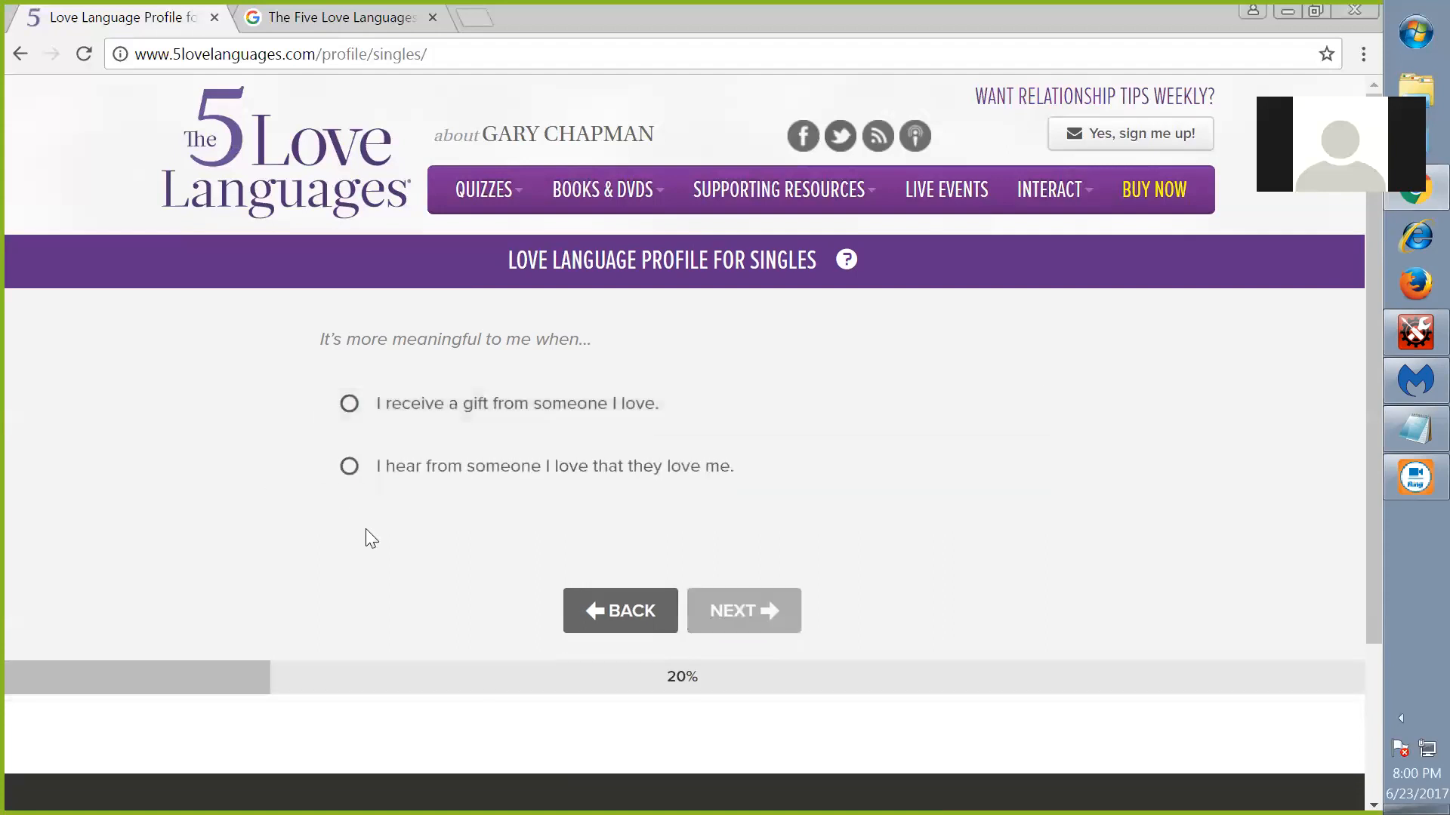
{"action": "mouse_move", "coordinate": [451, 488]}
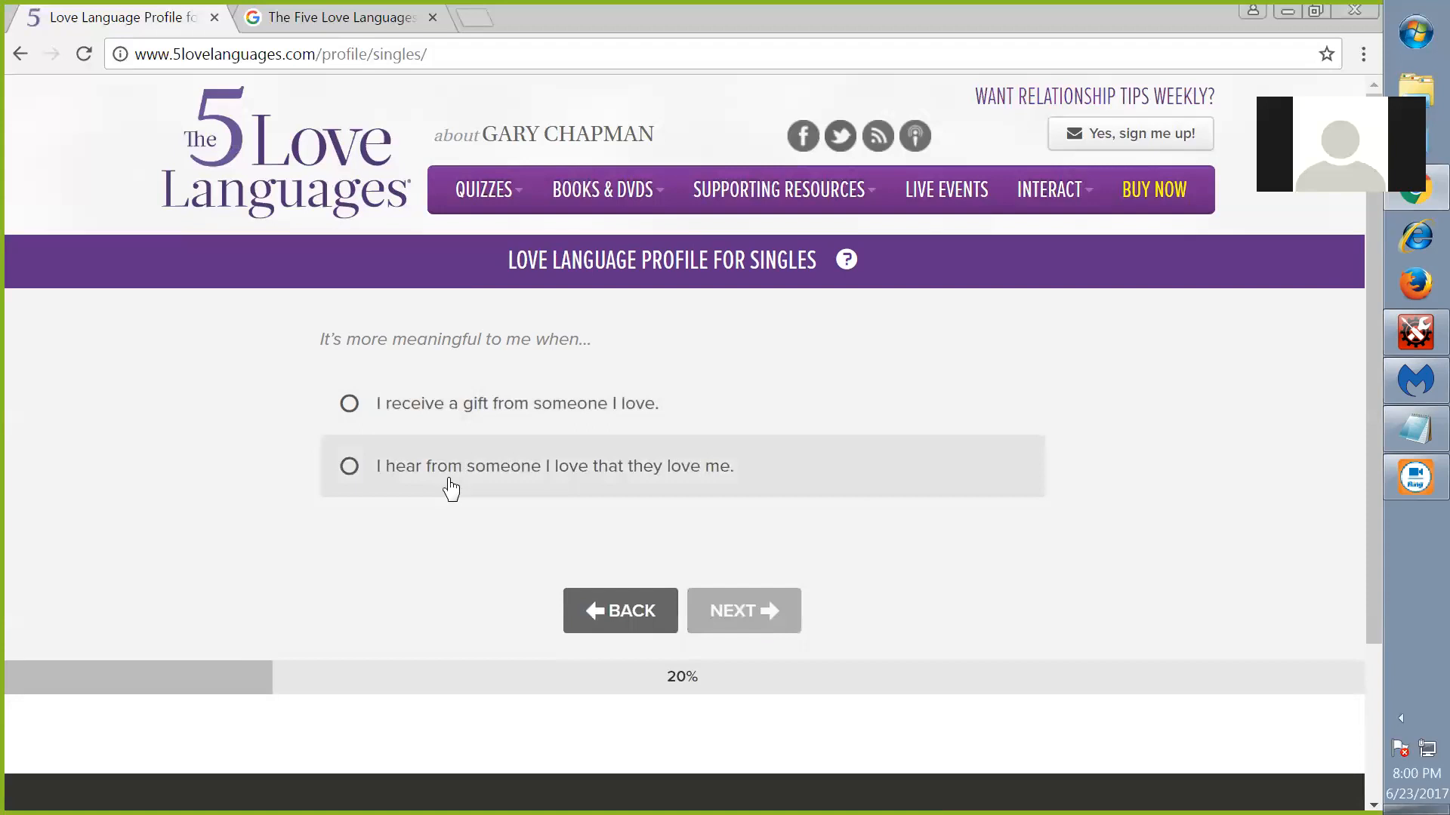
{"action": "mouse_move", "coordinate": [437, 485]}
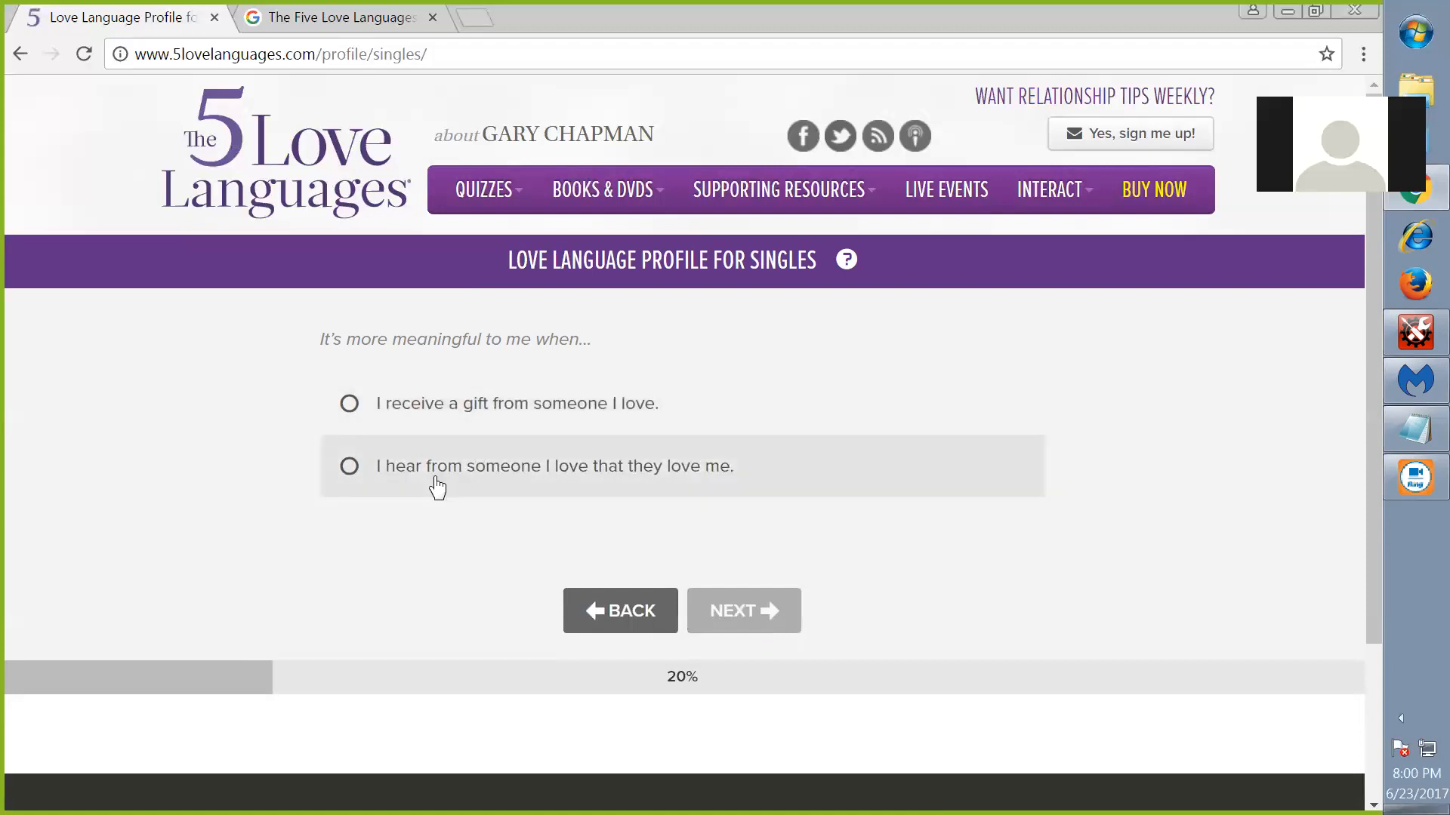
Answer with hearing someone loves me, an unexpected compliment, and hanging out, reaching 30%
{"action": "left_click", "coordinate": [349, 467]}
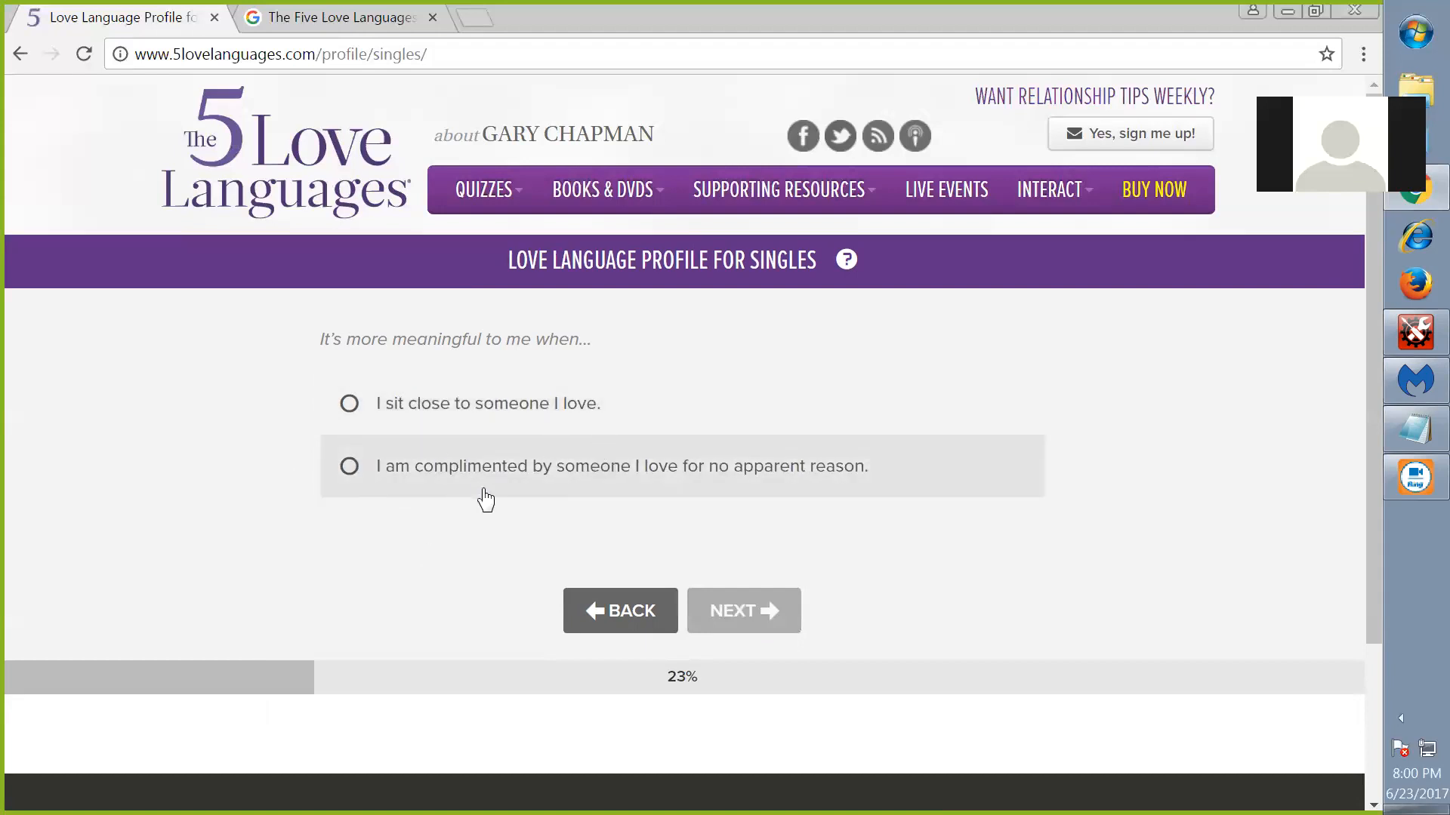
{"action": "mouse_move", "coordinate": [821, 455]}
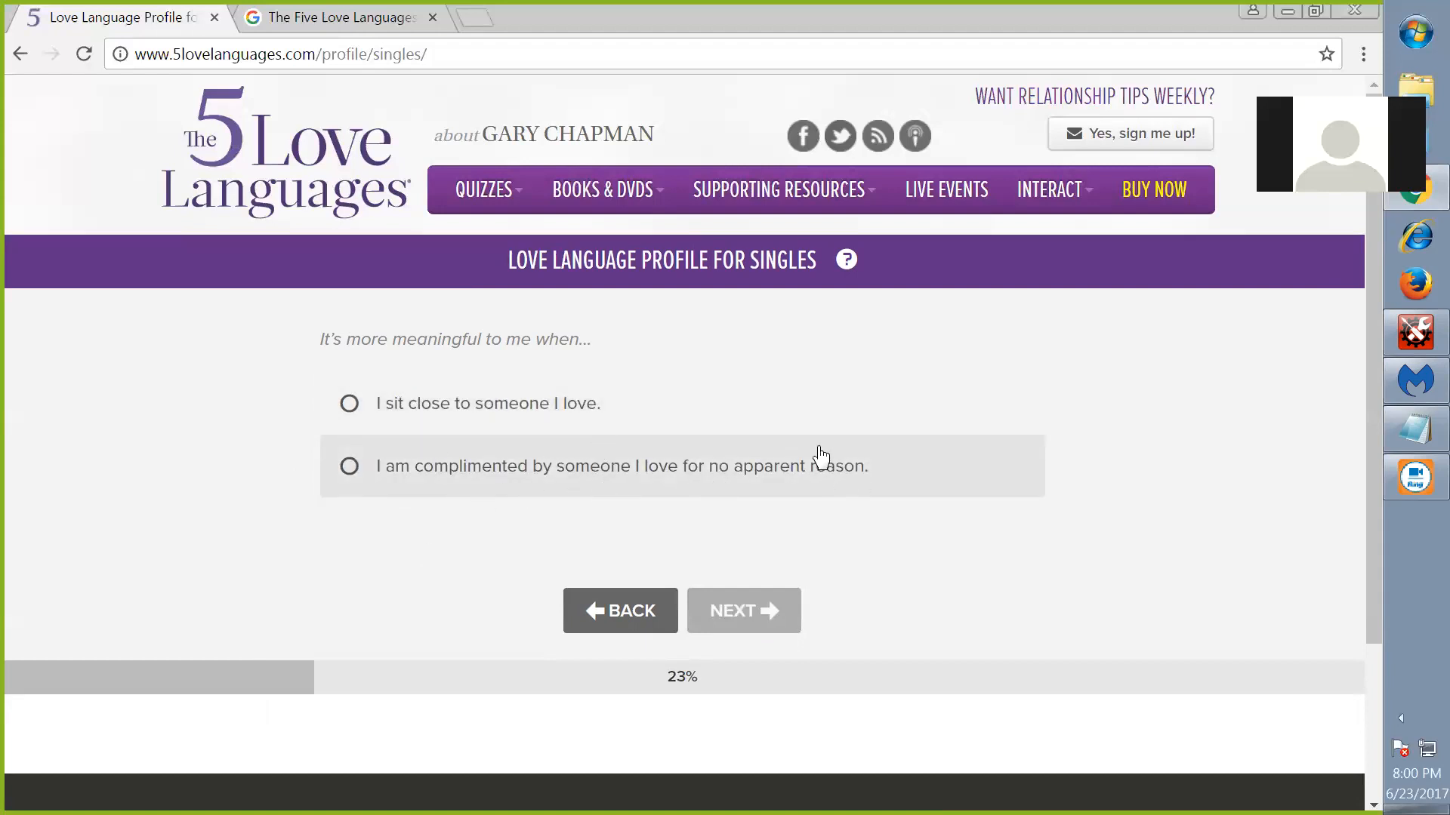
{"action": "mouse_move", "coordinate": [450, 475]}
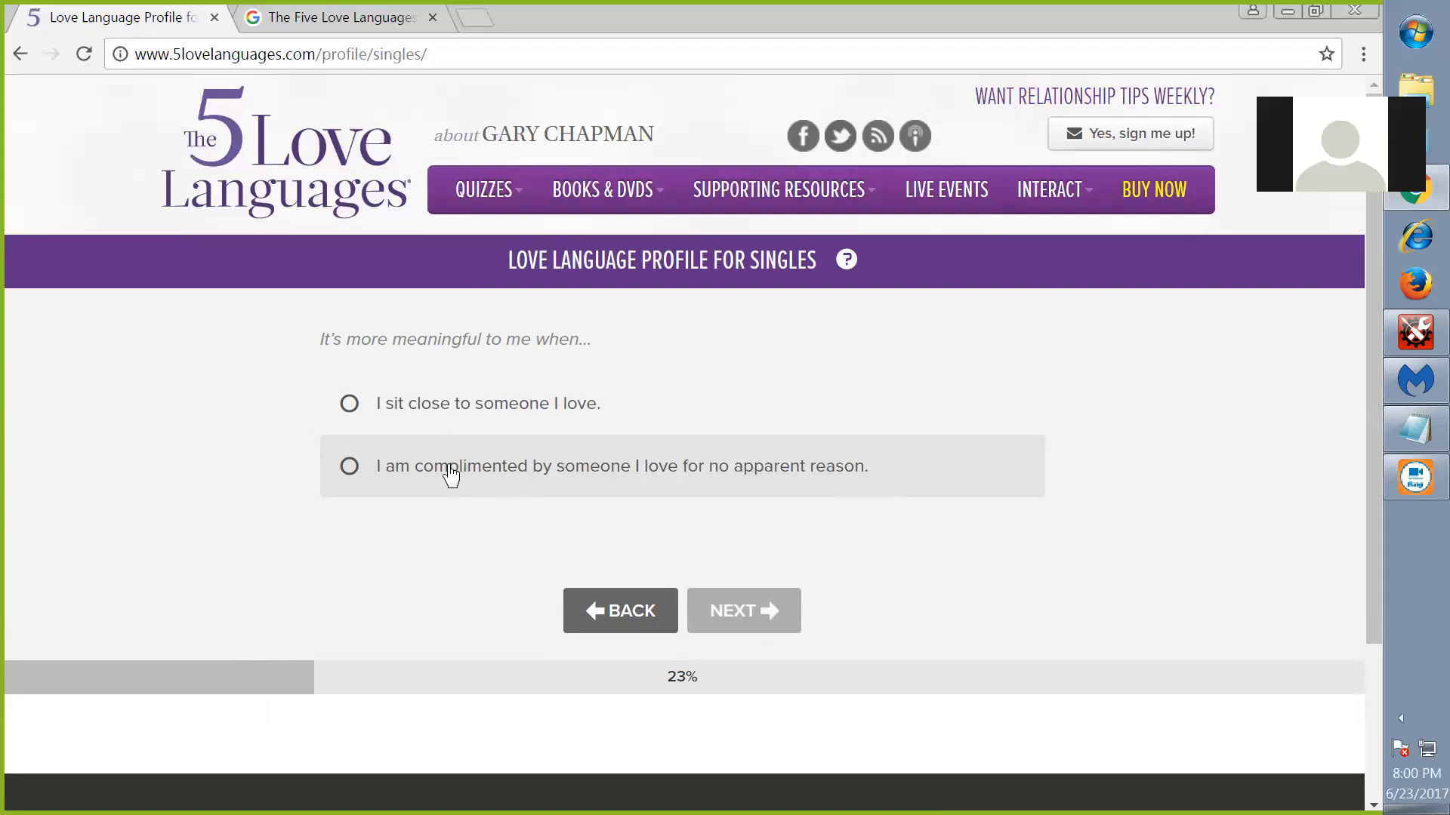
{"action": "left_click", "coordinate": [349, 466]}
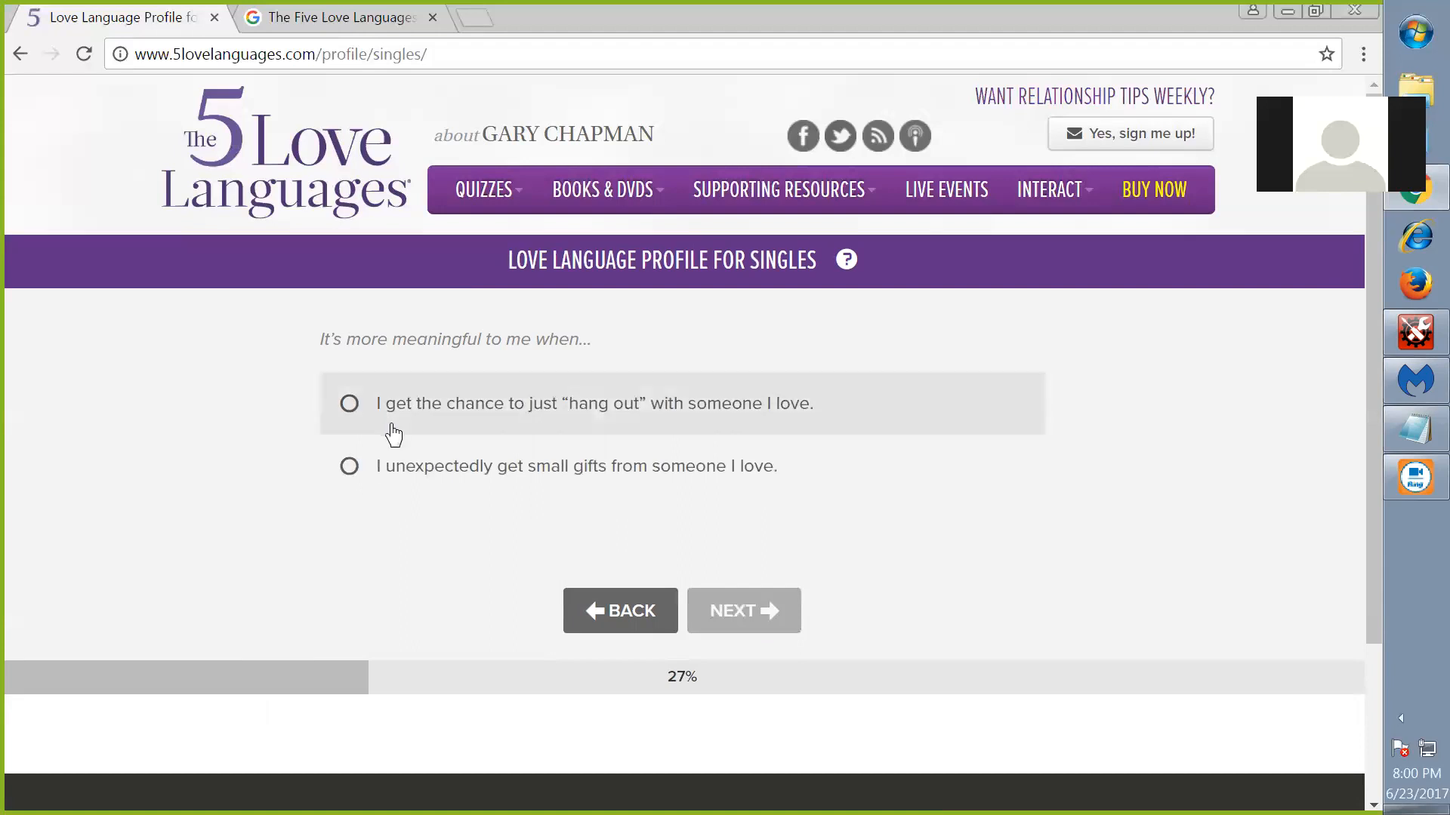
{"action": "mouse_move", "coordinate": [592, 467]}
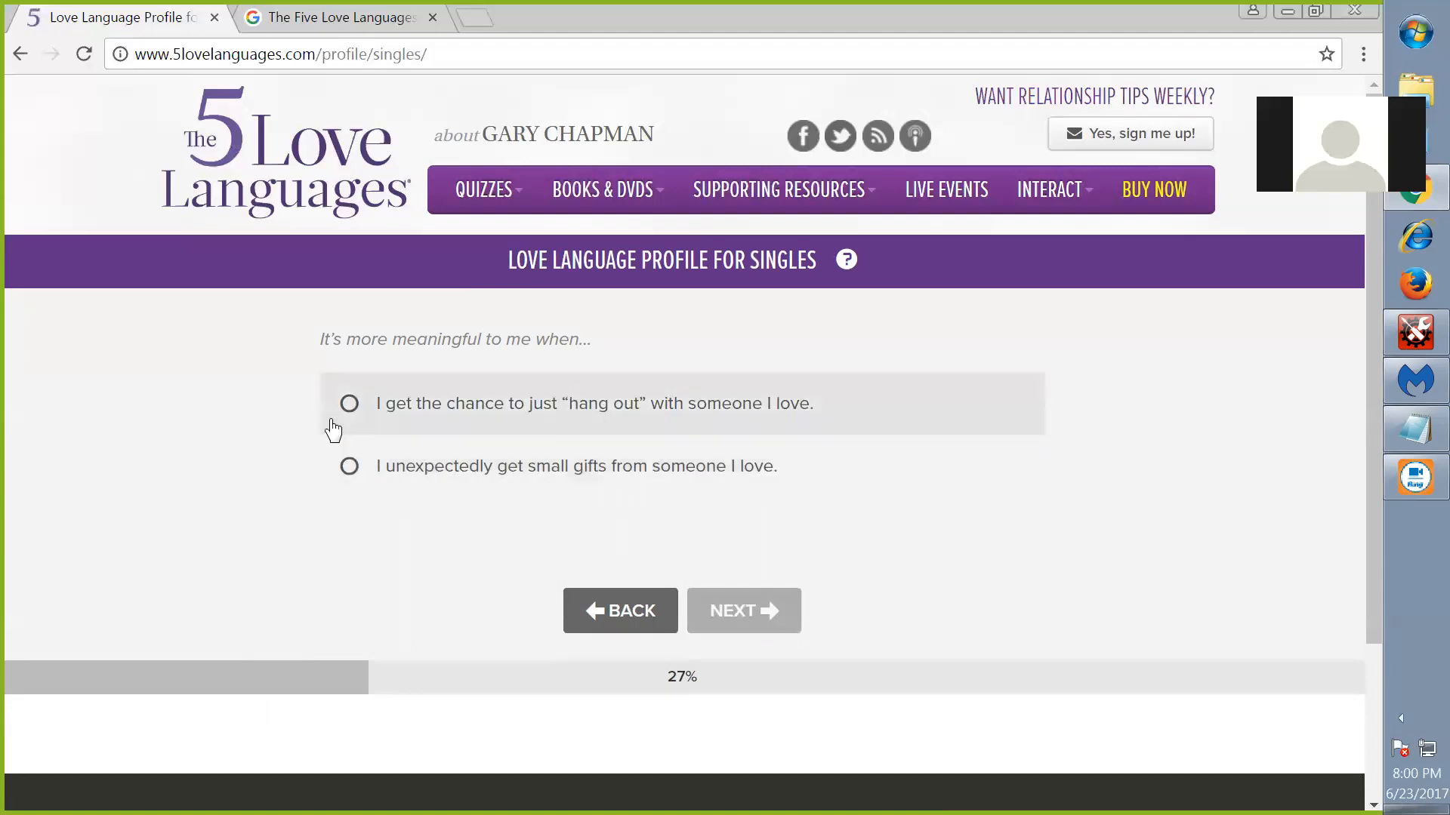
{"action": "left_click", "coordinate": [349, 404]}
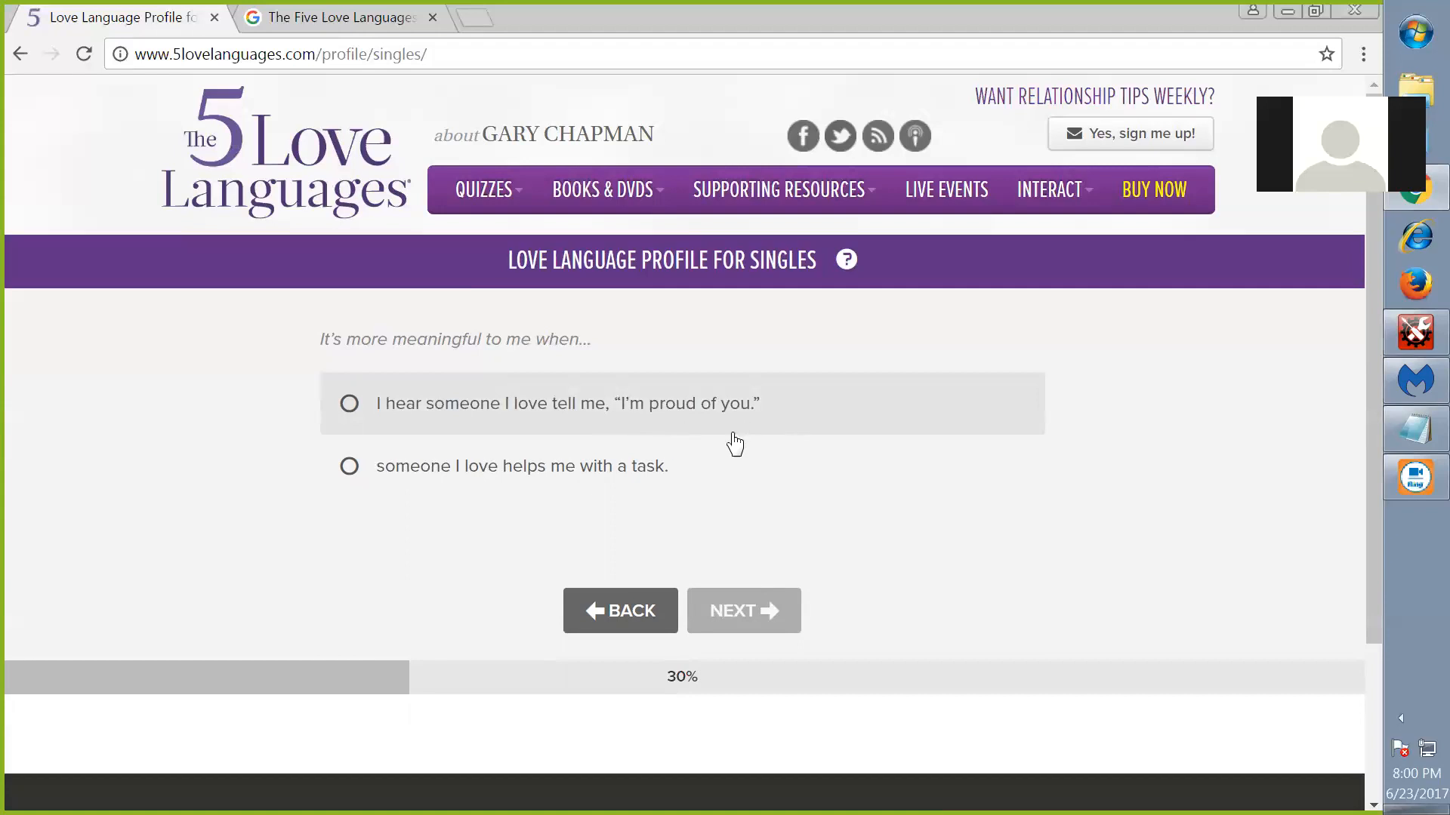
{"action": "mouse_move", "coordinate": [524, 483]}
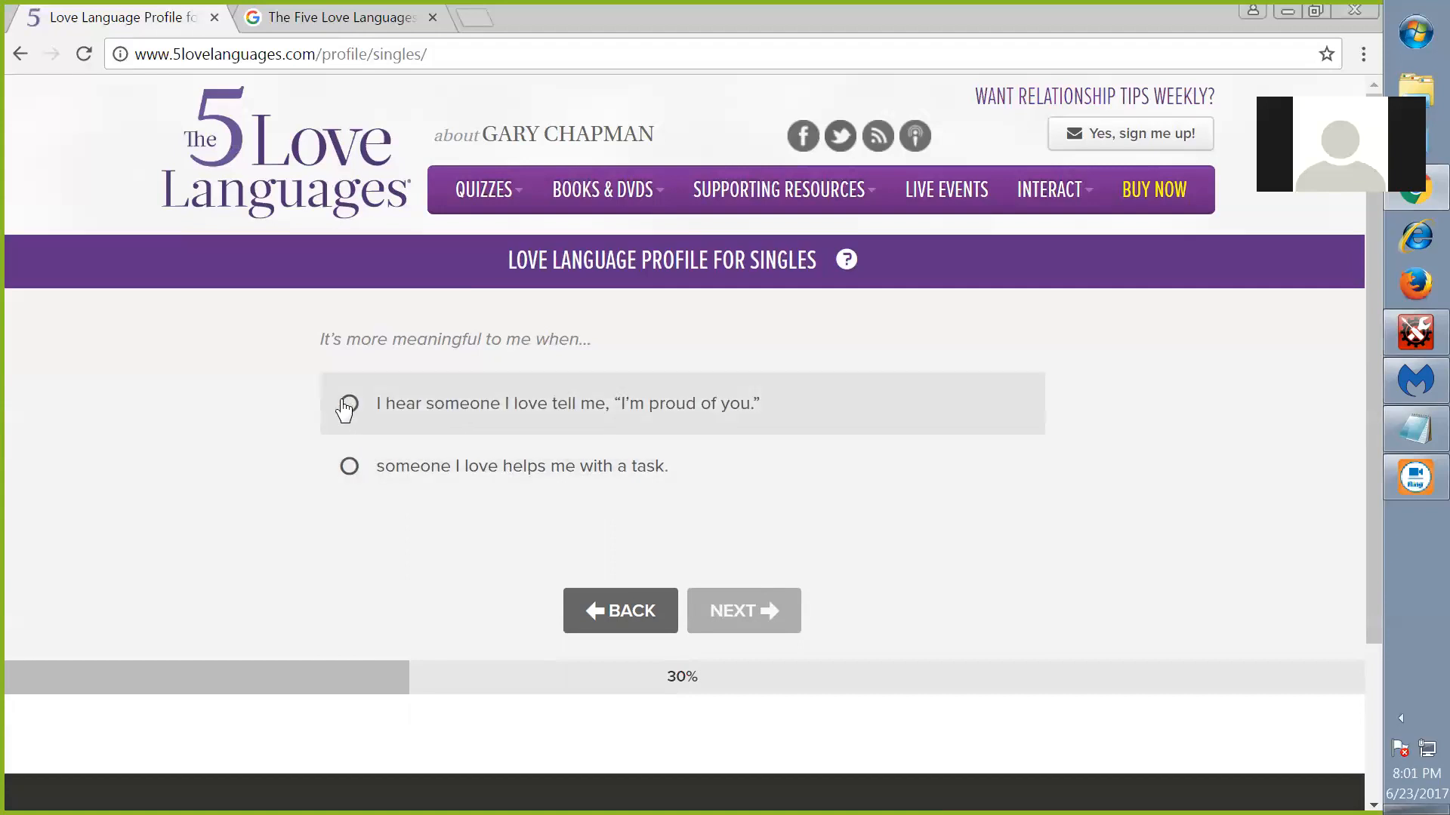
{"action": "mouse_move", "coordinate": [360, 488]}
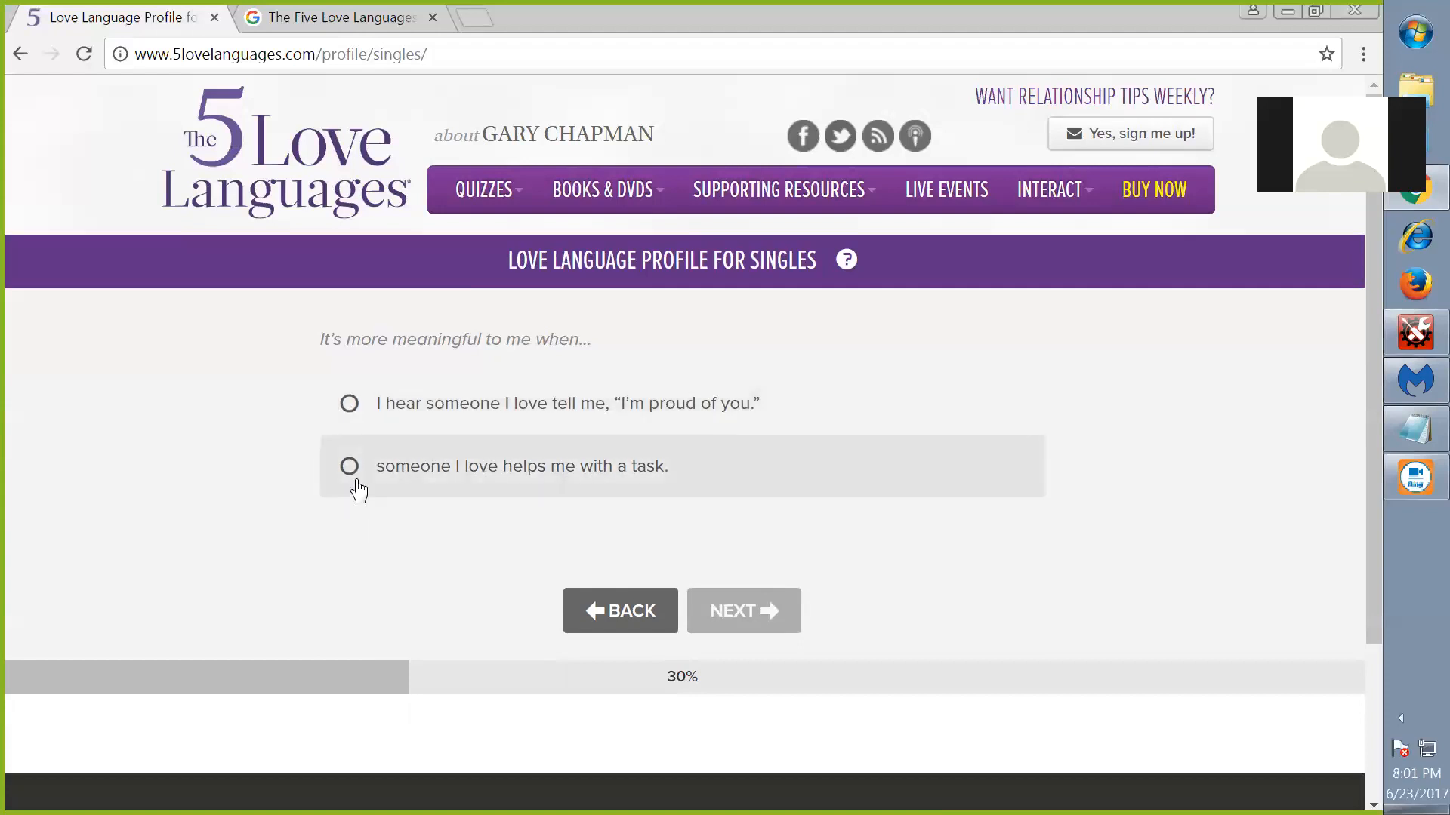
Answer with task help, doing things together, a hug, a thoughtful gift and a back rub
{"action": "left_click", "coordinate": [349, 467]}
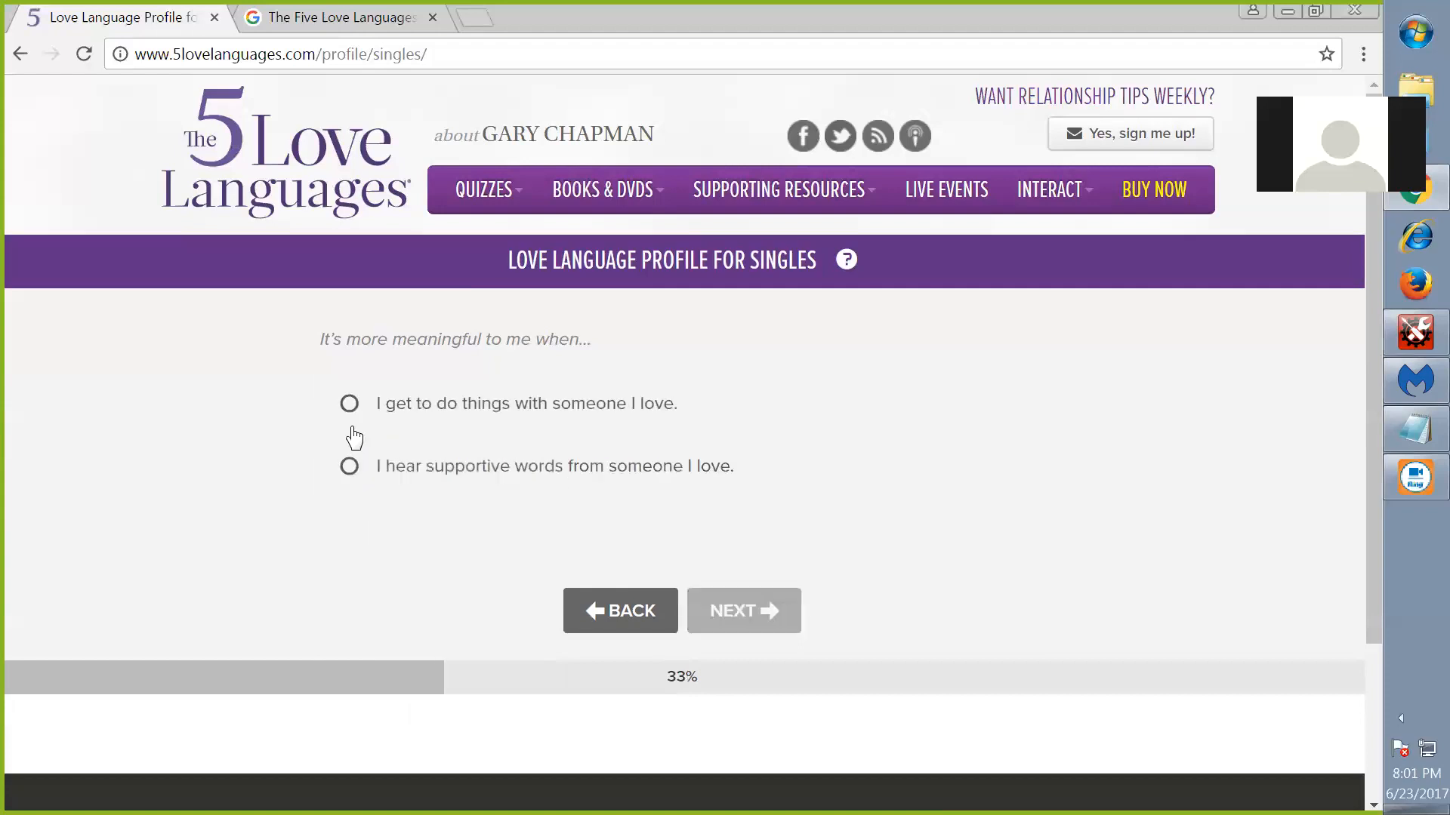
{"action": "mouse_move", "coordinate": [420, 427]}
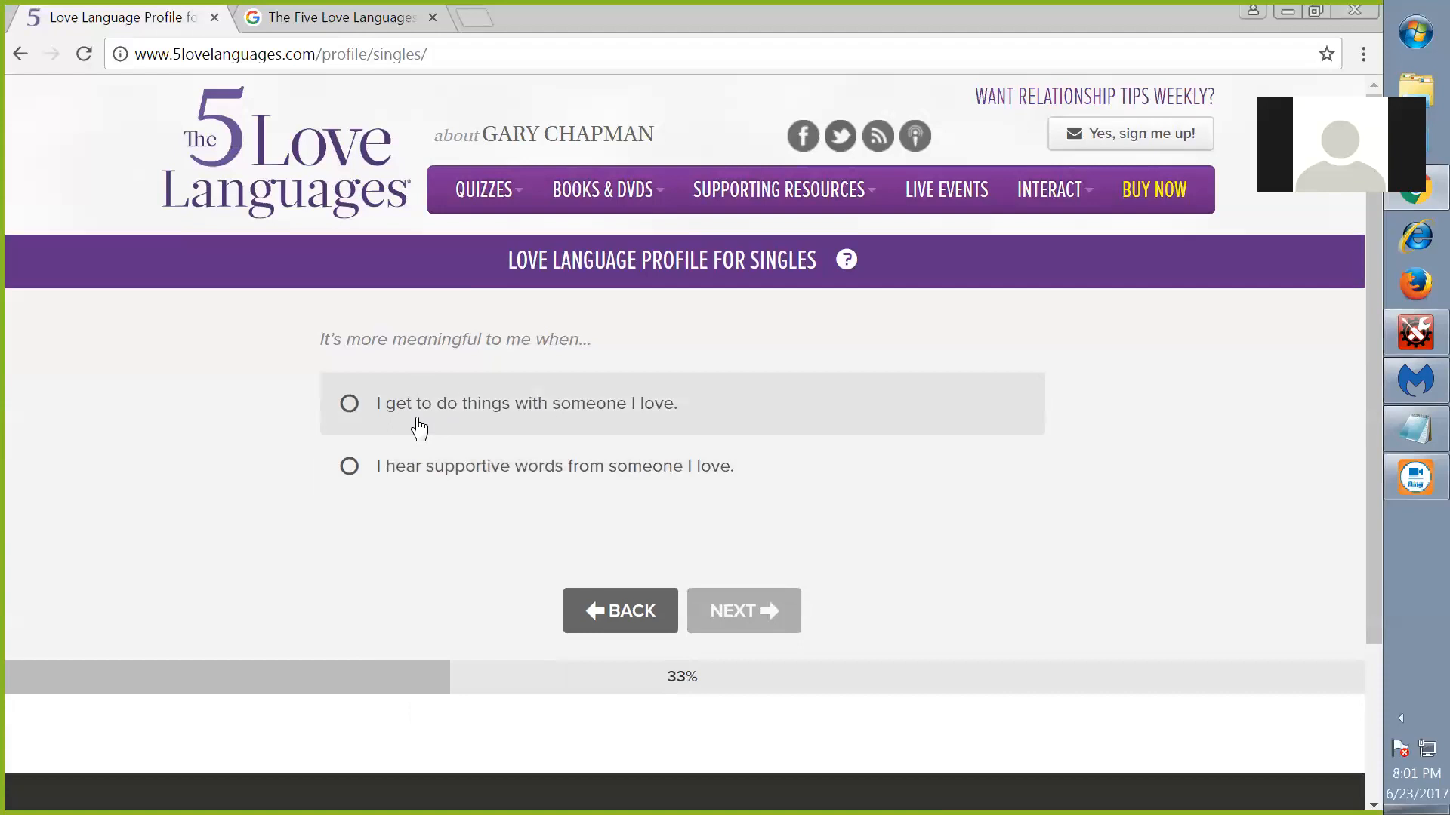
{"action": "mouse_move", "coordinate": [516, 494]}
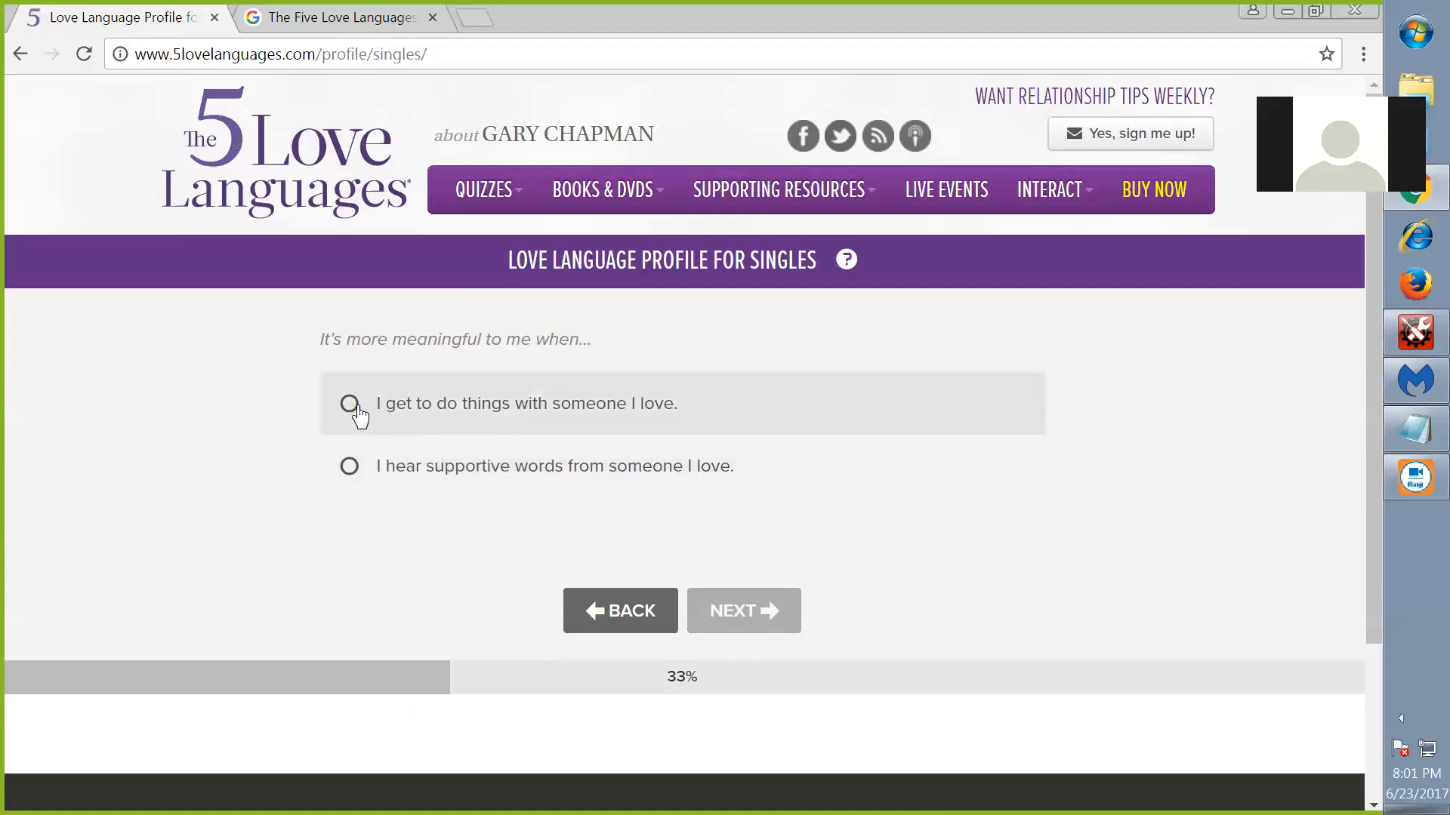
{"action": "left_click", "coordinate": [349, 404]}
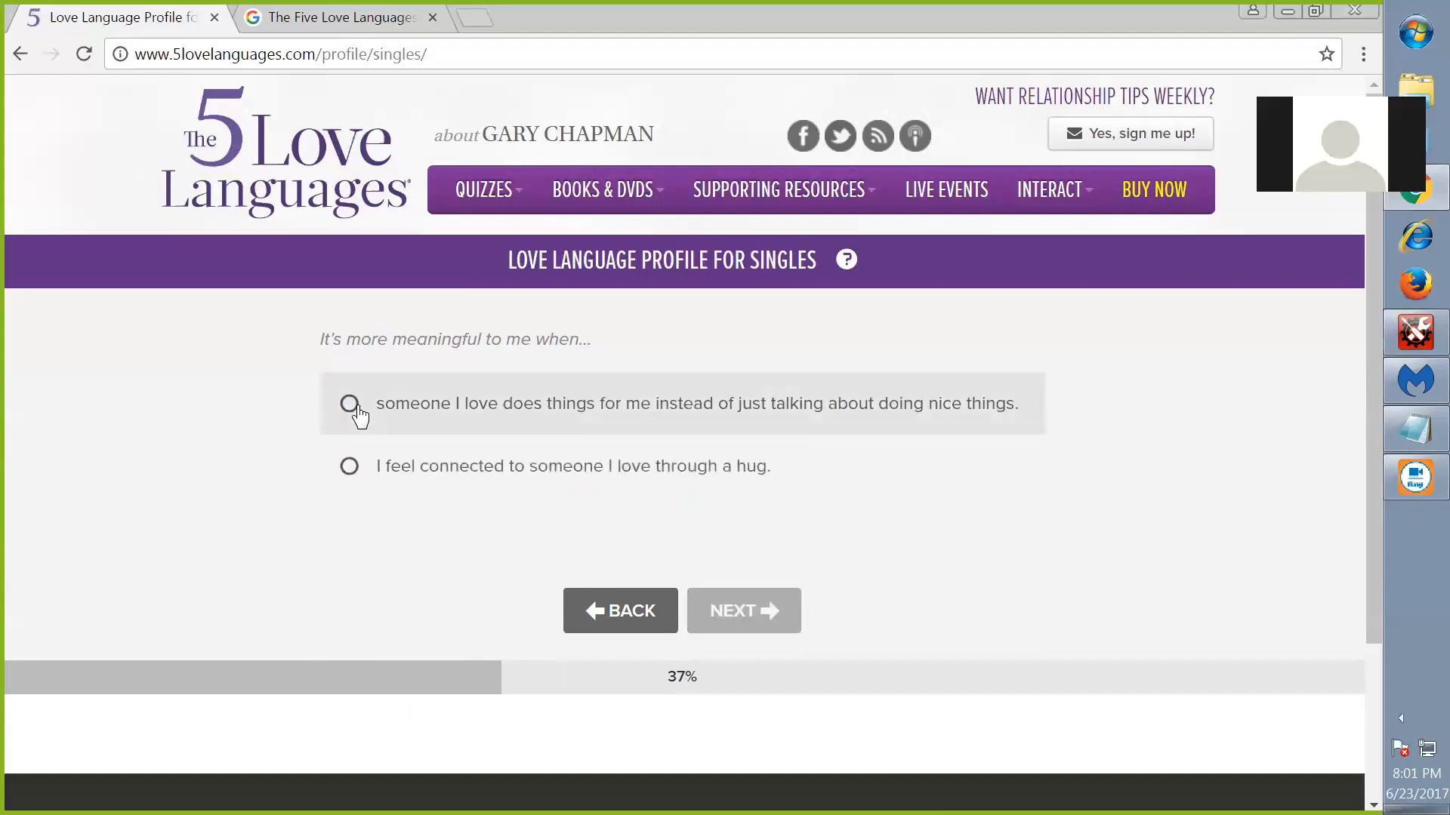
{"action": "mouse_move", "coordinate": [653, 417]}
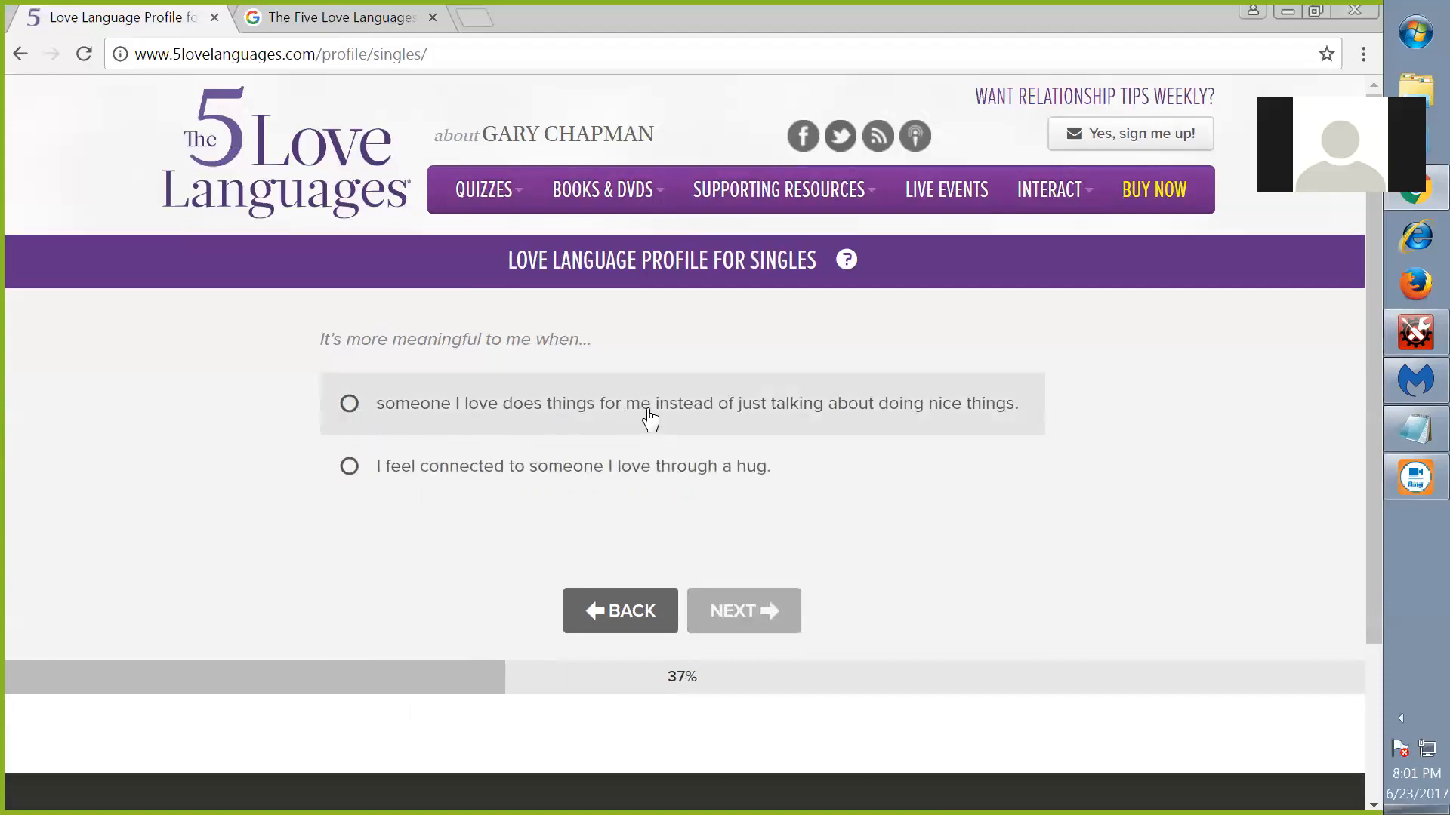
{"action": "mouse_move", "coordinate": [911, 426]}
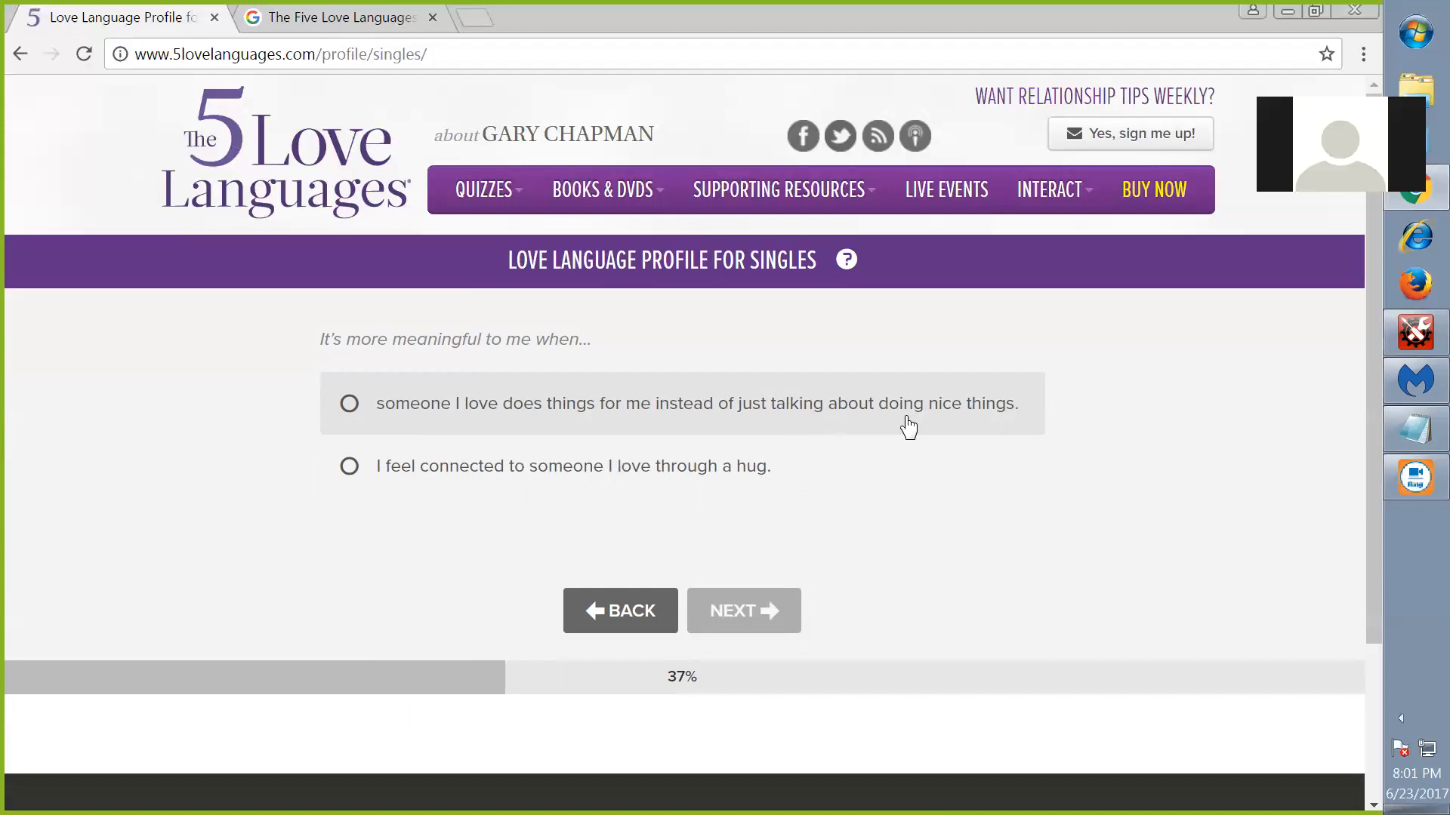
{"action": "mouse_move", "coordinate": [432, 475]}
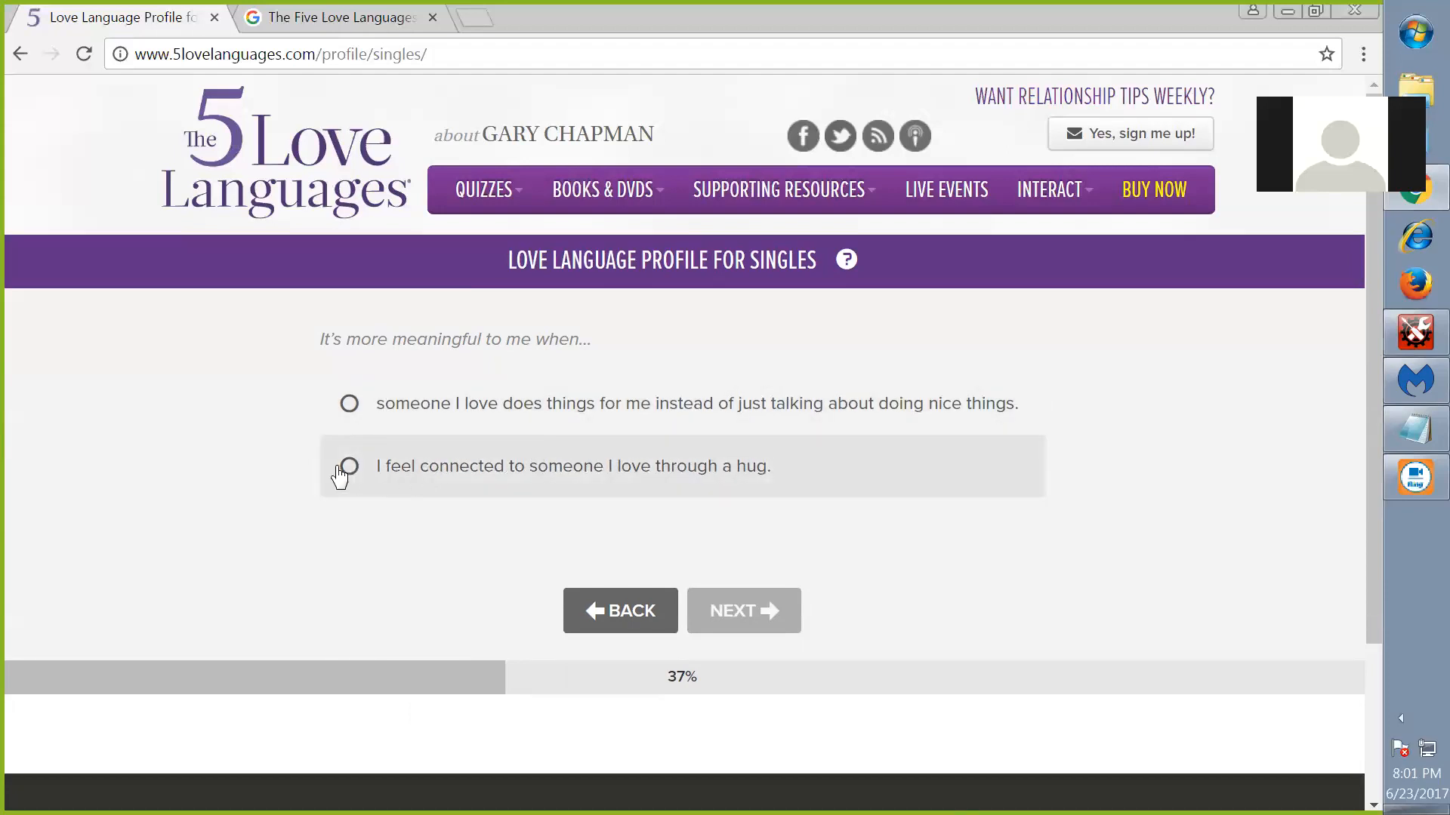
{"action": "left_click", "coordinate": [349, 466]}
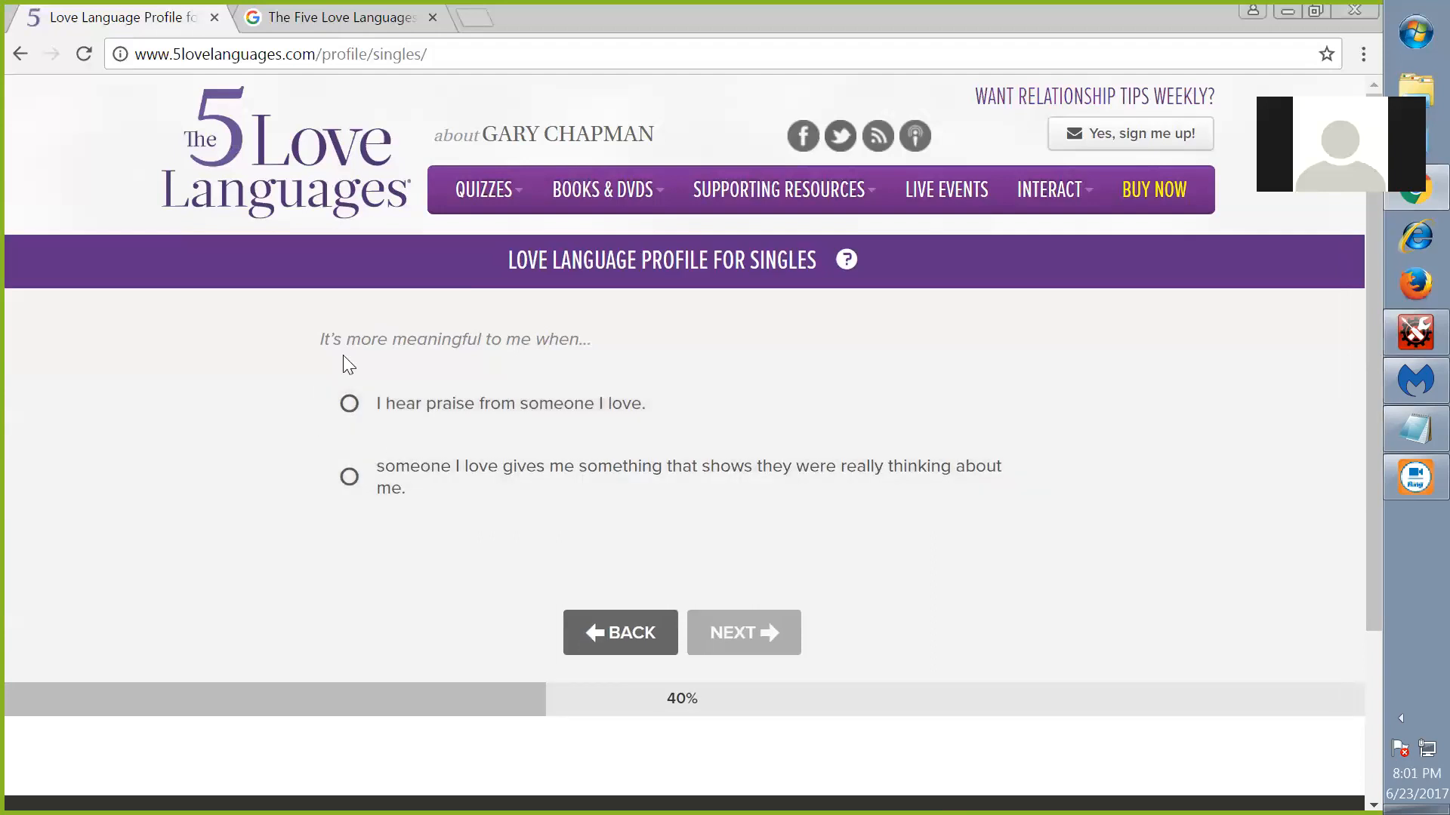
{"action": "mouse_move", "coordinate": [462, 434]}
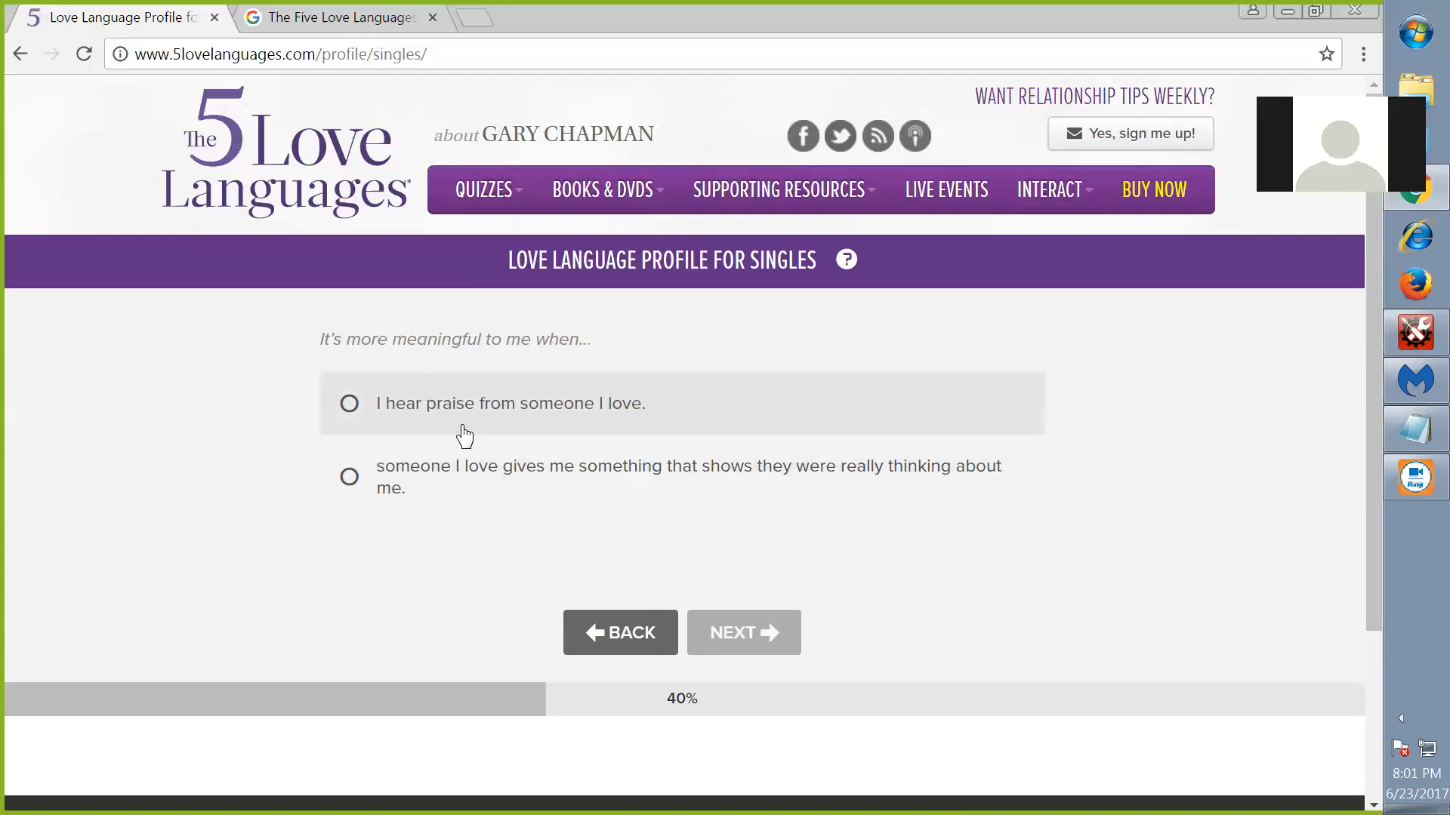
{"action": "mouse_move", "coordinate": [528, 501]}
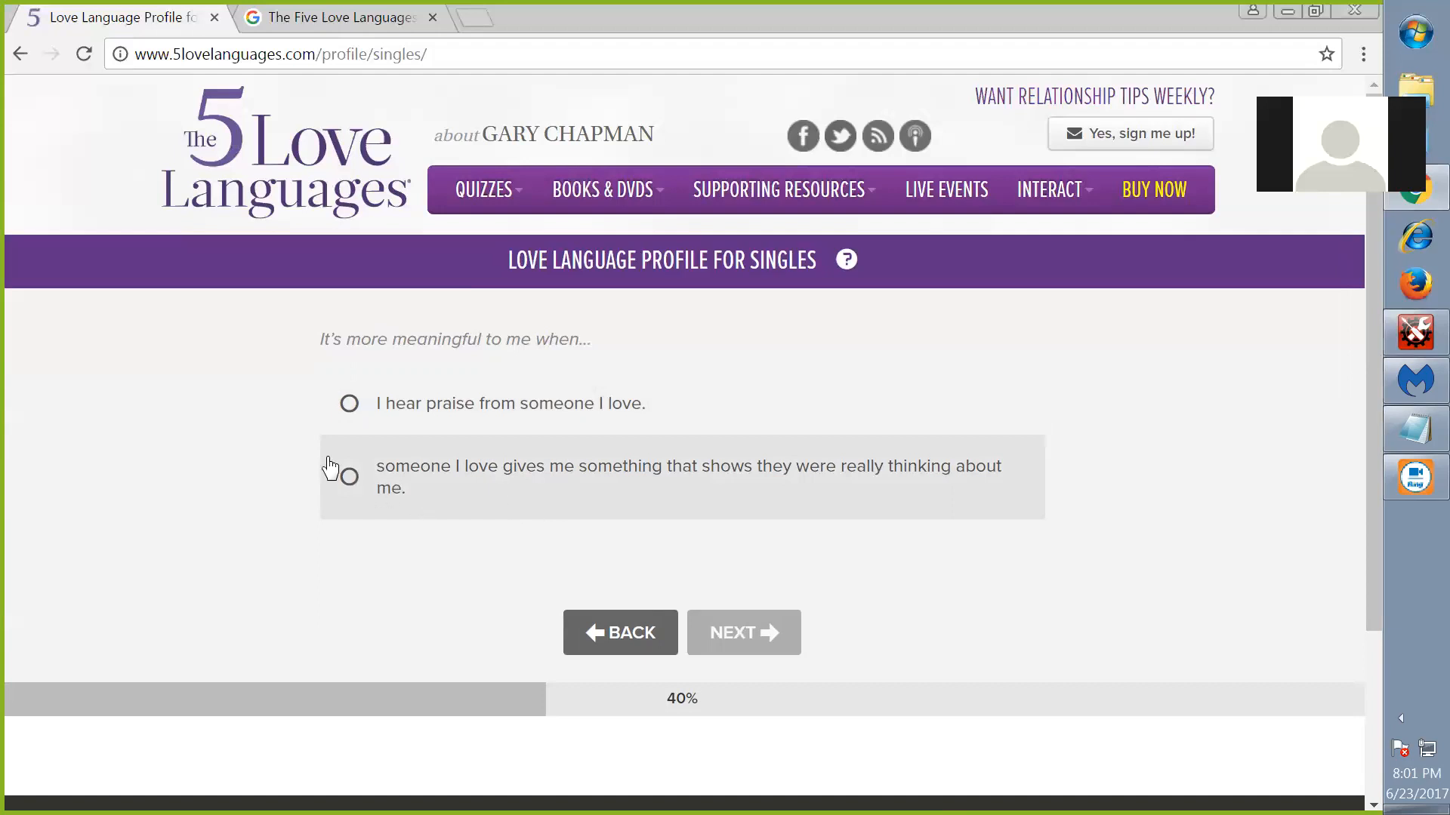
{"action": "left_click", "coordinate": [349, 476]}
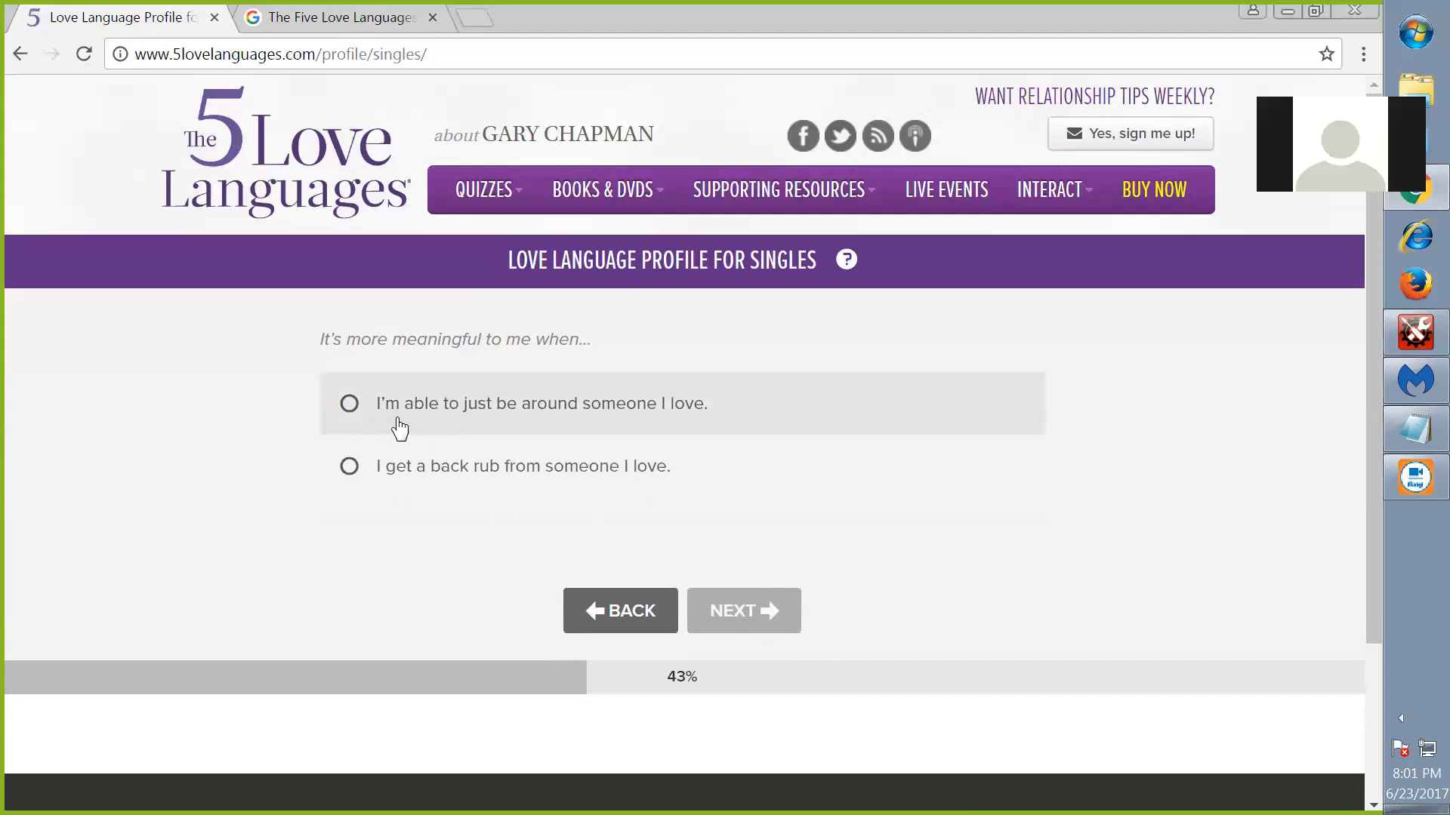
{"action": "mouse_move", "coordinate": [496, 430]}
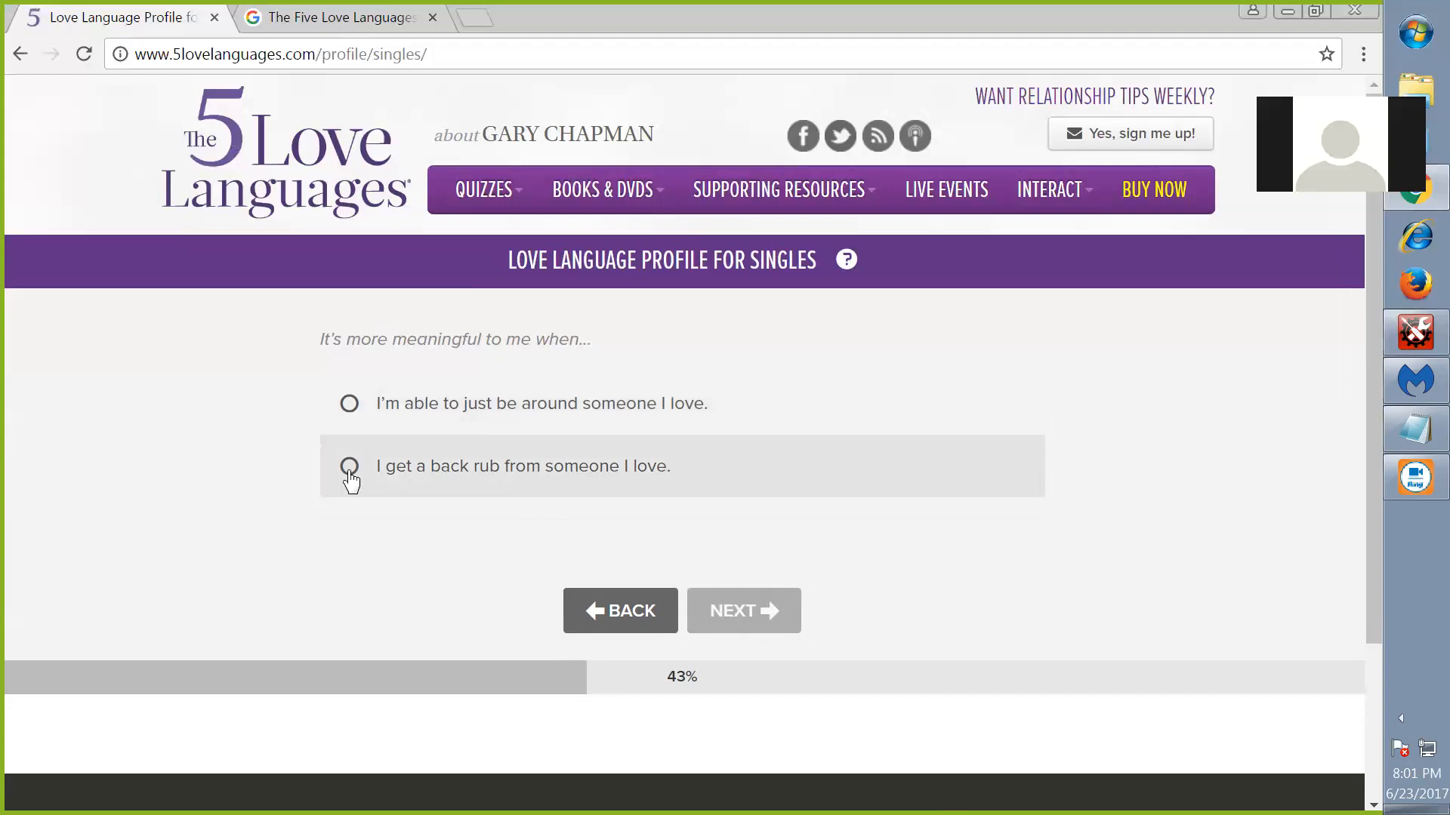
{"action": "left_click", "coordinate": [349, 466]}
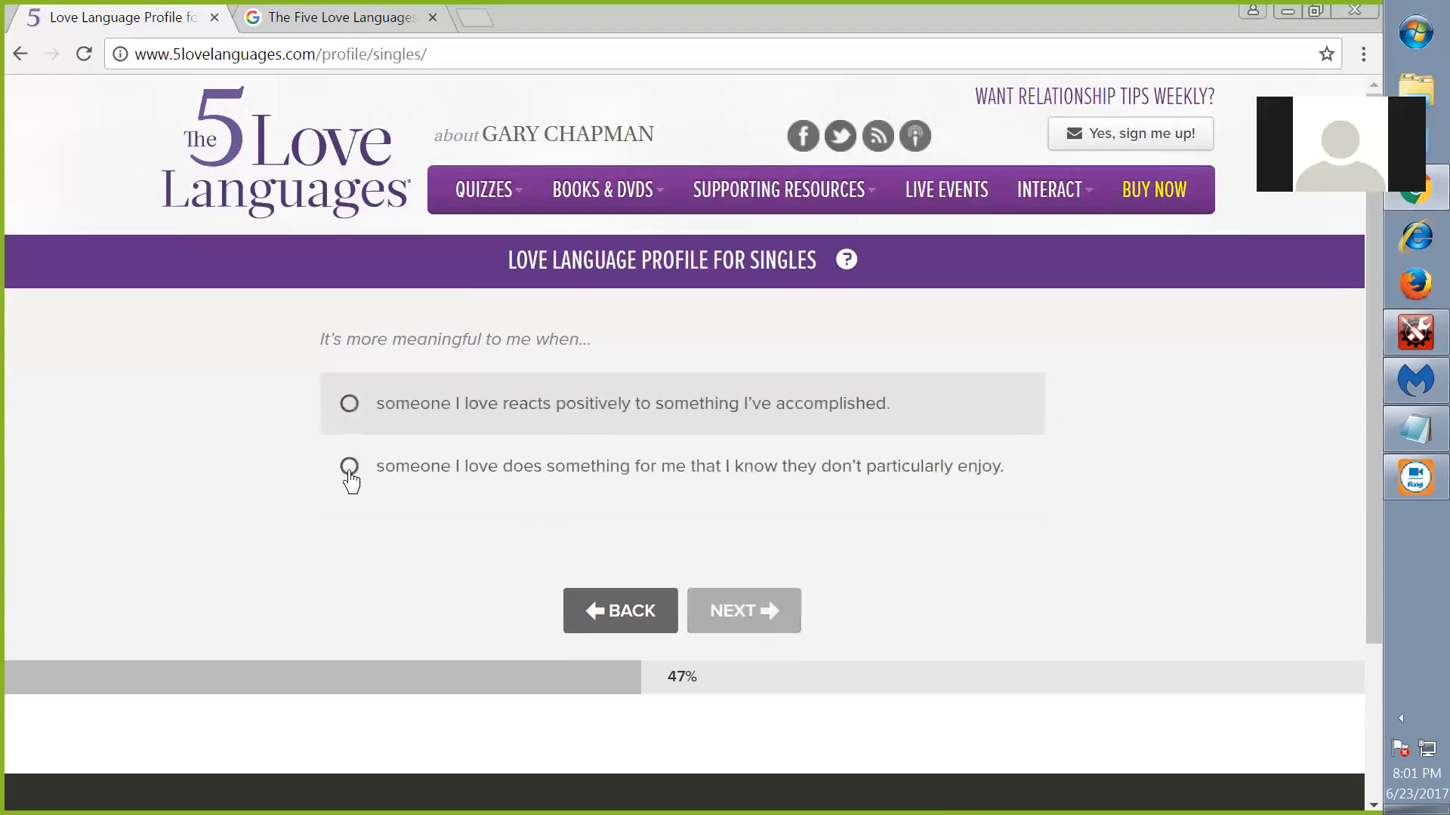
{"action": "mouse_move", "coordinate": [349, 466]}
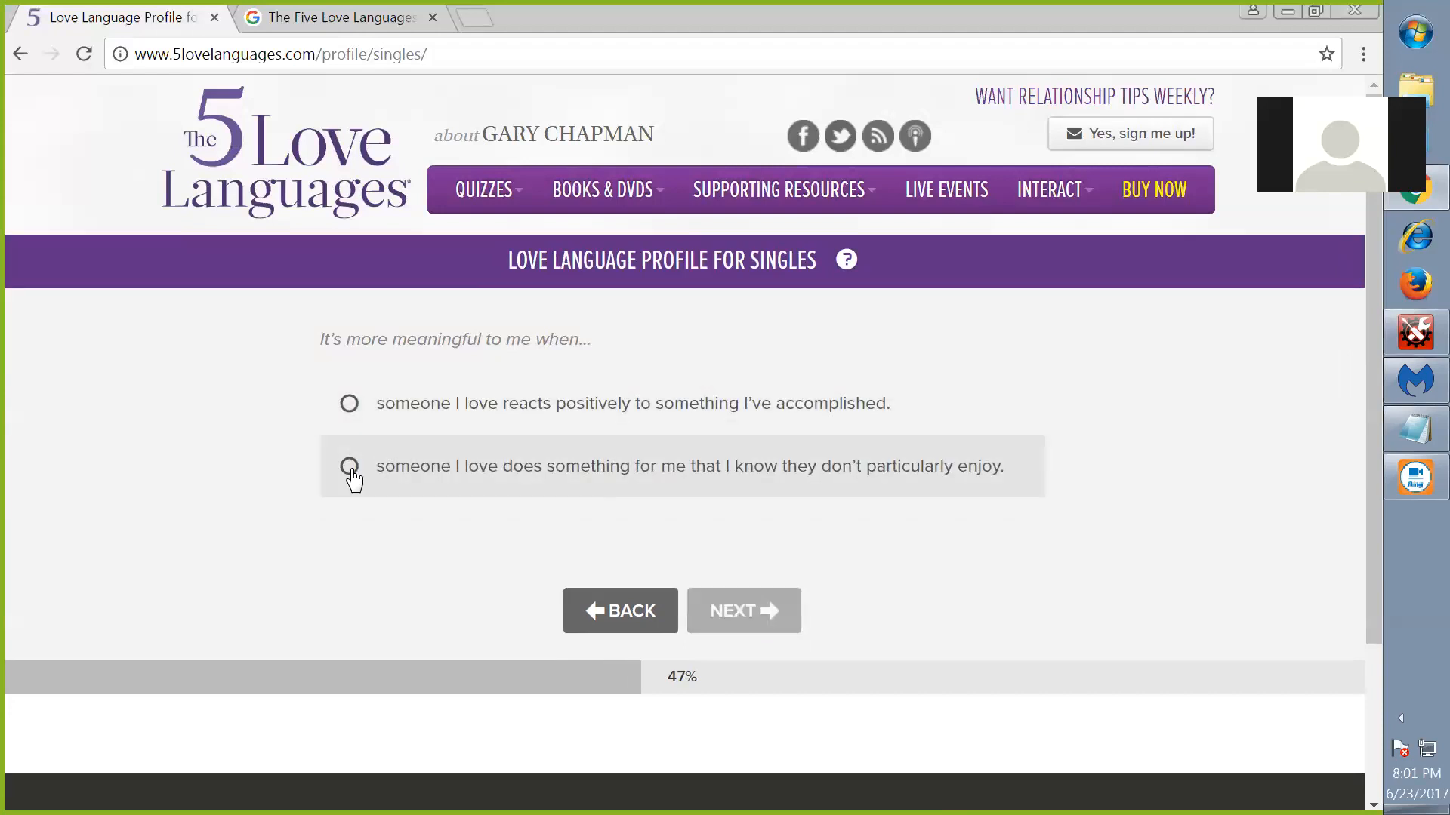
{"action": "mouse_move", "coordinate": [435, 487]}
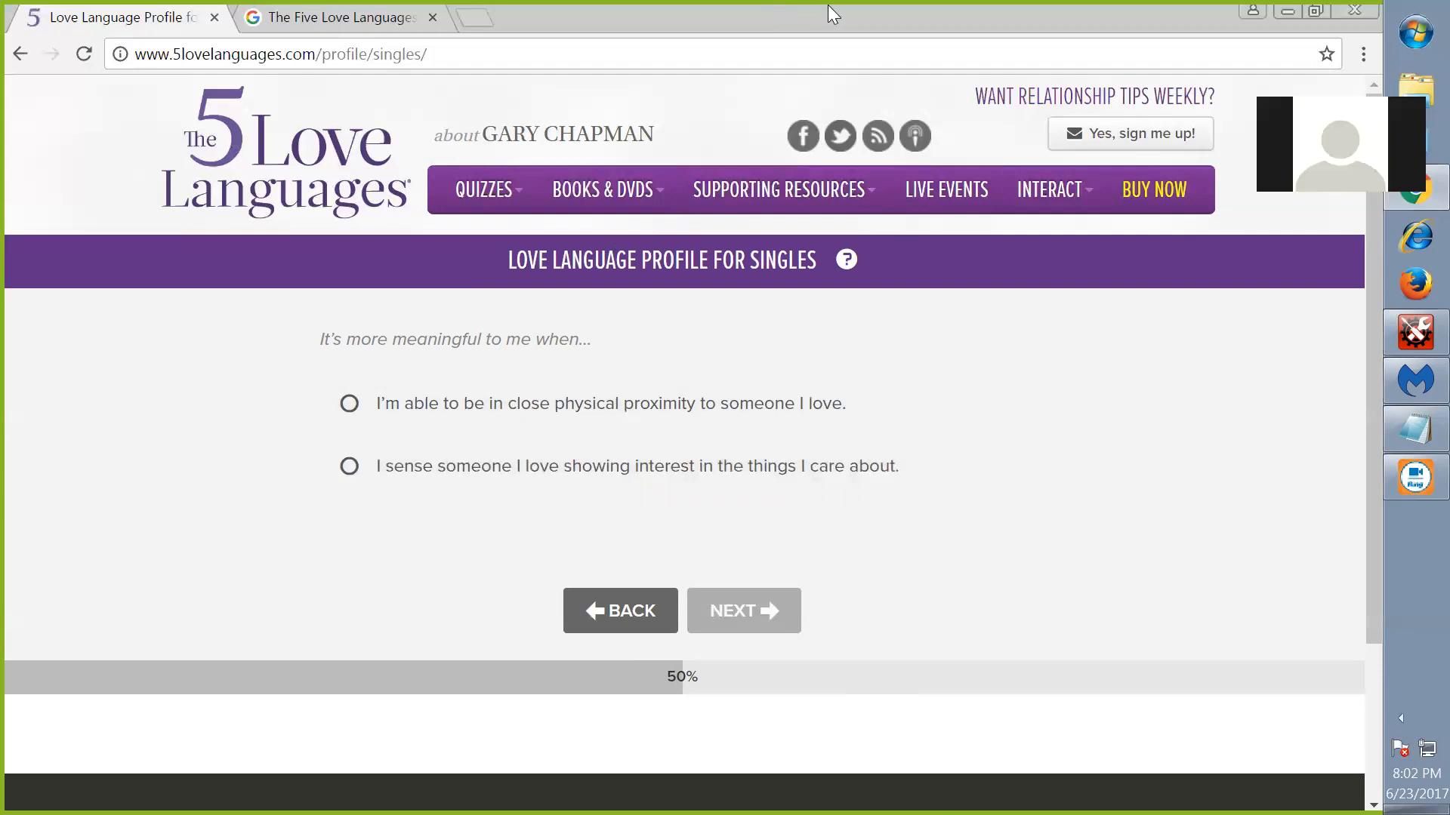
{"action": "mouse_move", "coordinate": [645, 385]}
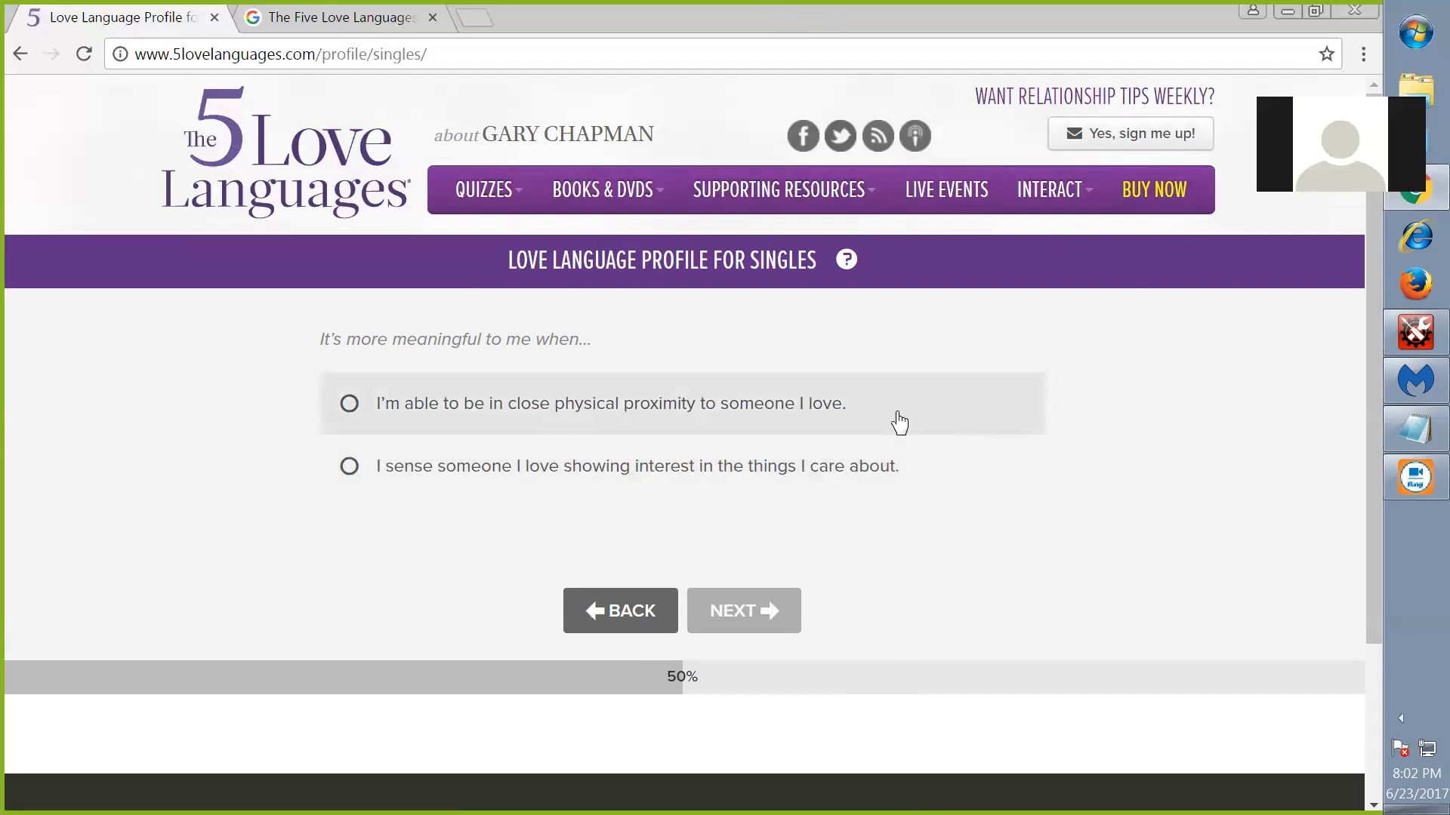
{"action": "mouse_move", "coordinate": [818, 550]}
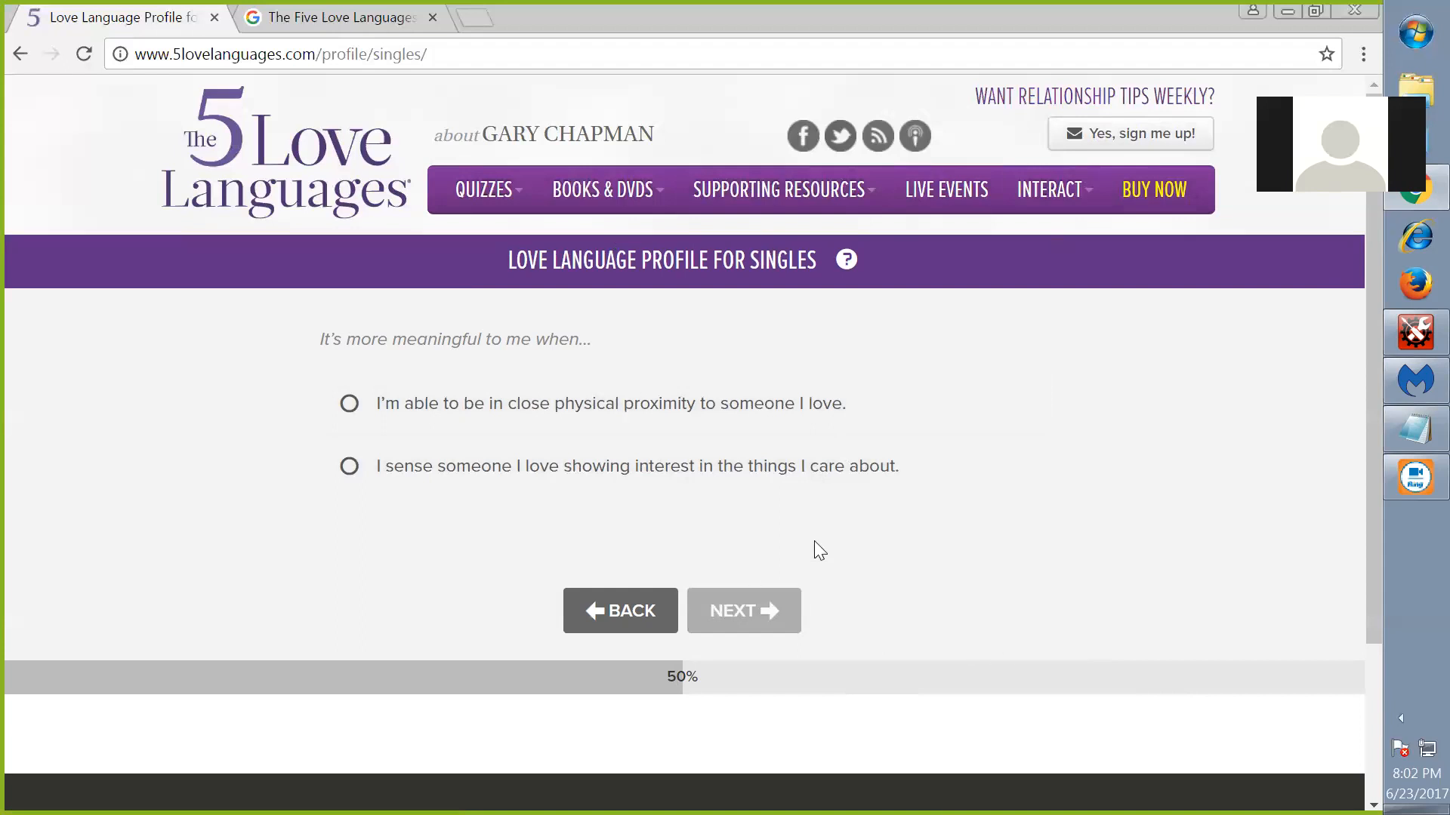
{"action": "mouse_move", "coordinate": [705, 11]}
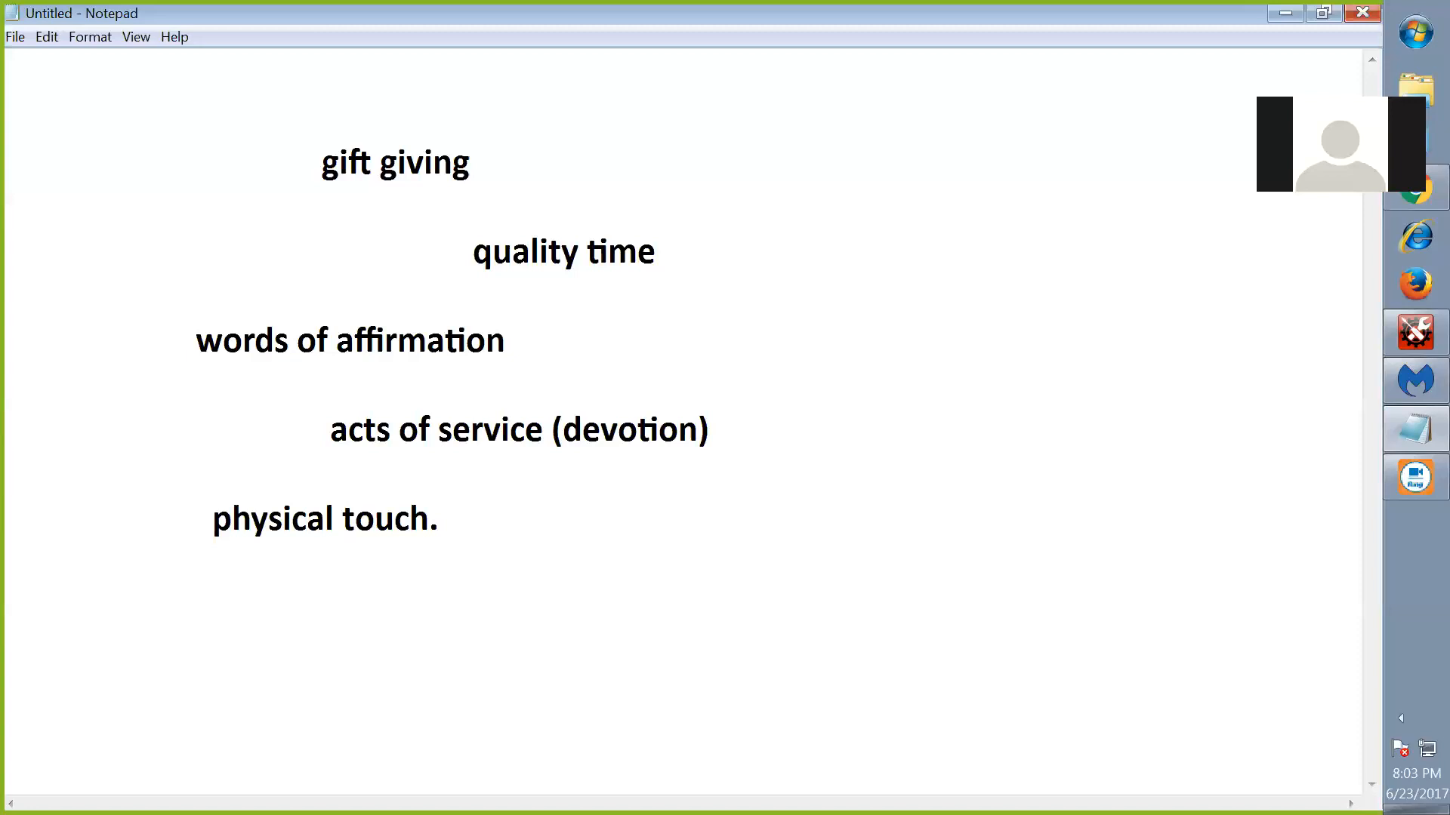
{"action": "left_click", "coordinate": [9, 471]}
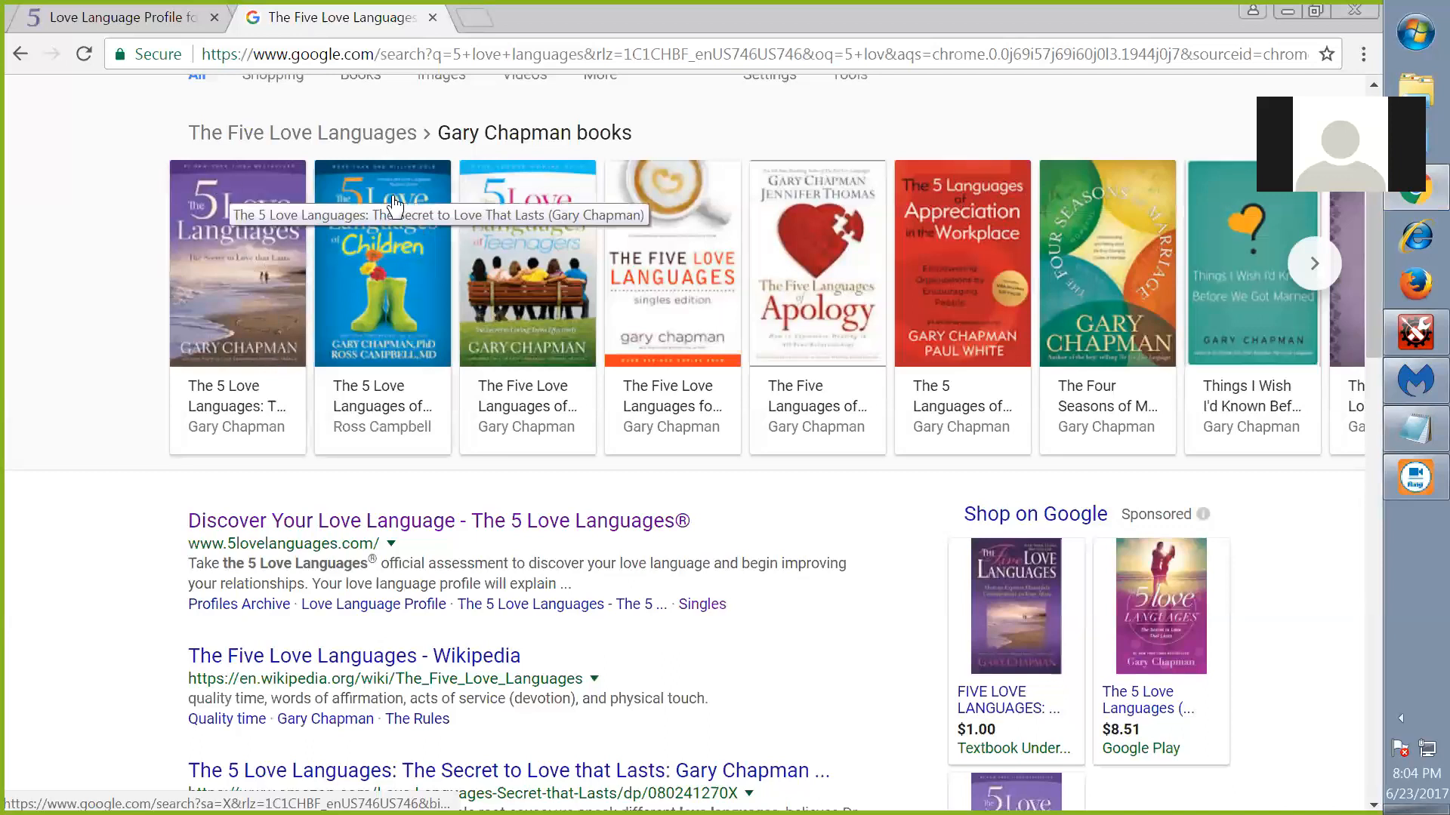
{"action": "mouse_move", "coordinate": [532, 248]}
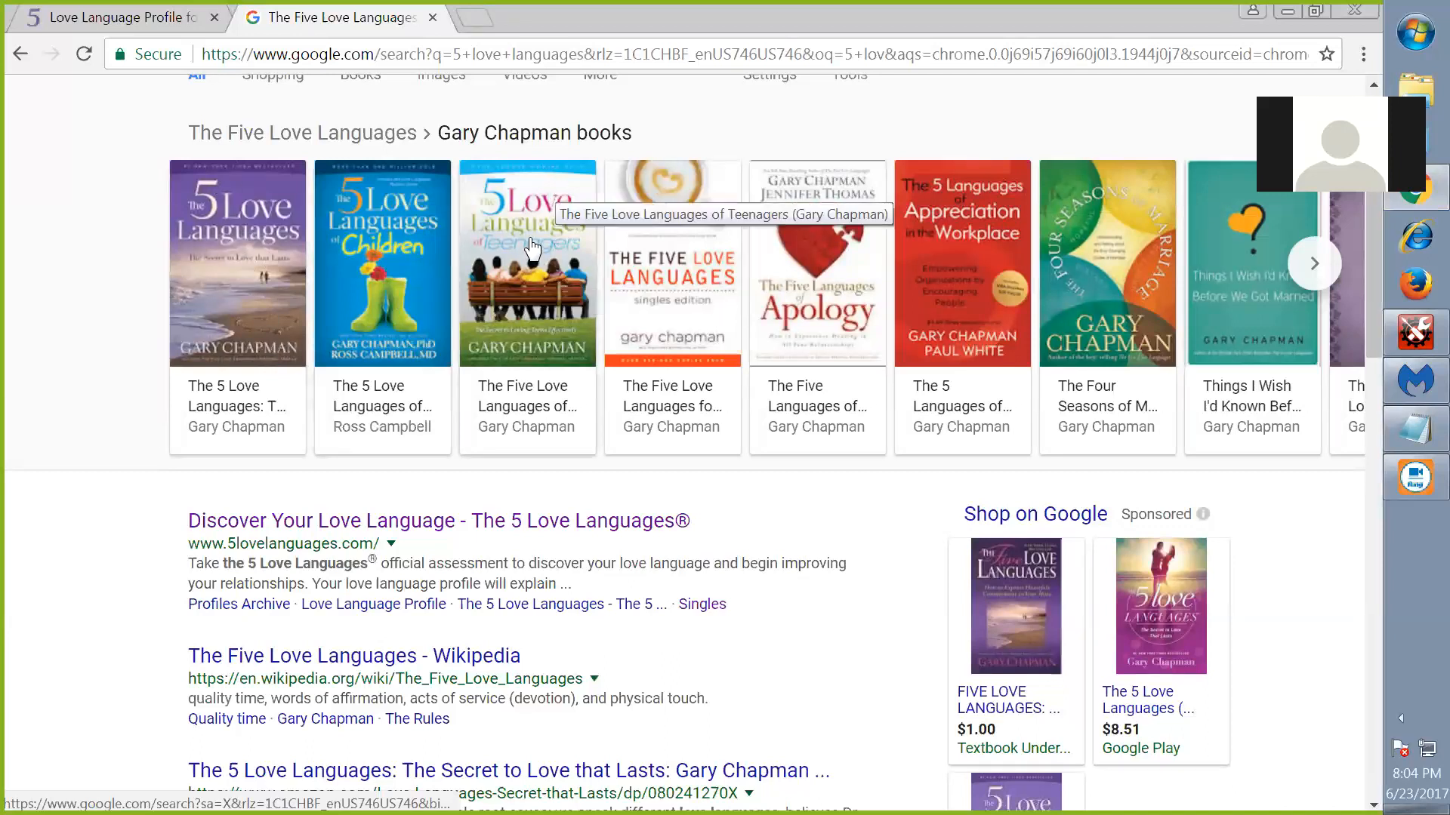